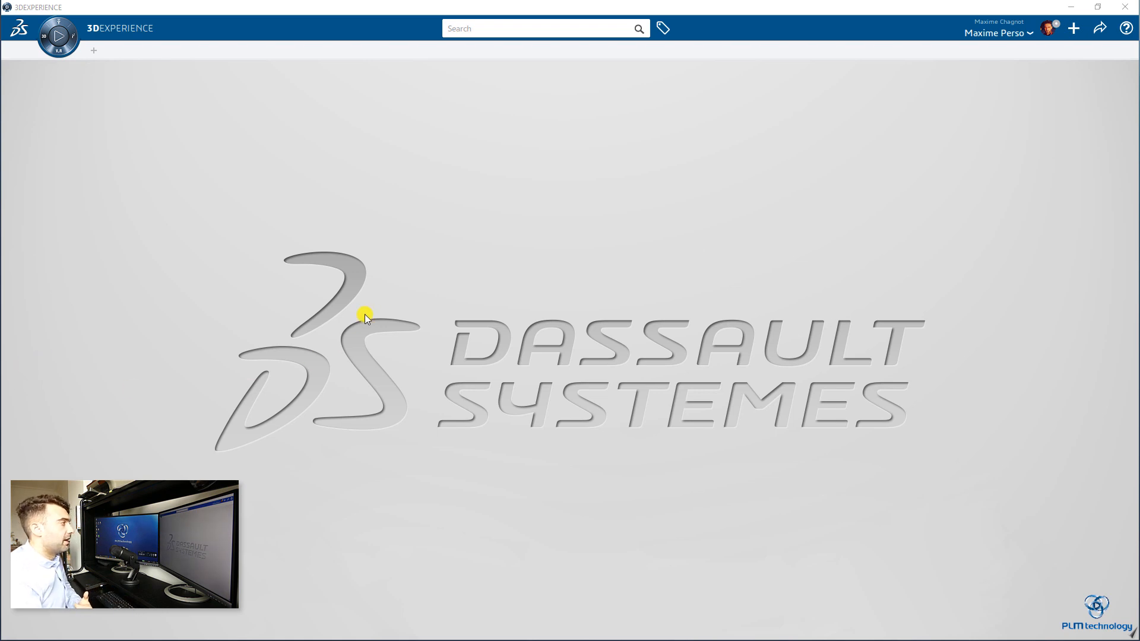
# Step: Create a new 3D Part titled 'Pipe substance' from the New Content menu
pyautogui.click(1074, 28)
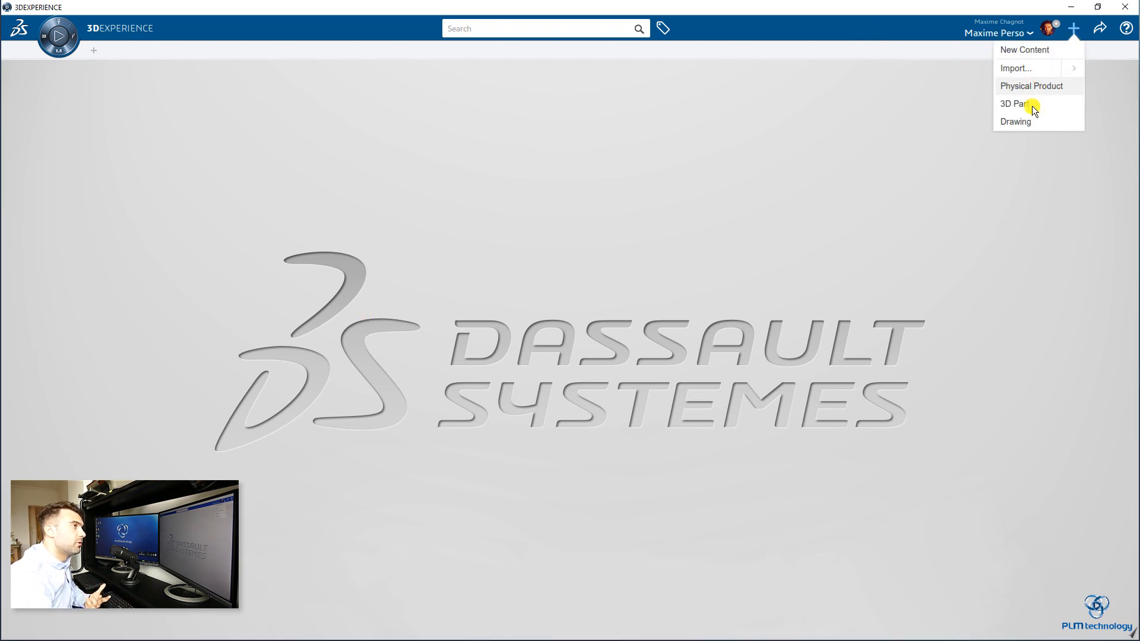
pyautogui.click(1017, 104)
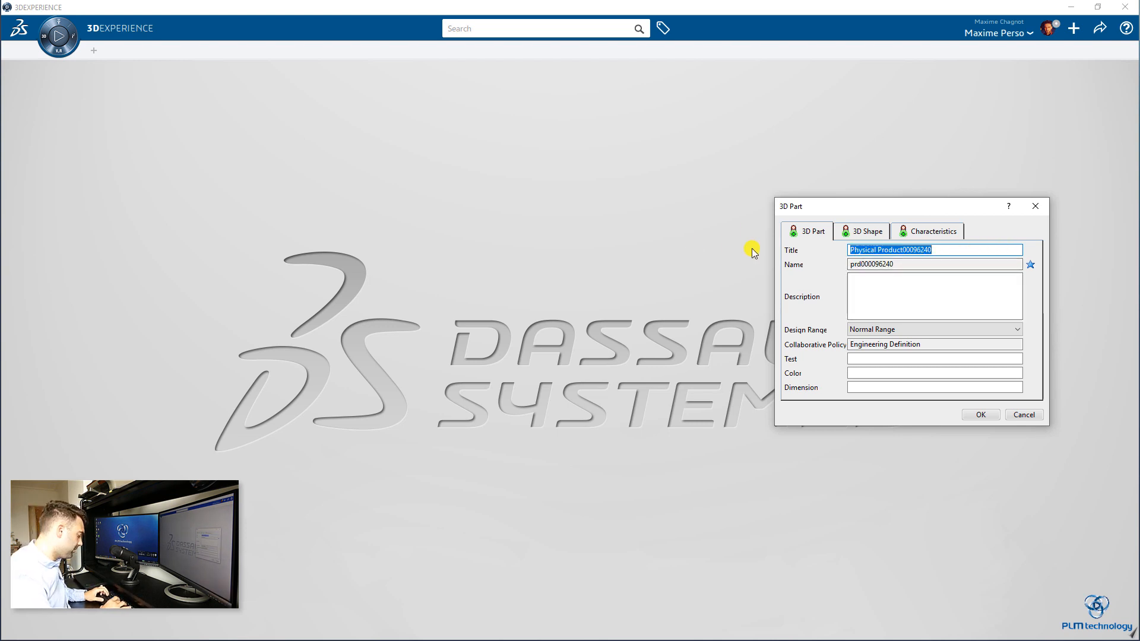
pyautogui.write('Pipe substance')
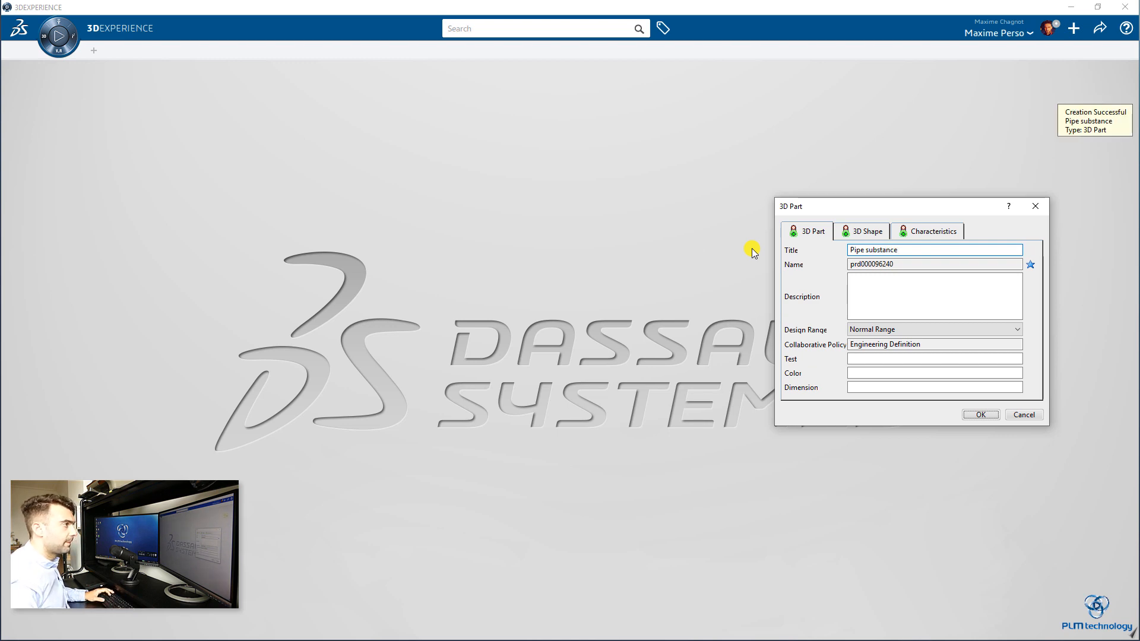
pyautogui.click(980, 415)
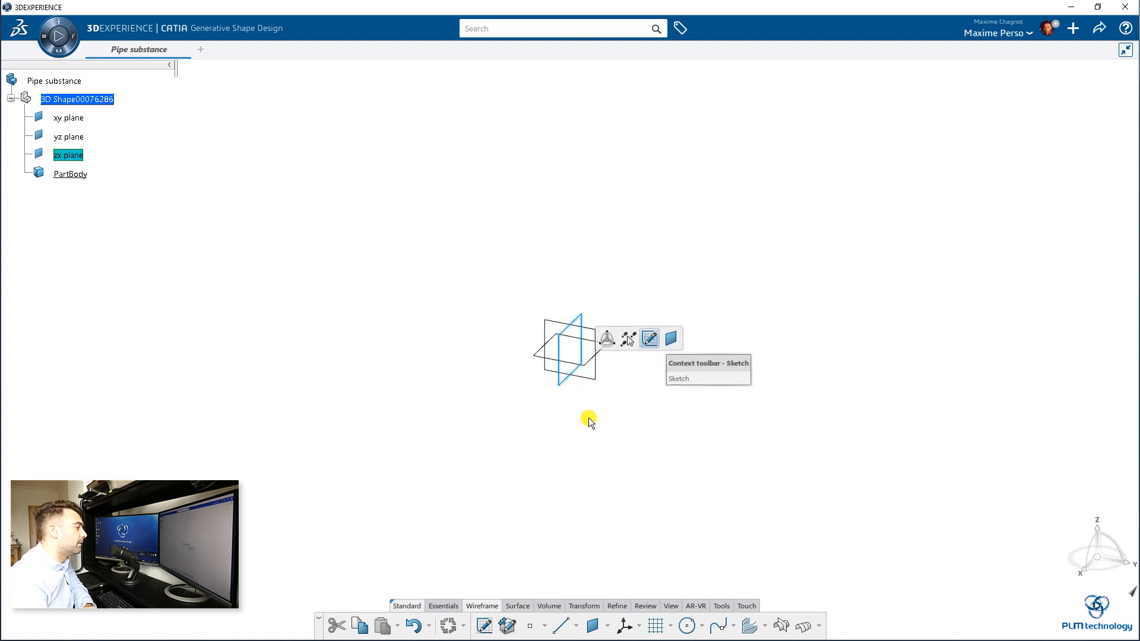
# Step: Sketch an S-shaped spline on a plane from (-120,10) to (140,20)
pyautogui.click(649, 337)
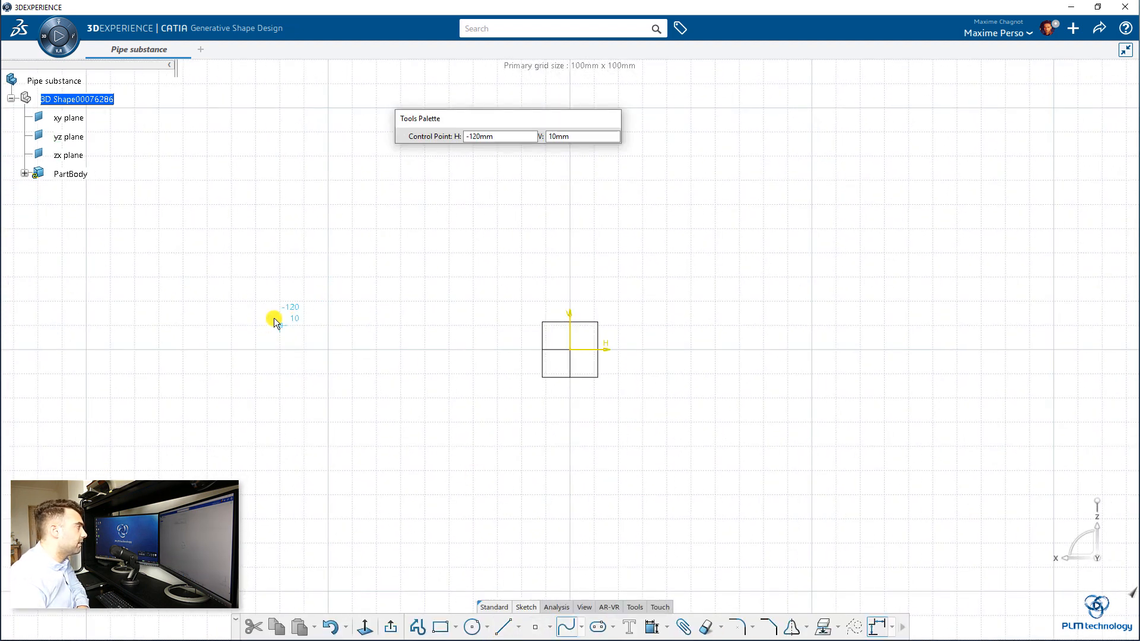
pyautogui.click(906, 300)
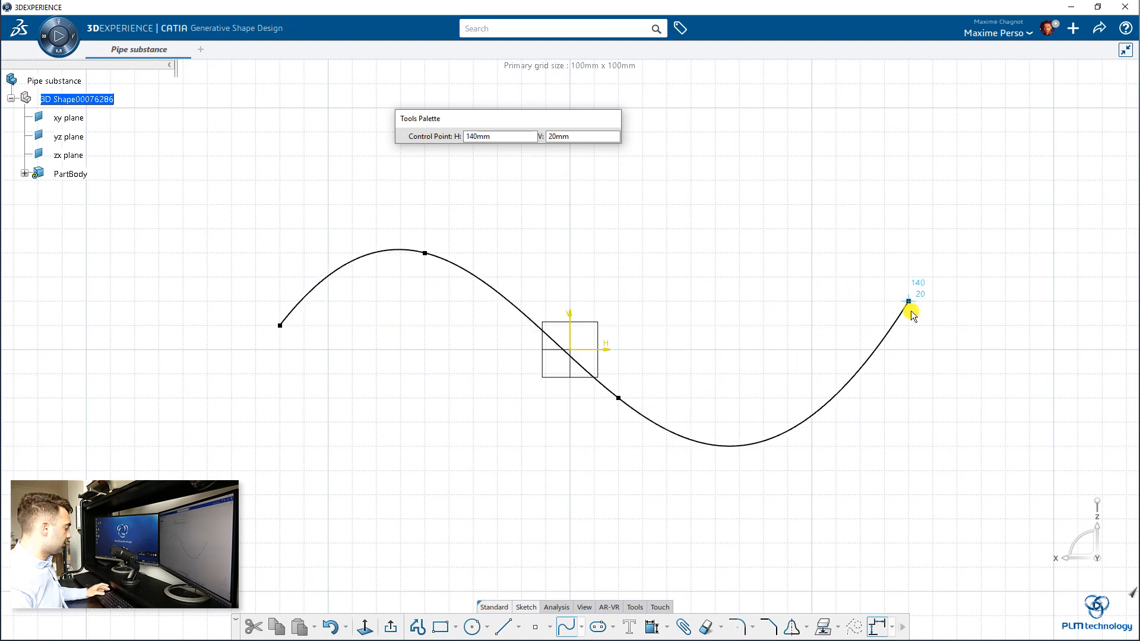
pyautogui.click(907, 304)
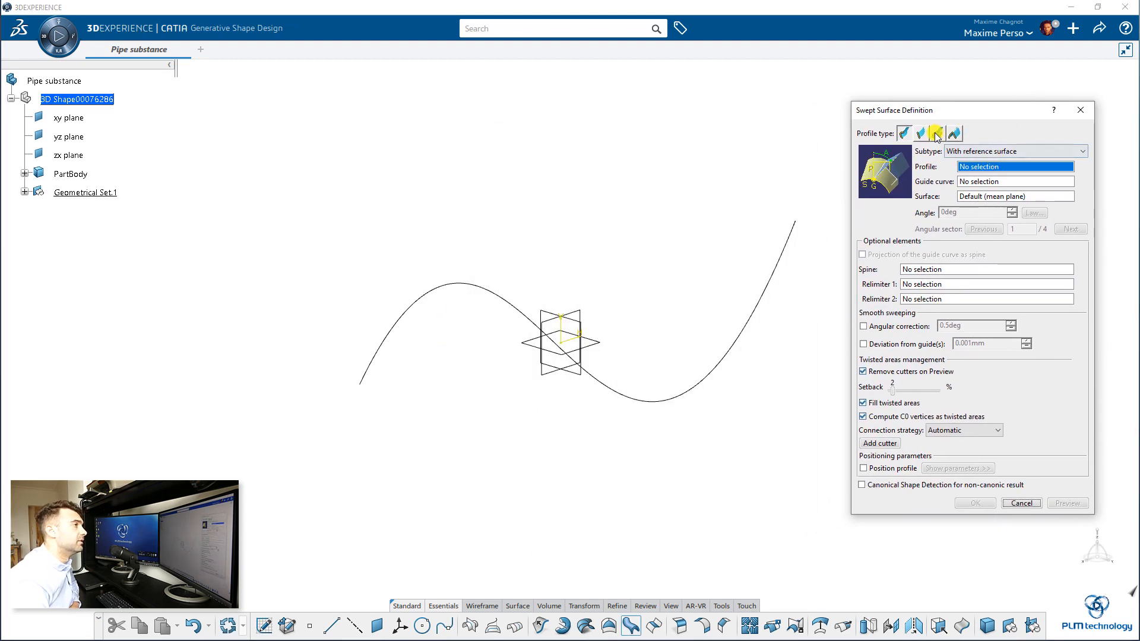
# Step: Sweep a center-and-radius circle along Sketch.1 with an S-type radius law from 10 to 30 mm
pyautogui.click(936, 133)
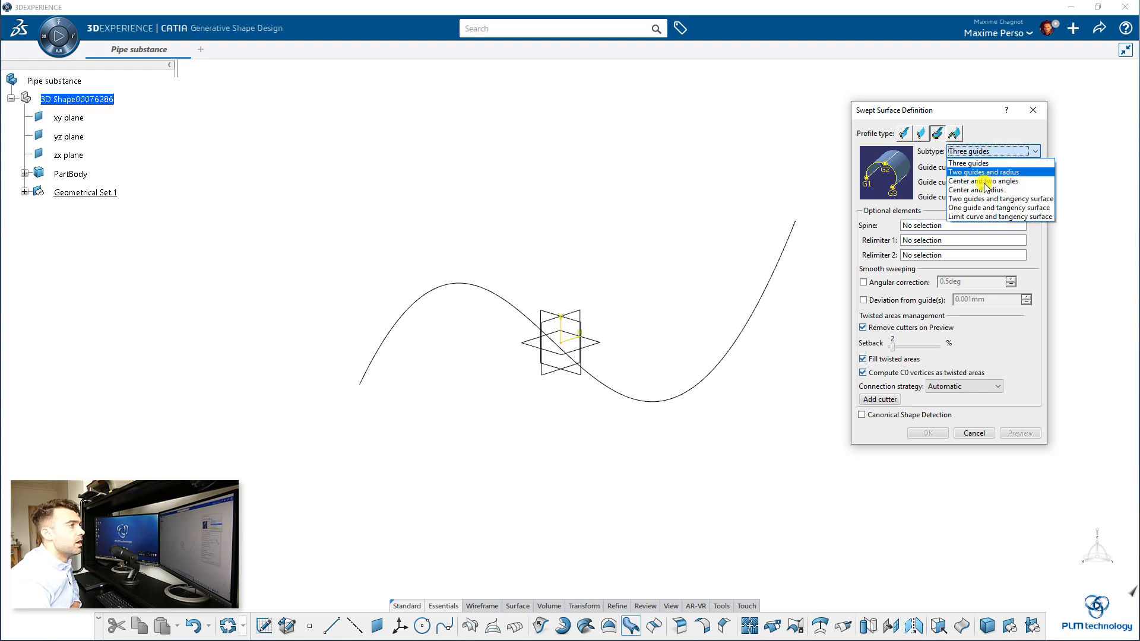
pyautogui.click(975, 190)
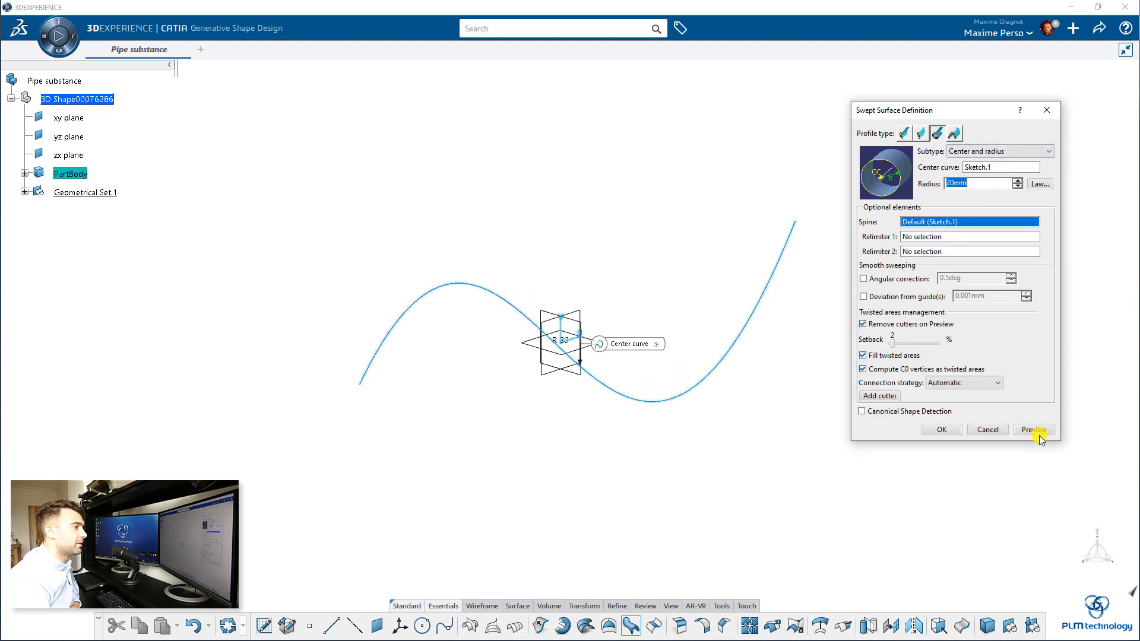
pyautogui.click(1034, 429)
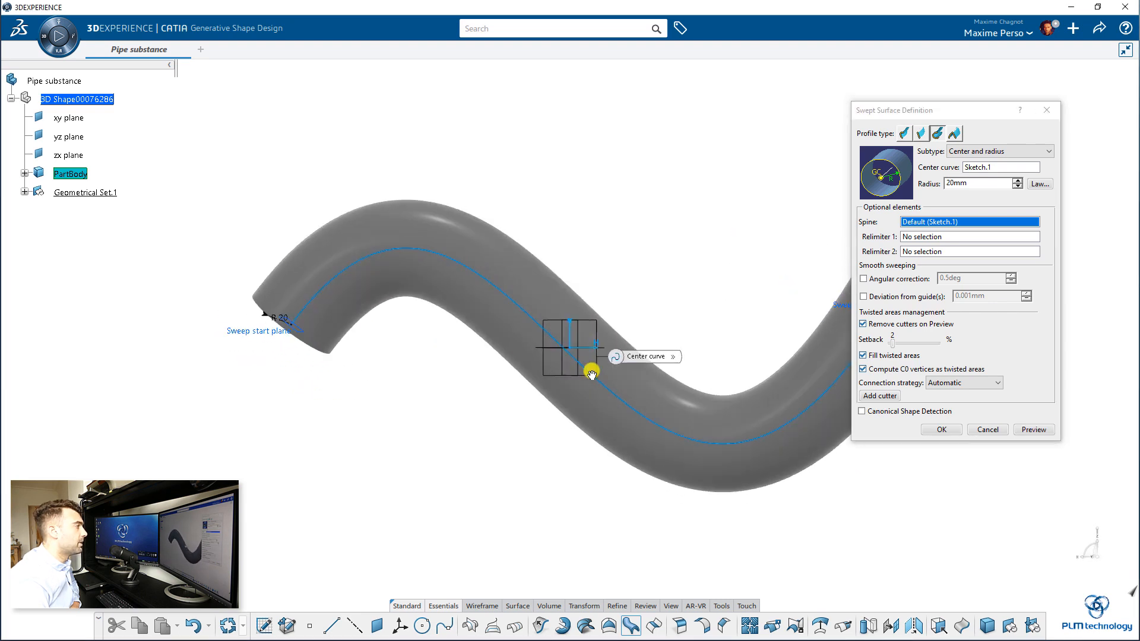
pyautogui.click(1039, 184)
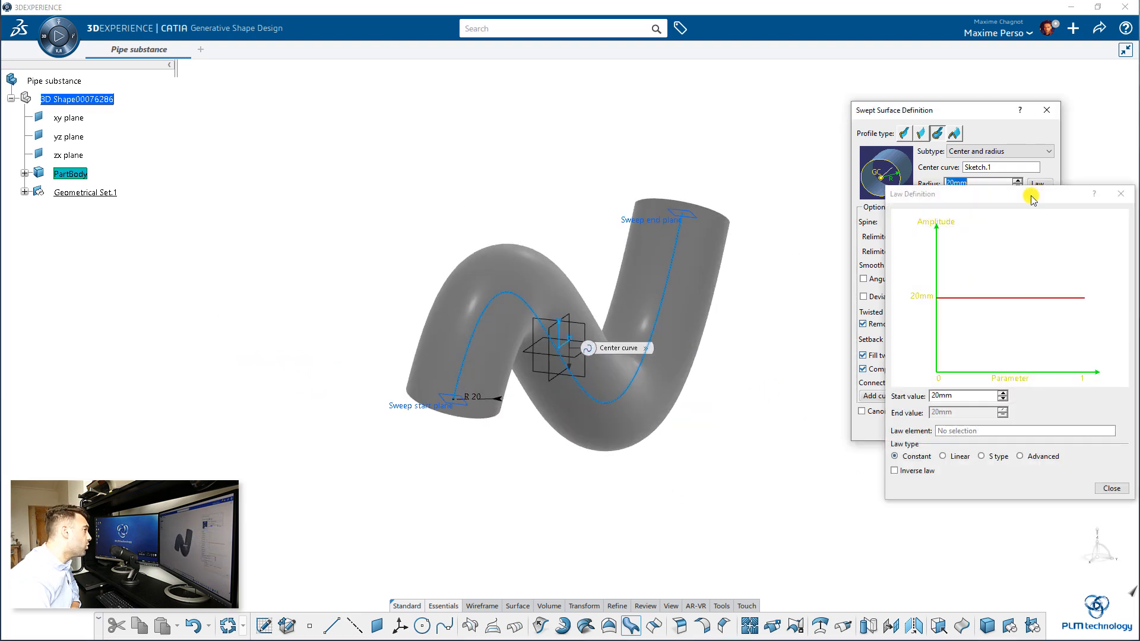
pyautogui.click(979, 455)
pyautogui.write('30')
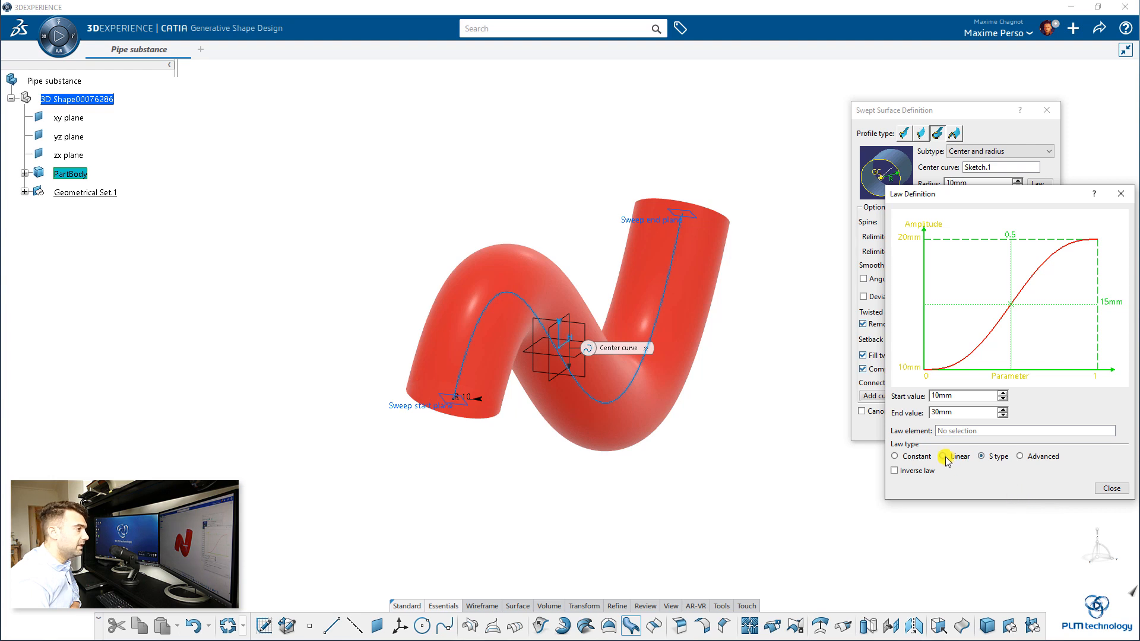
pyautogui.click(982, 456)
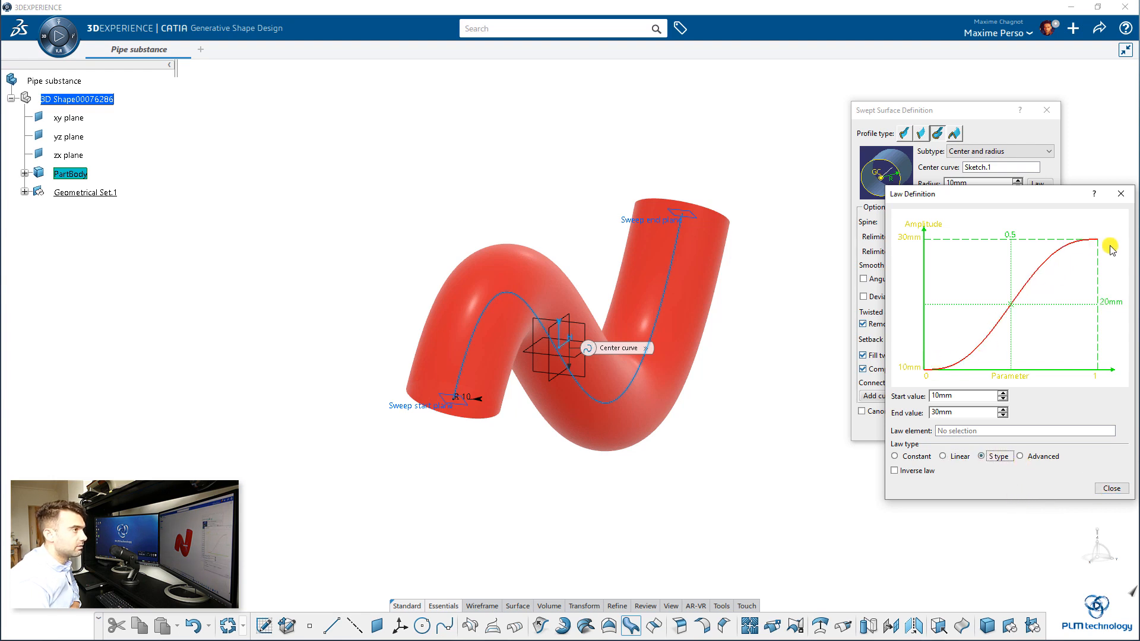
pyautogui.click(1111, 488)
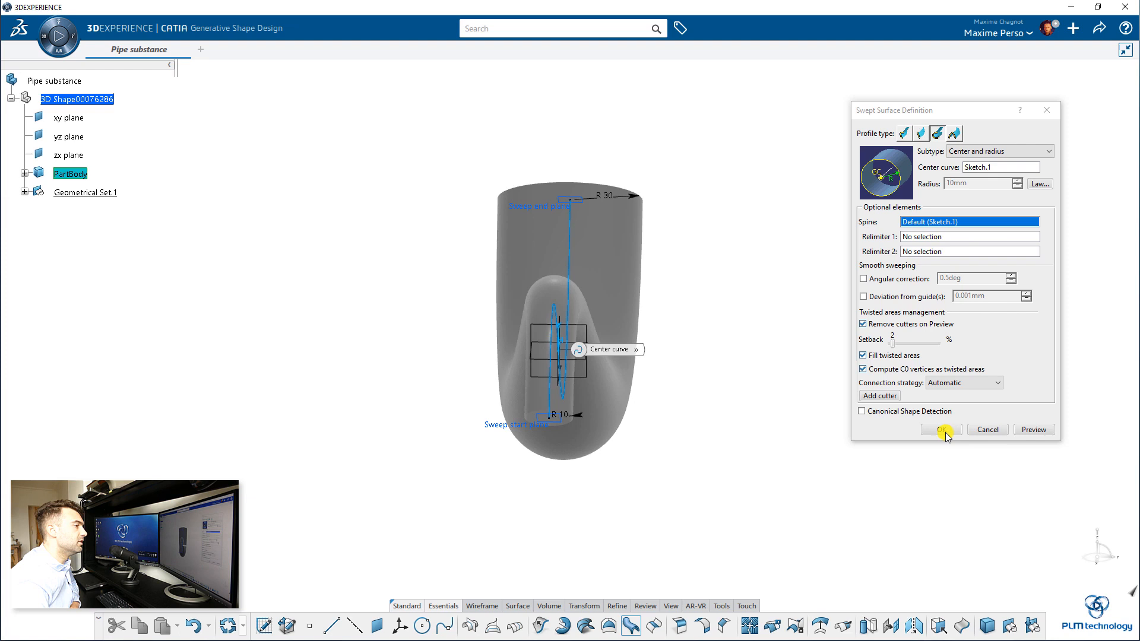
pyautogui.click(940, 429)
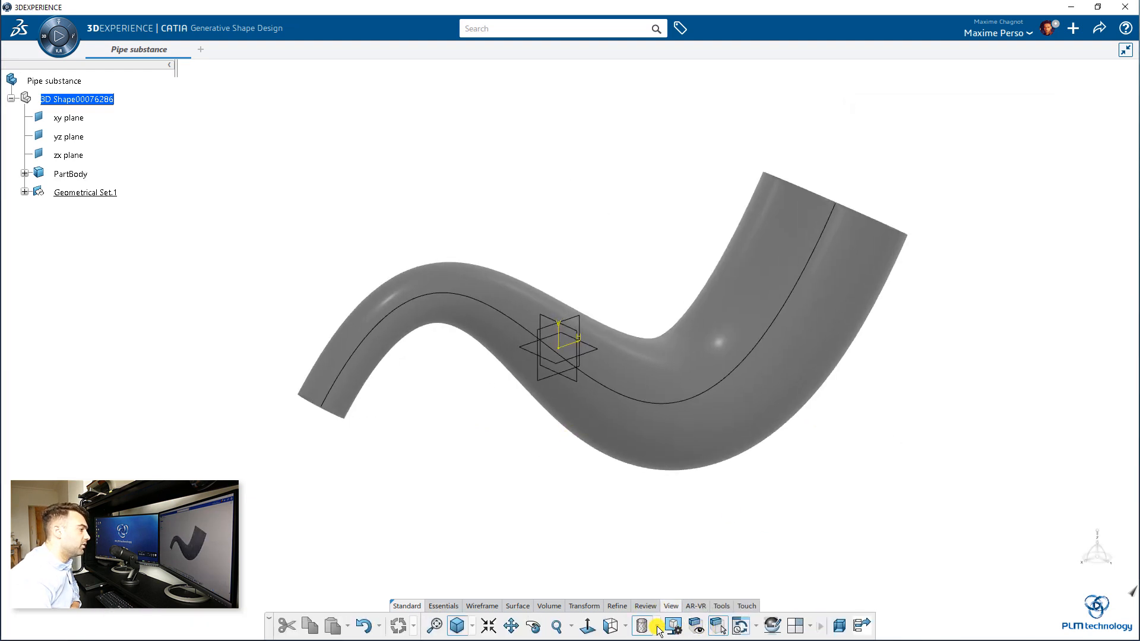
# Step: Change the pipe's display style, save it as revision A.1, and open My Simulation Apps
pyautogui.click(644, 627)
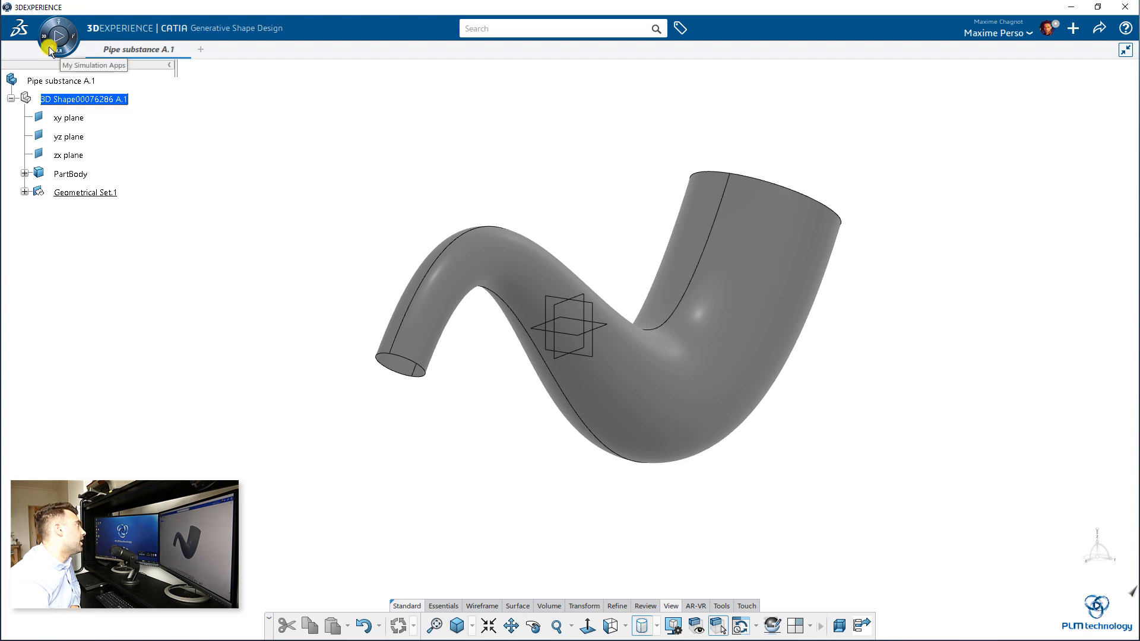
pyautogui.click(56, 37)
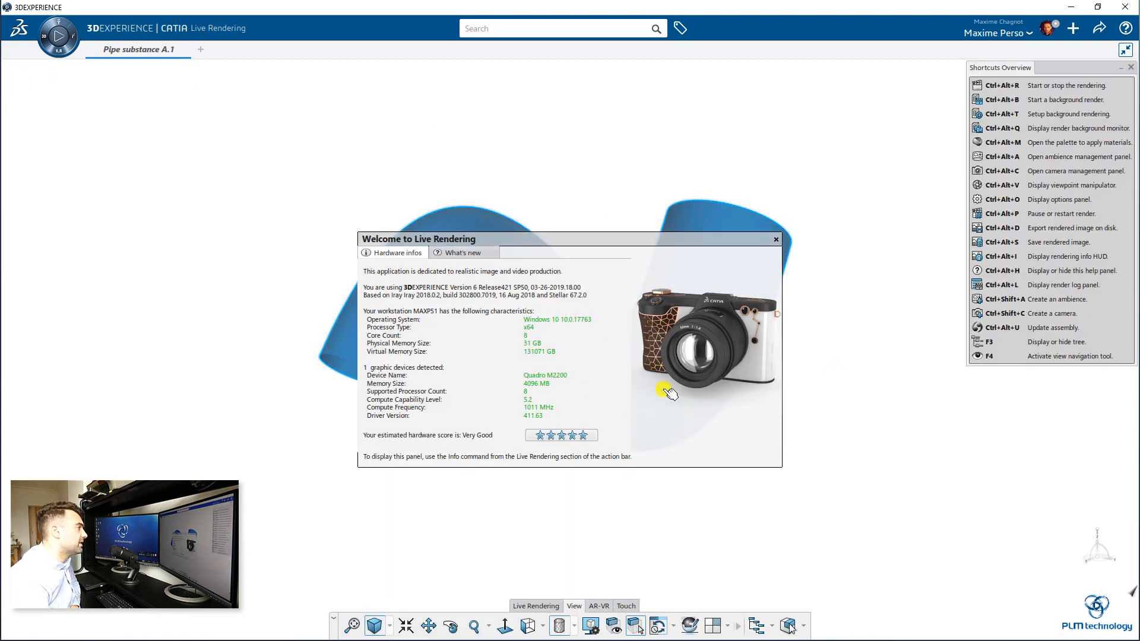
pyautogui.moveTo(776, 240)
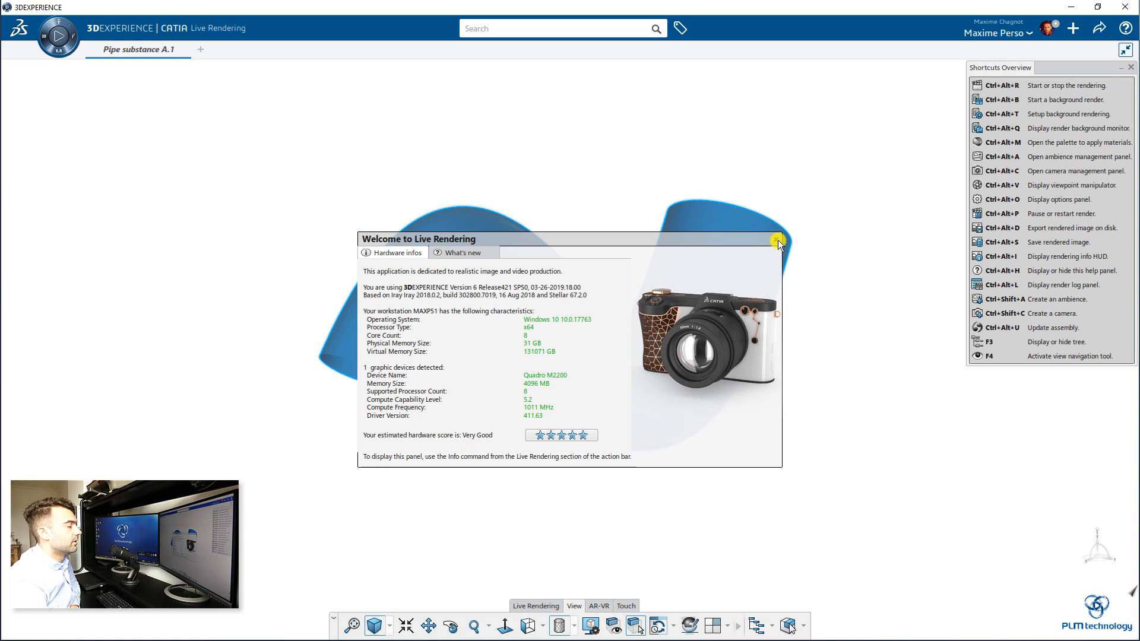
# Step: Close the welcome panel, show the tree with F3, and switch to Shading with Edges
pyautogui.click(777, 240)
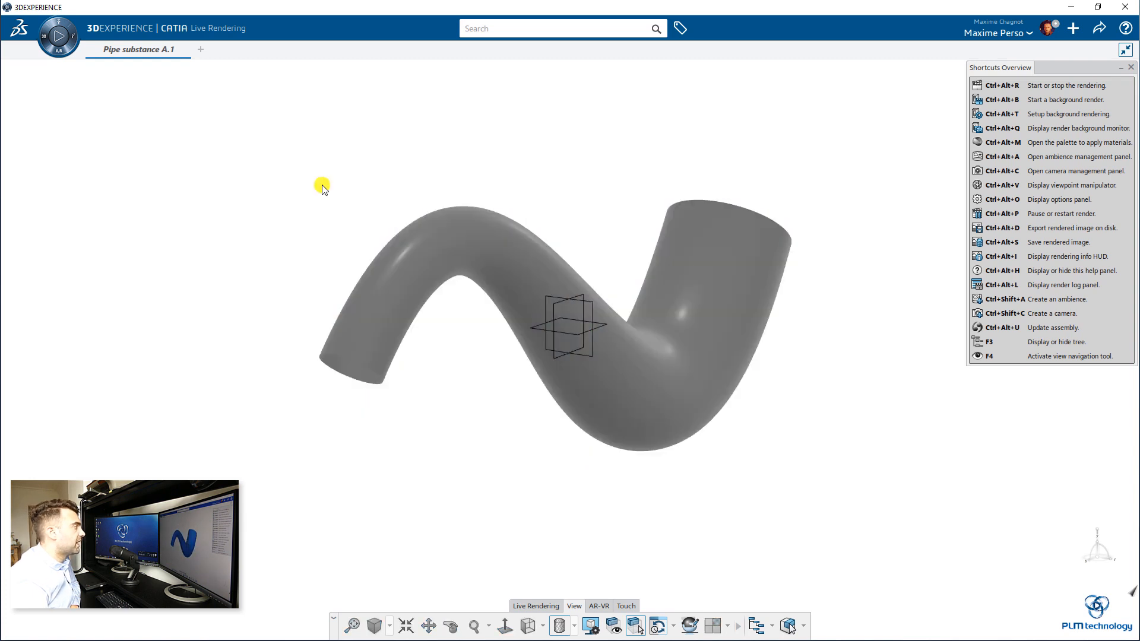
pyautogui.press('F3')
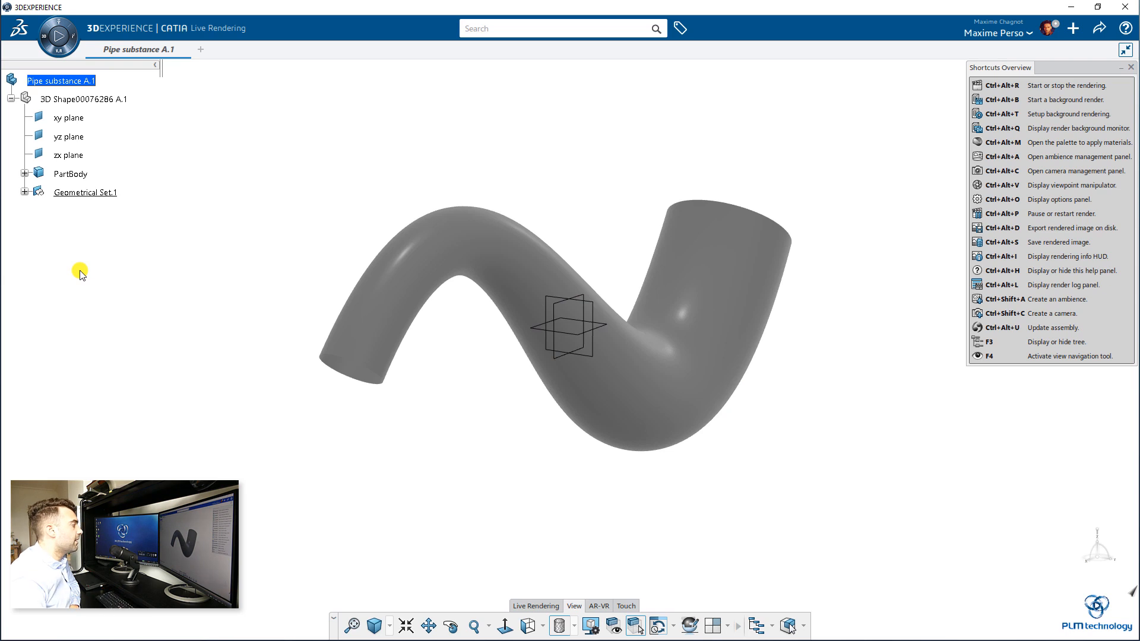
pyautogui.moveTo(194, 120)
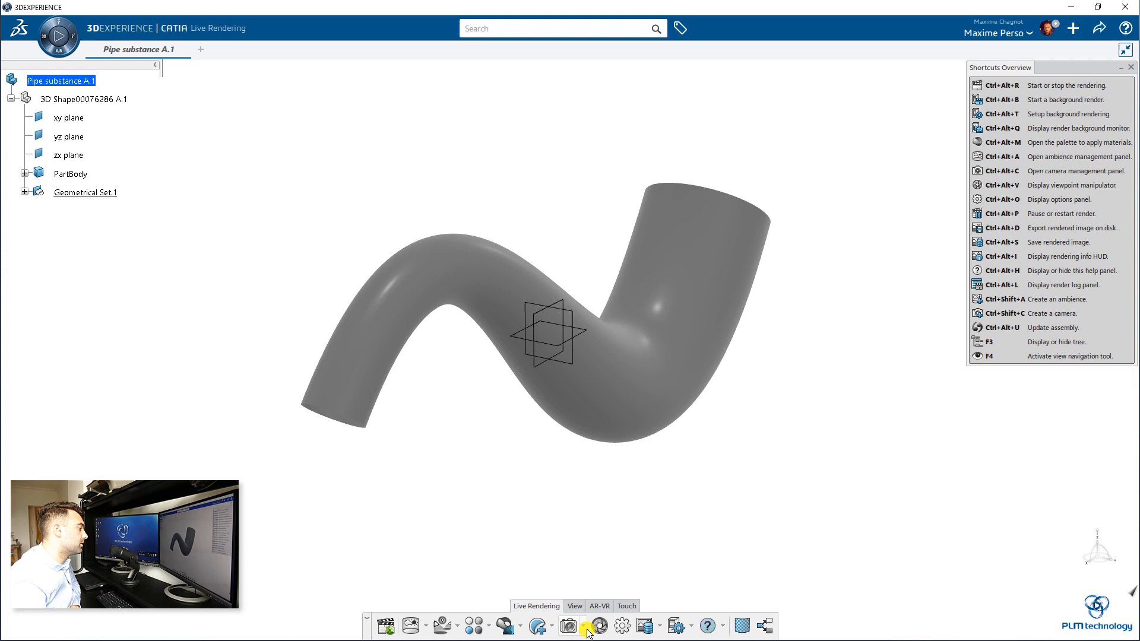
pyautogui.click(577, 626)
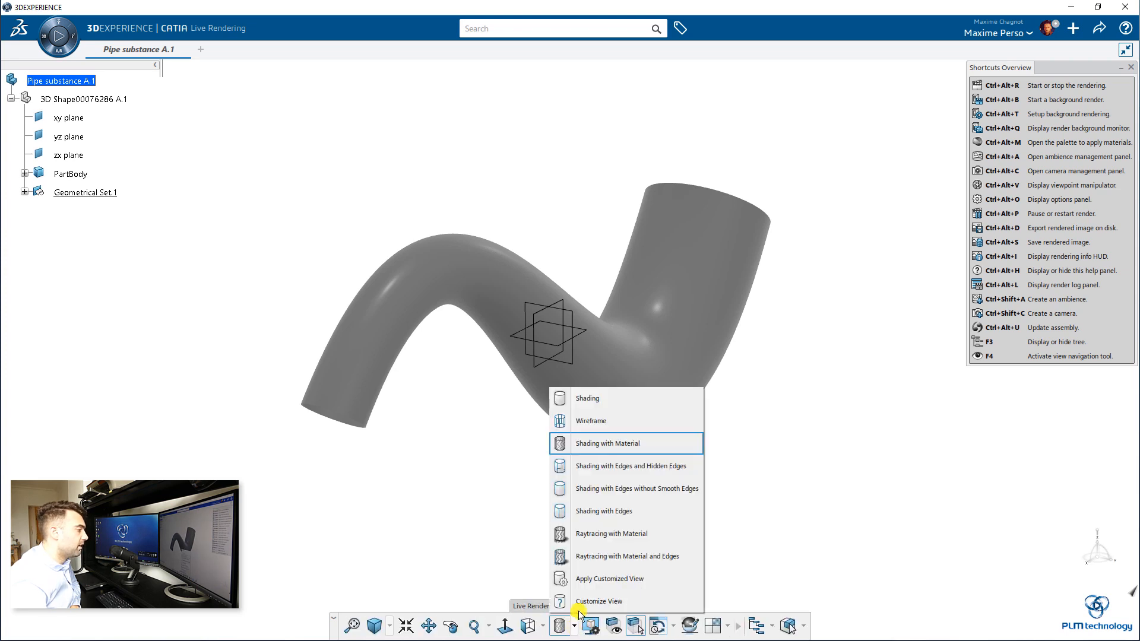
pyautogui.click(604, 511)
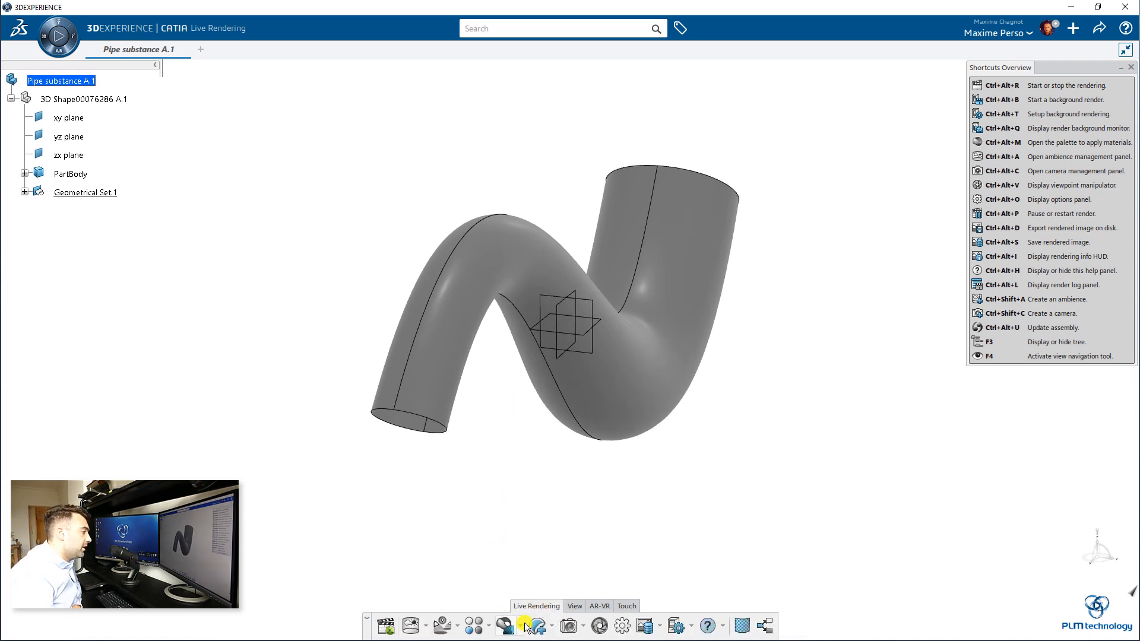
# Step: Choose Create Appearance Data from Substance in the material dropdown
pyautogui.click(501, 625)
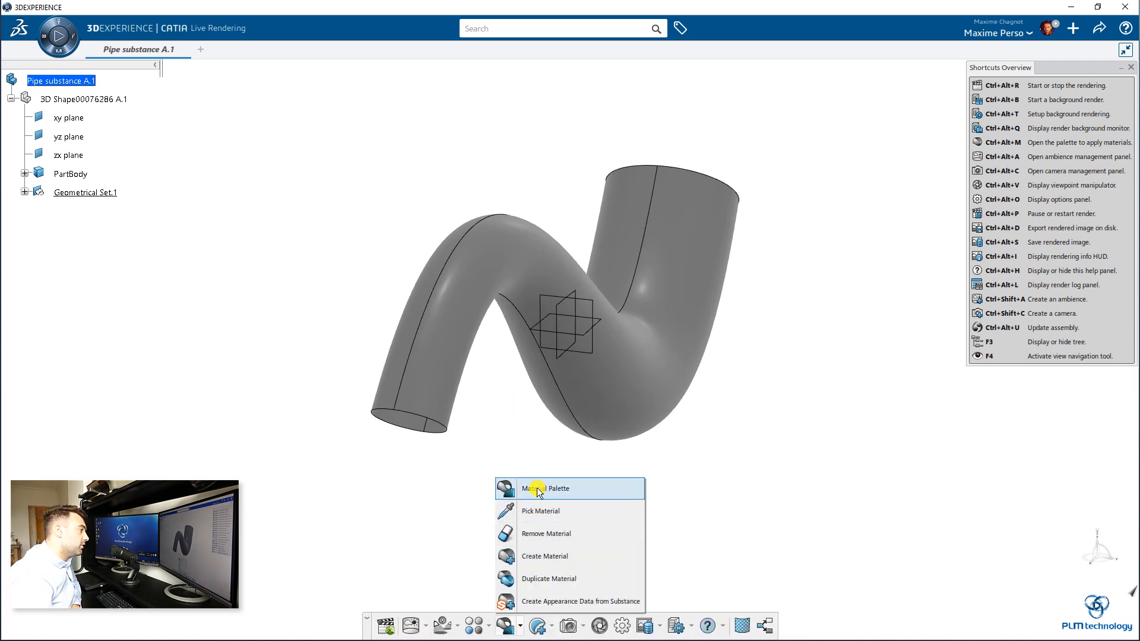
pyautogui.moveTo(533, 495)
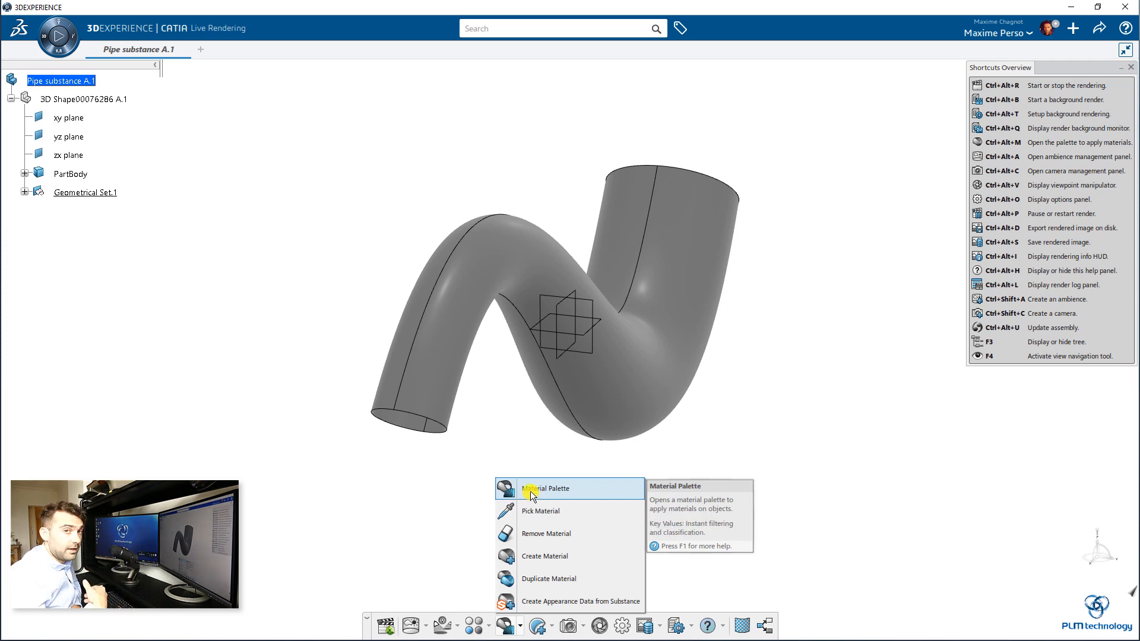
pyautogui.moveTo(549, 592)
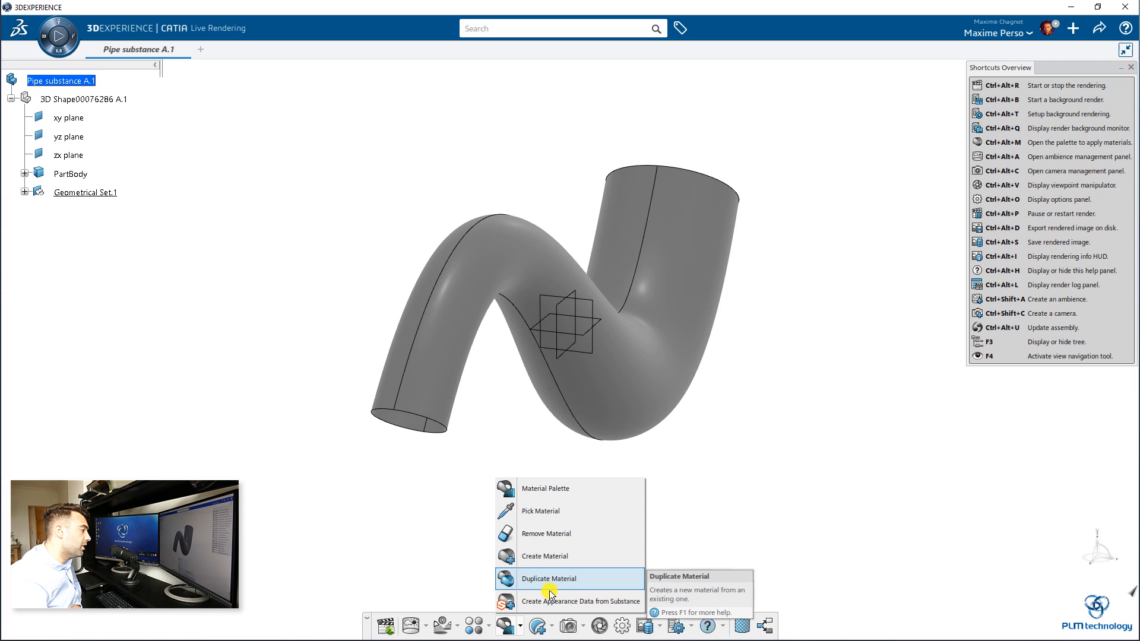
pyautogui.moveTo(545, 608)
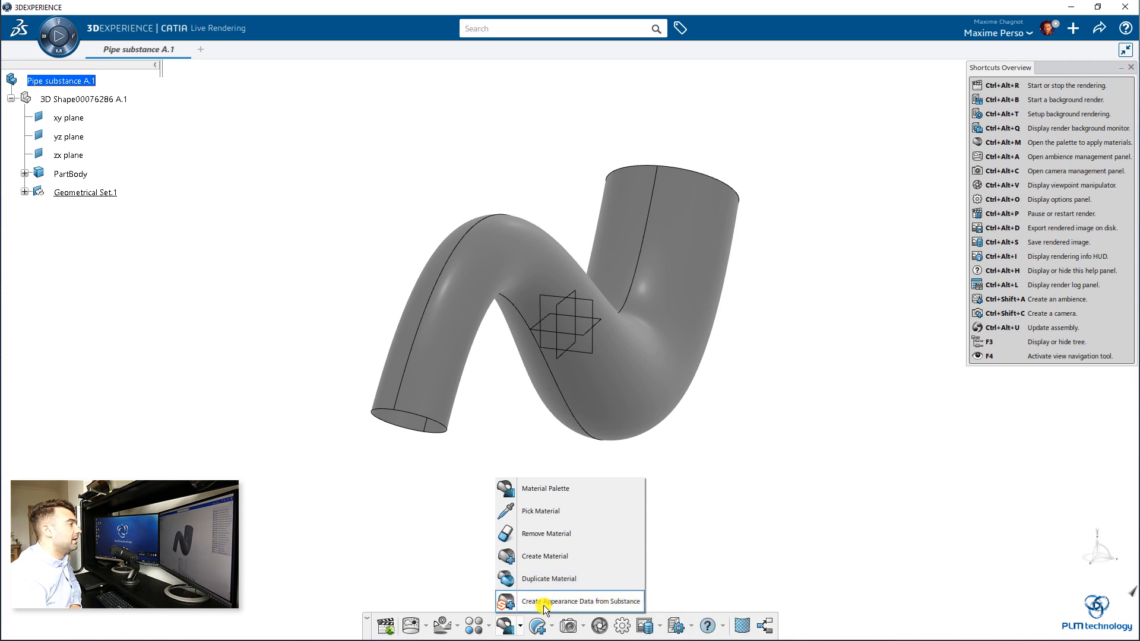
pyautogui.click(578, 601)
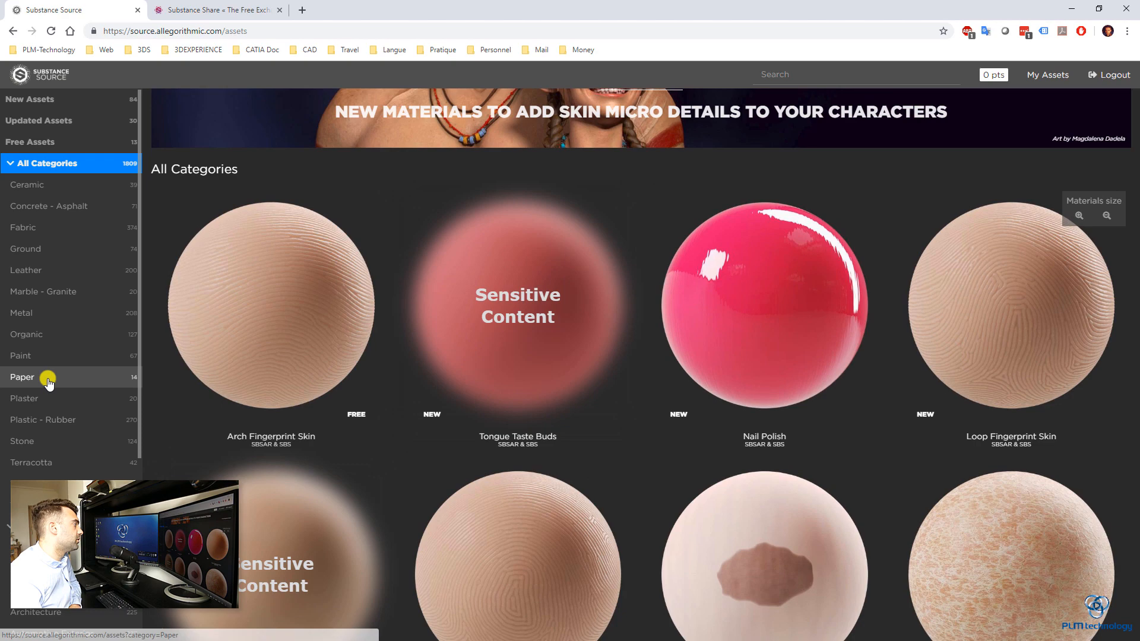
# Step: Filter Substance Source to free assets, then view Substance Share's Materials library
pyautogui.click(30, 141)
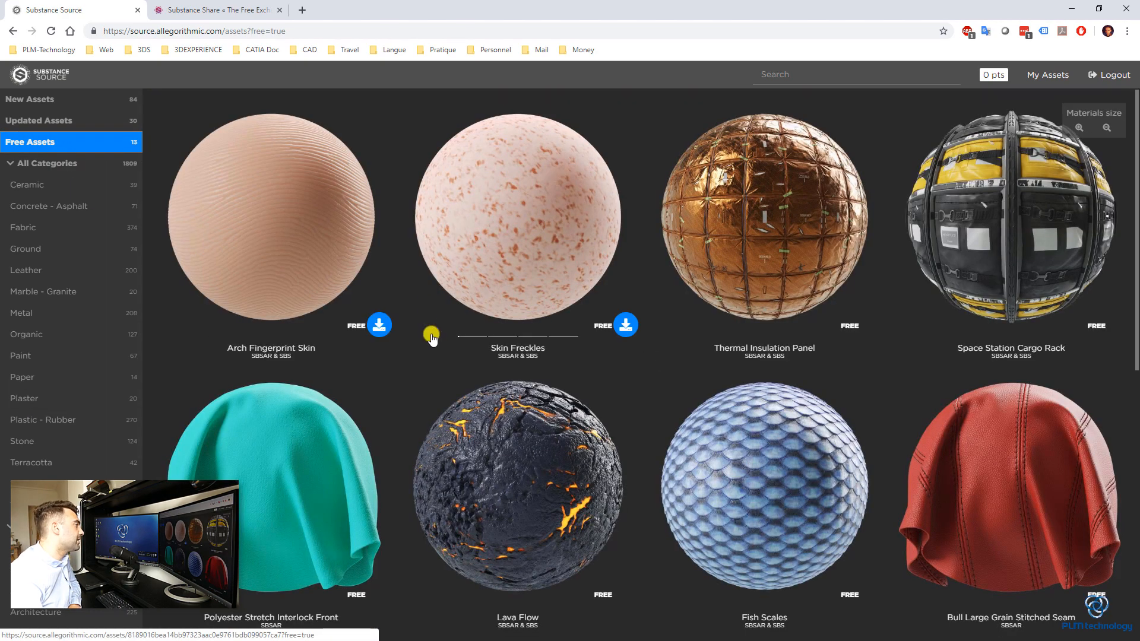
pyautogui.scroll(-3)
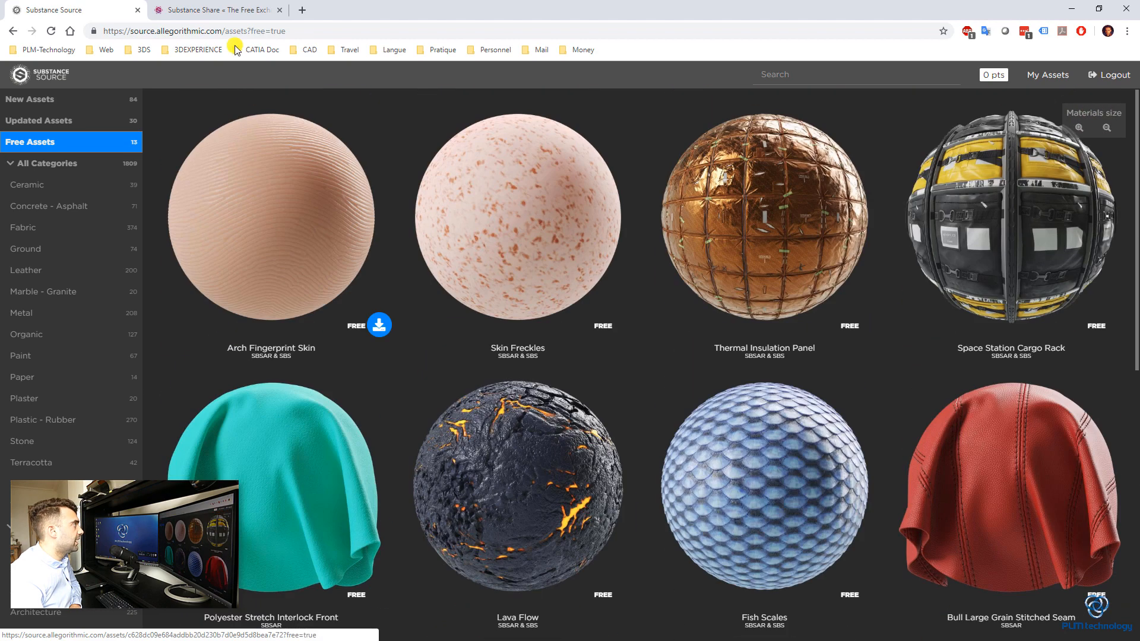
pyautogui.click(215, 10)
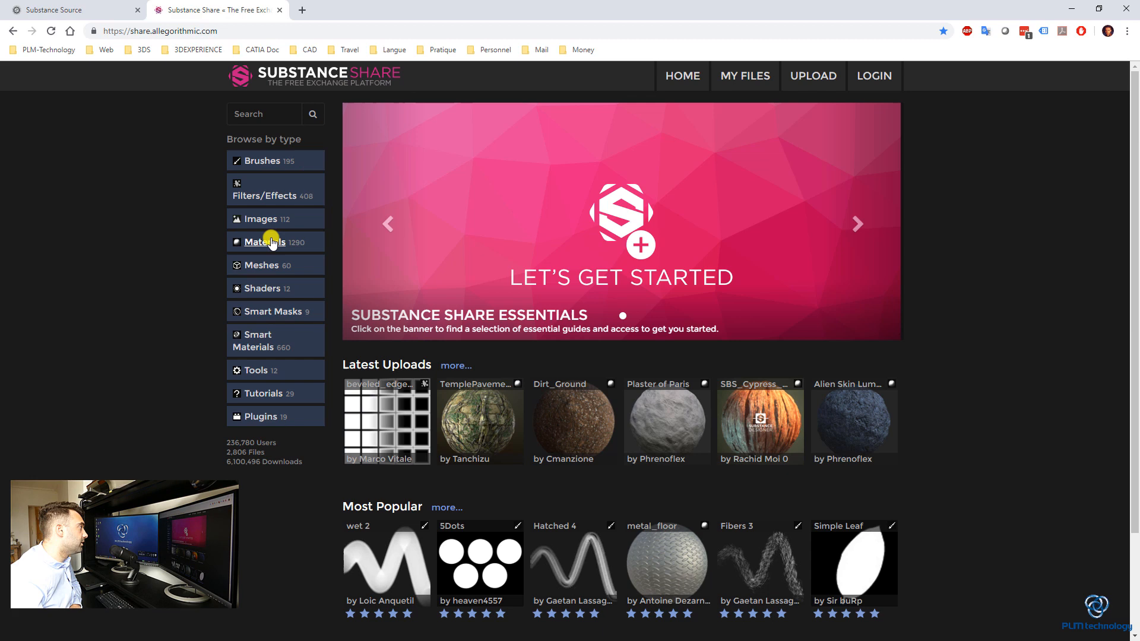
pyautogui.click(264, 242)
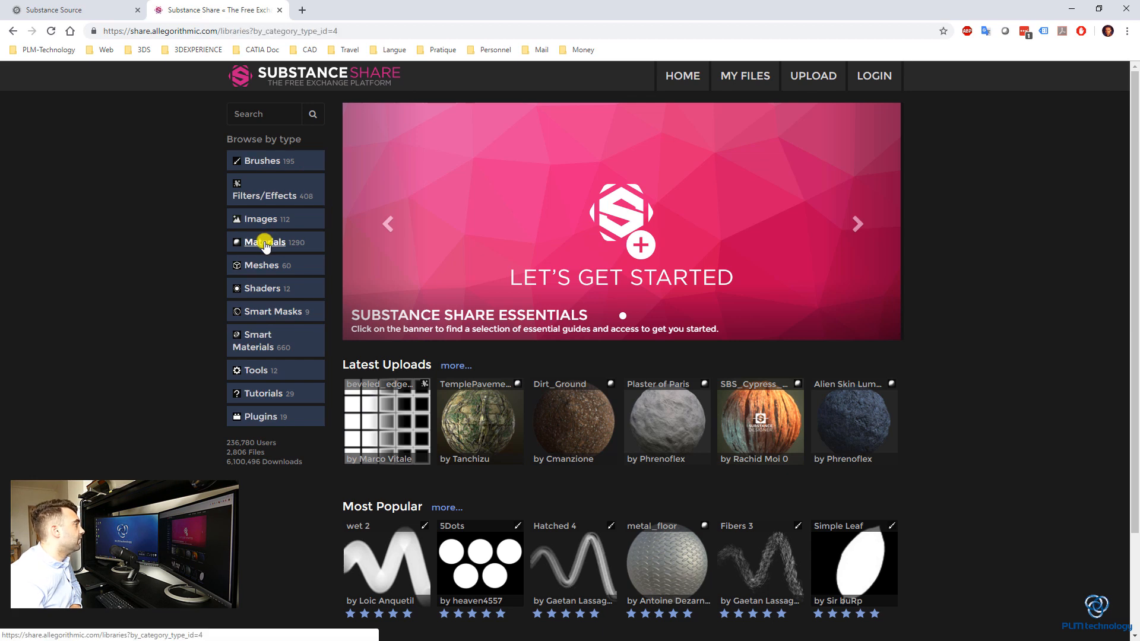
pyautogui.click(266, 242)
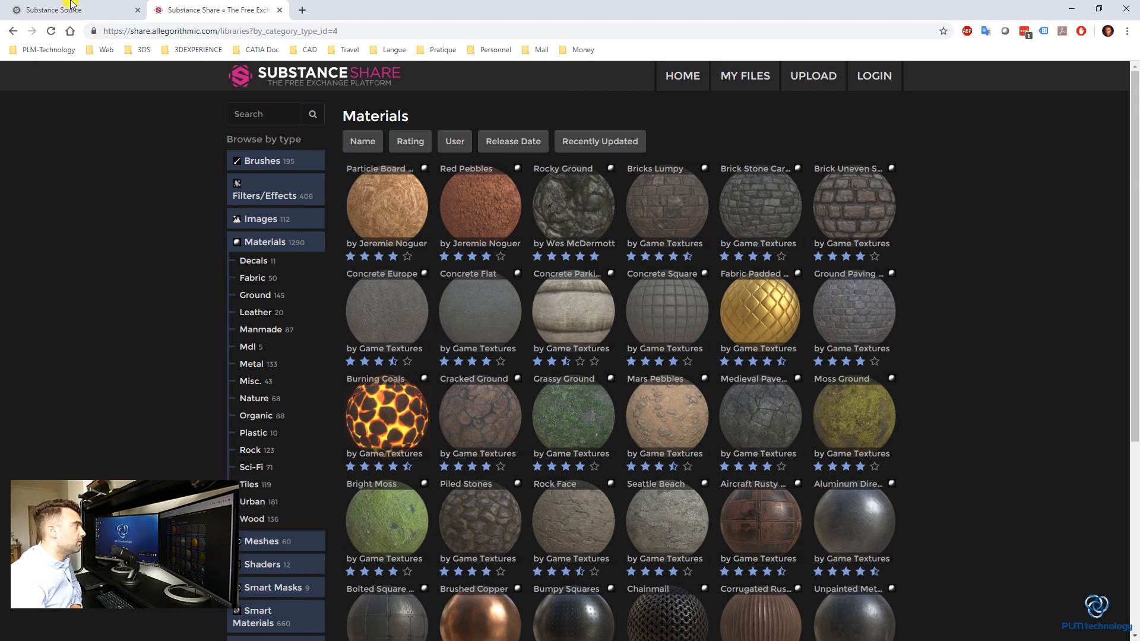
# Step: Return to Substance Source free assets and scroll down to Grey Blue Granite
pyautogui.click(54, 9)
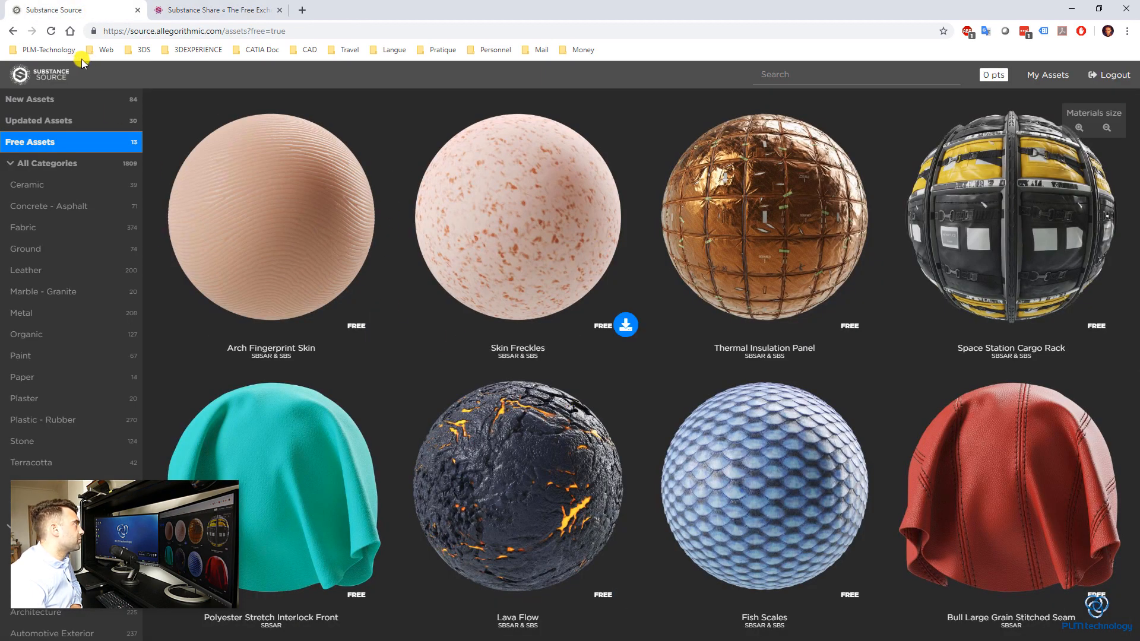
pyautogui.scroll(-3)
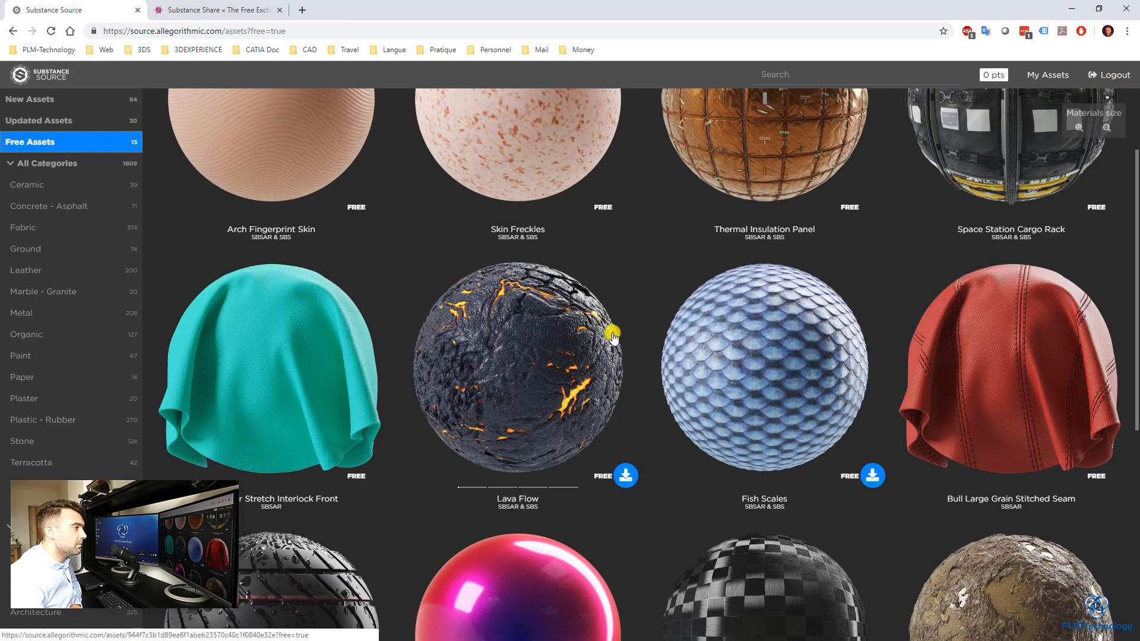
pyautogui.scroll(-3)
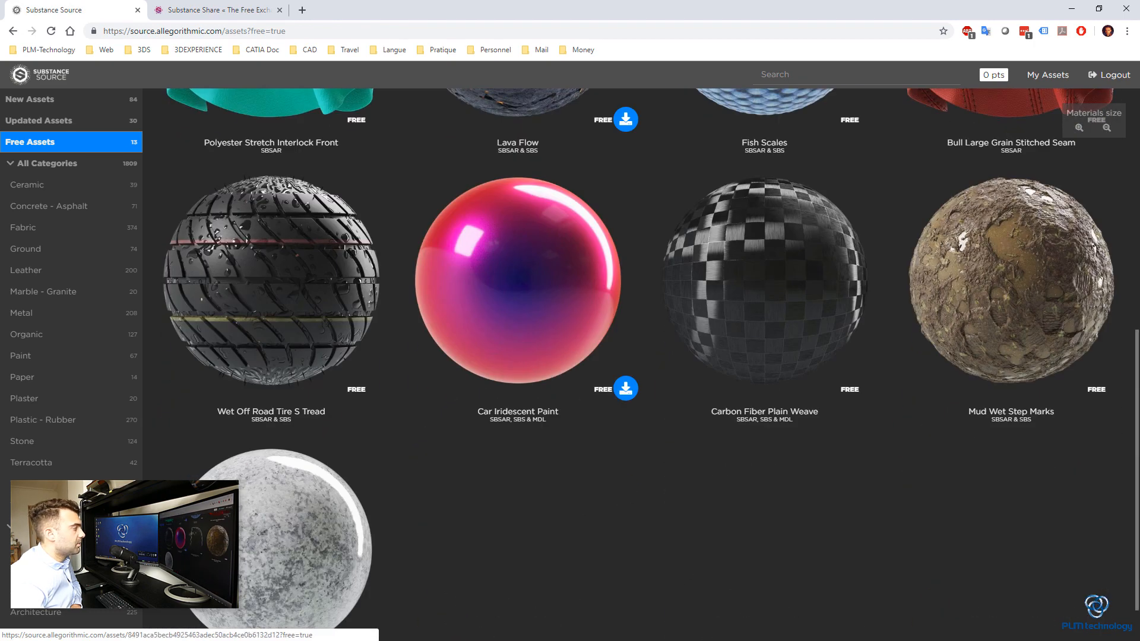
pyautogui.scroll(-3)
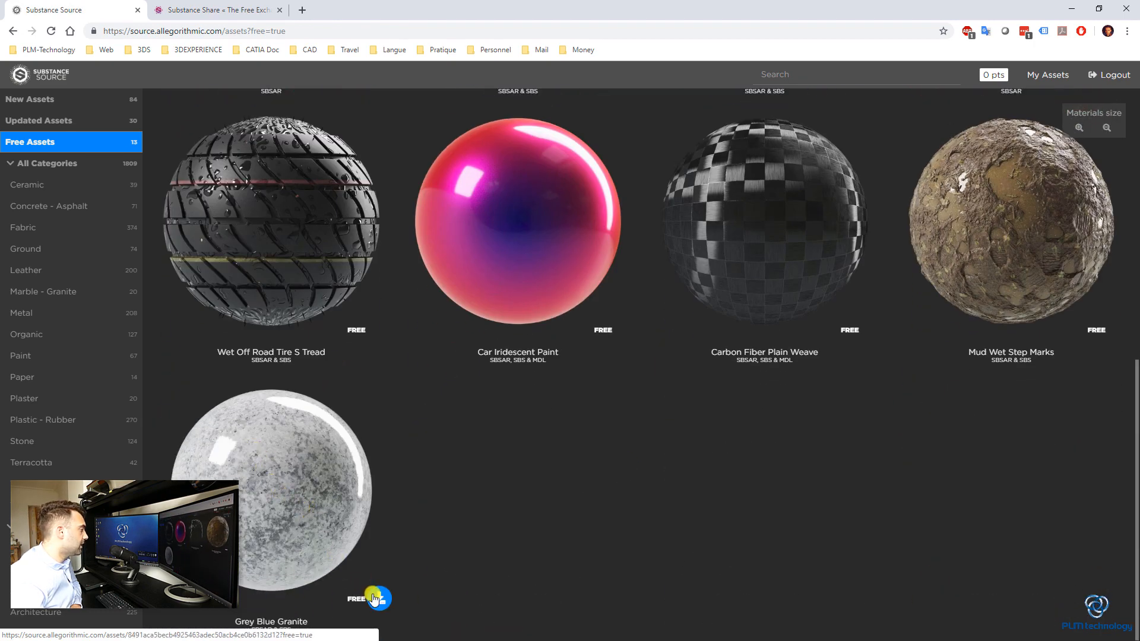
# Step: Download the Grey Blue Granite SBSAR archive from its card
pyautogui.click(379, 598)
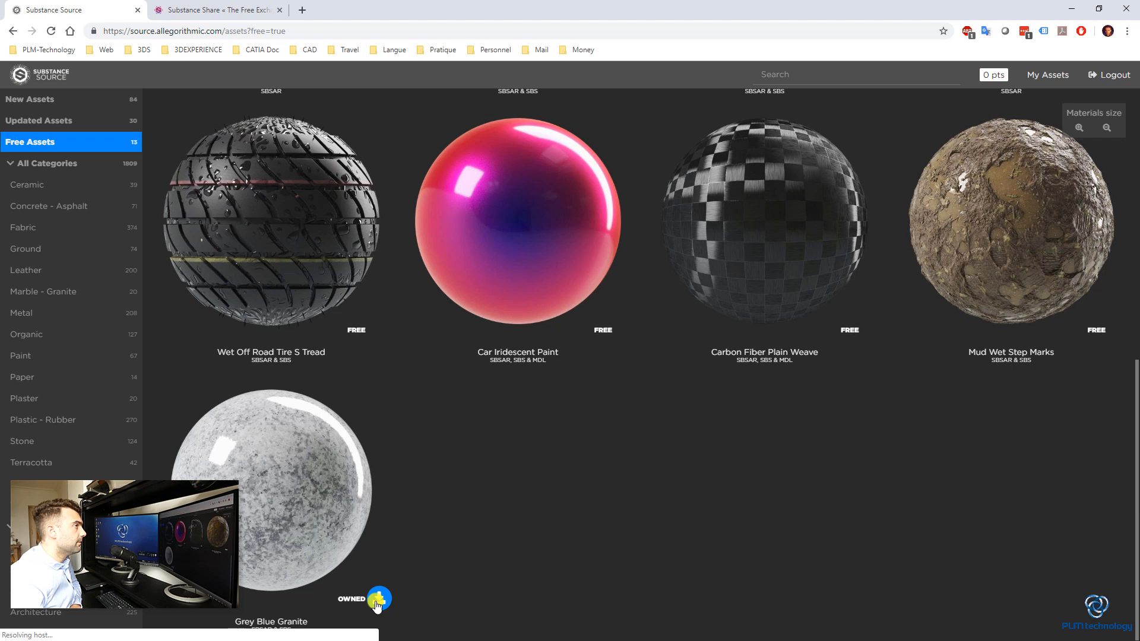
pyautogui.click(379, 598)
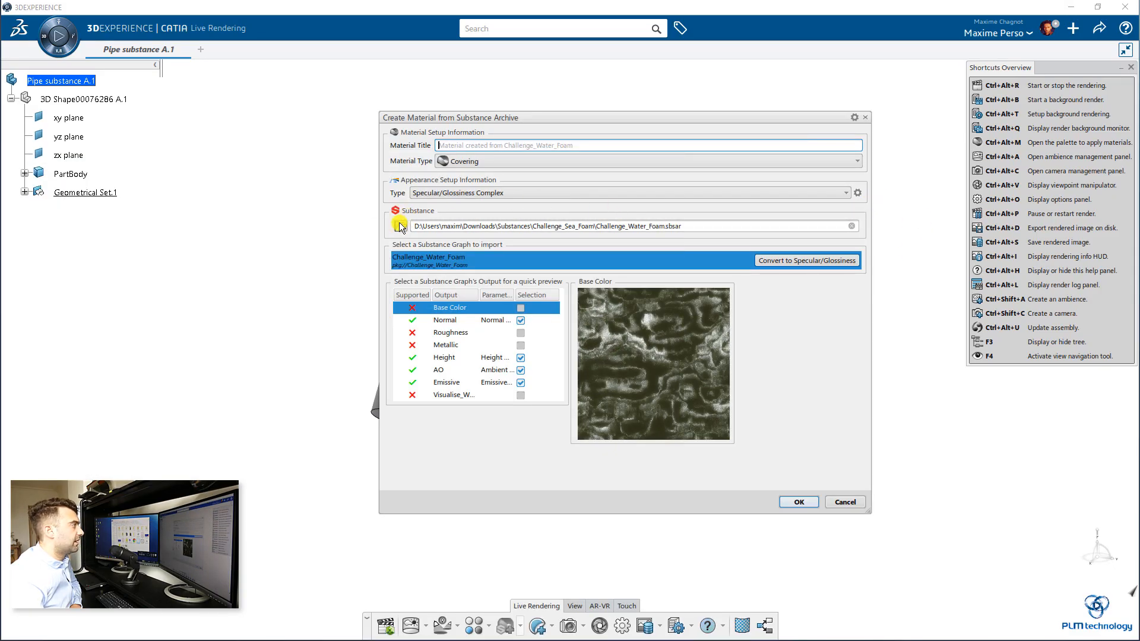
# Step: Create material 'Grey Blue Granite' from Downloads/granite_grey_blue.sbsar
pyautogui.click(401, 225)
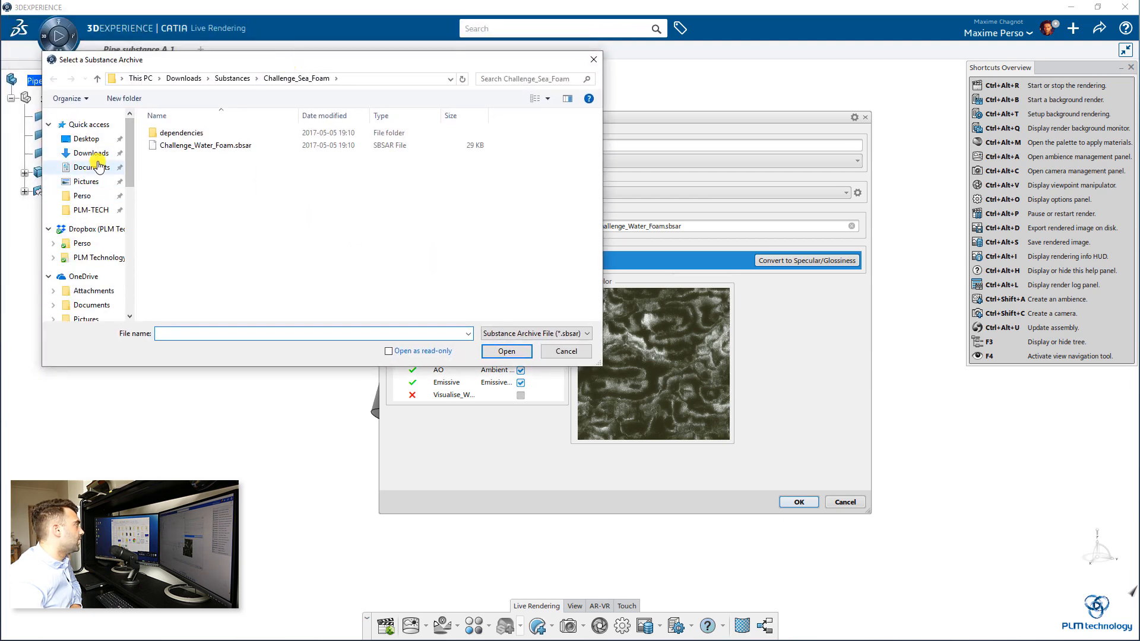
pyautogui.click(90, 153)
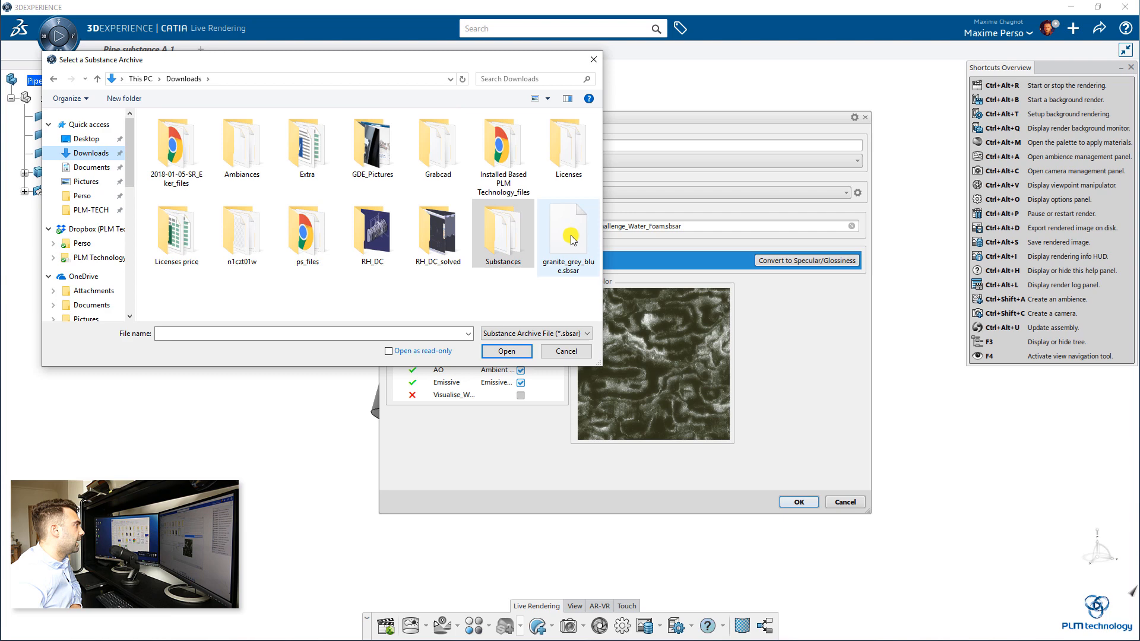
pyautogui.click(506, 351)
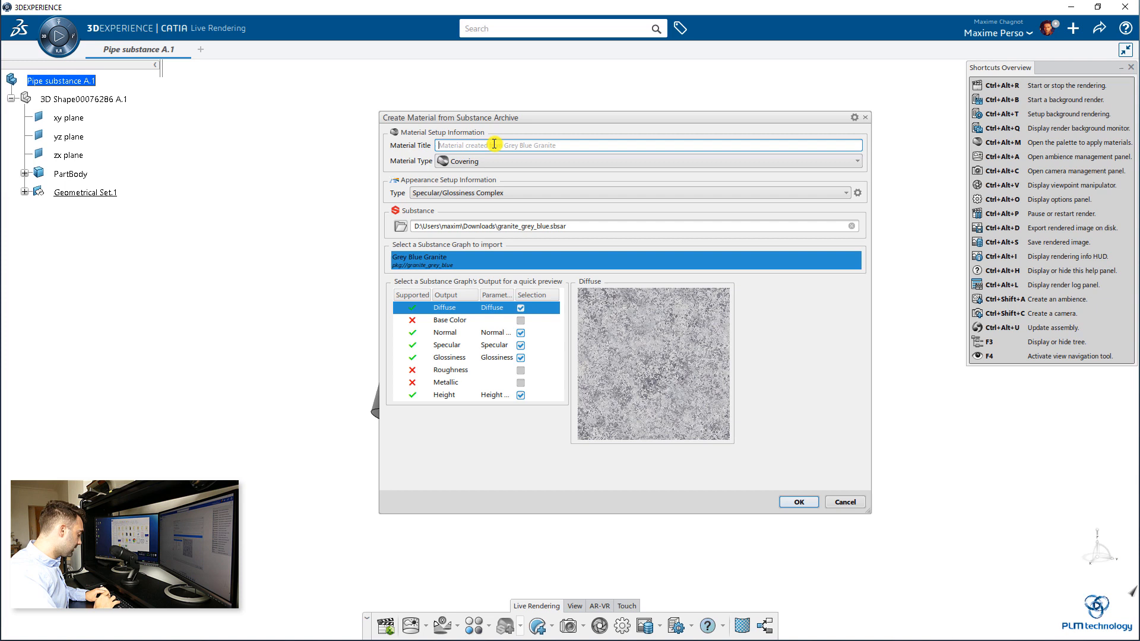
pyautogui.write('Blue')
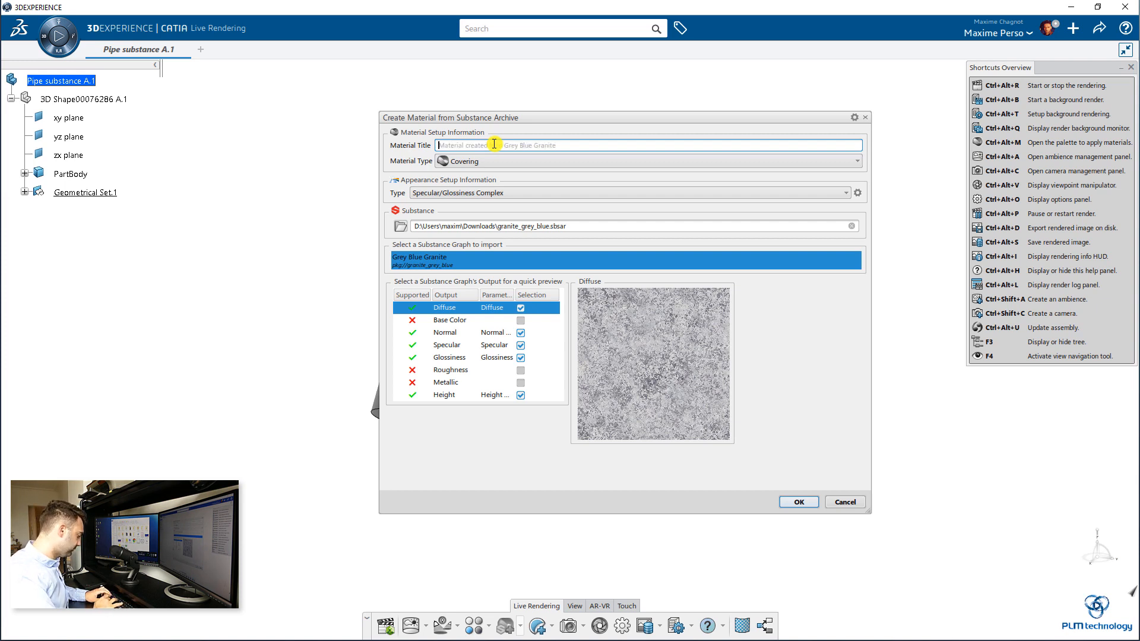
pyautogui.write('Grey Blue')
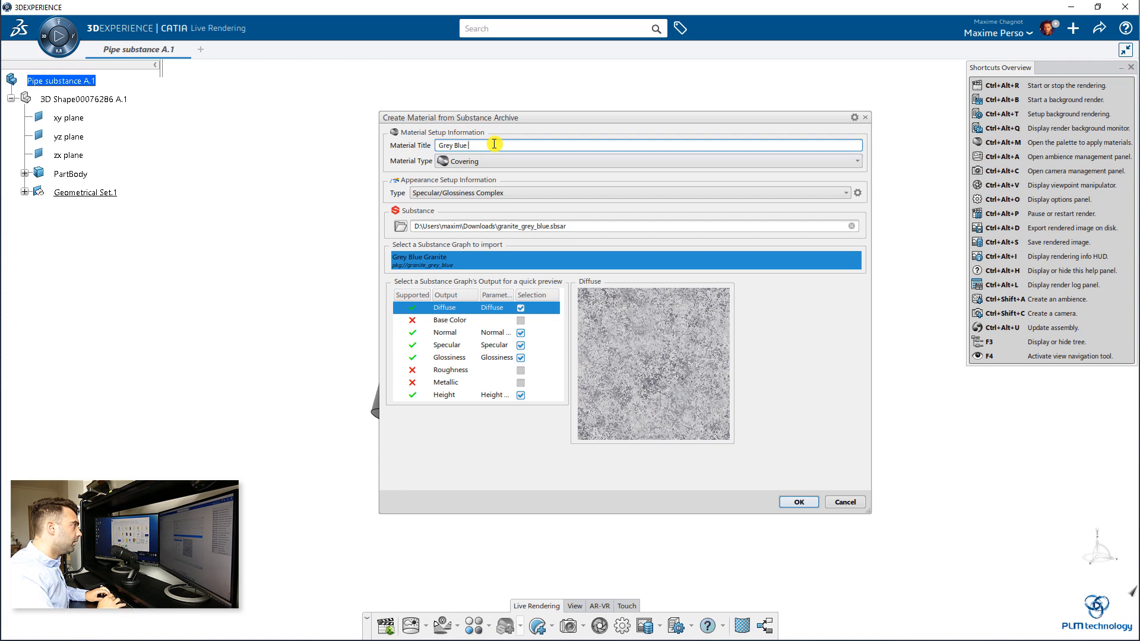
pyautogui.write('Granite')
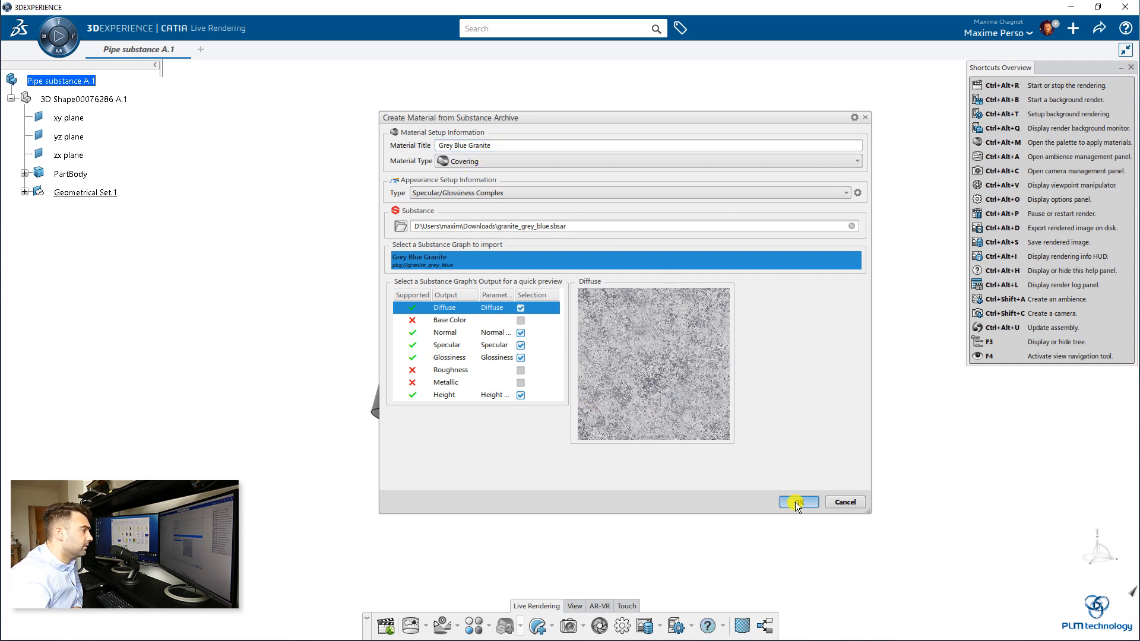
pyautogui.click(798, 501)
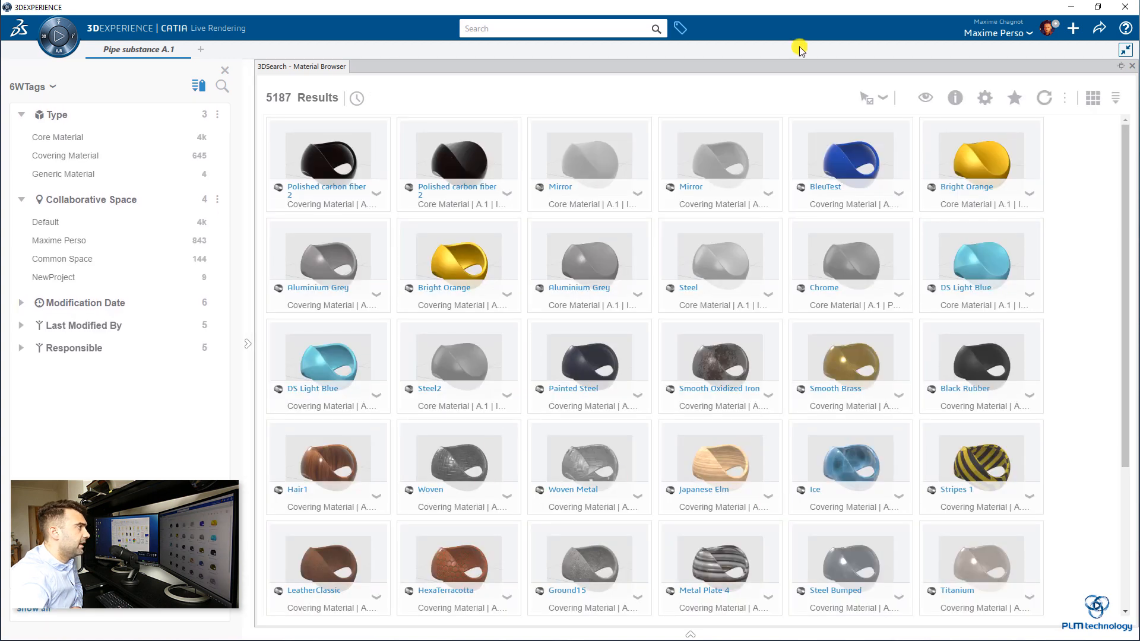
# Step: Search 'grey blue' and show all My Content results, not only recent items
pyautogui.click(556, 29)
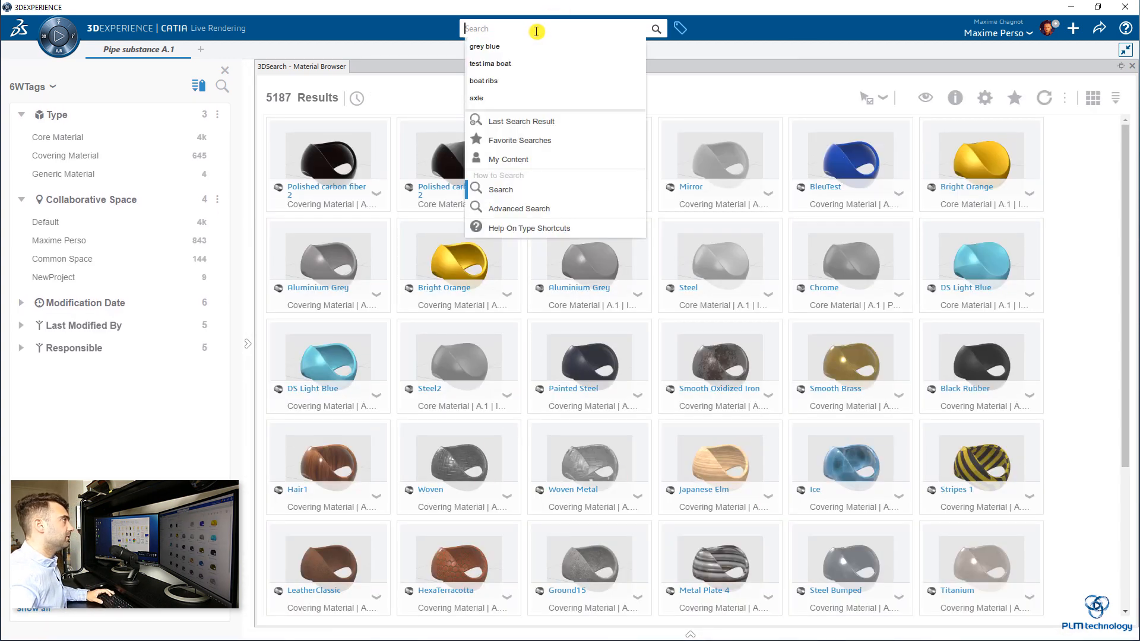
pyautogui.click(485, 46)
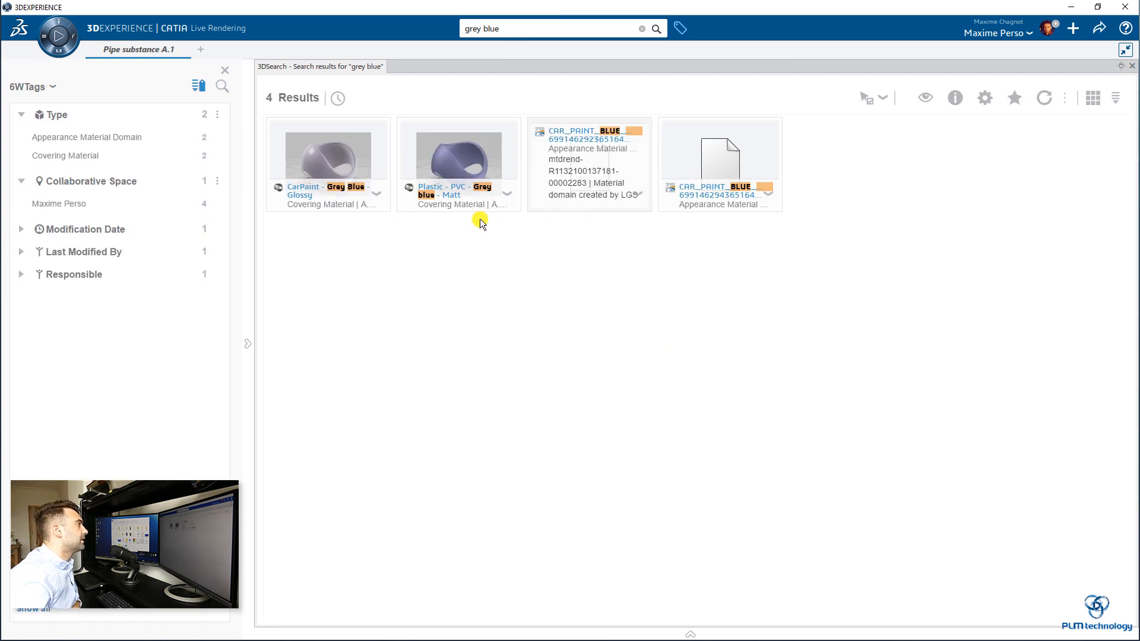
pyautogui.click(558, 27)
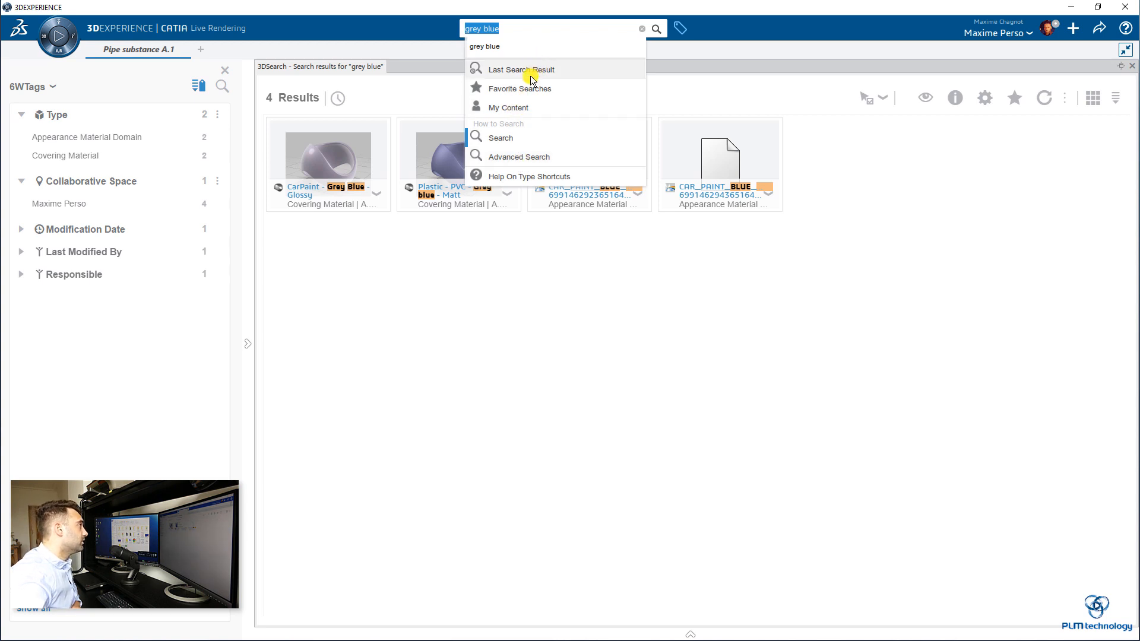
pyautogui.moveTo(505, 139)
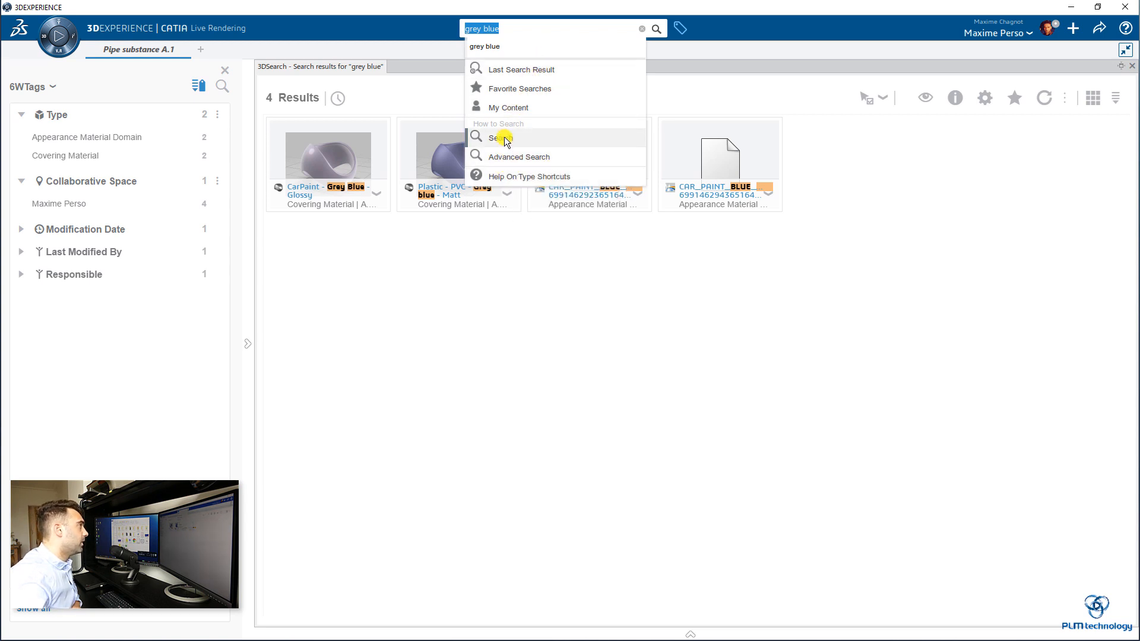
pyautogui.click(507, 108)
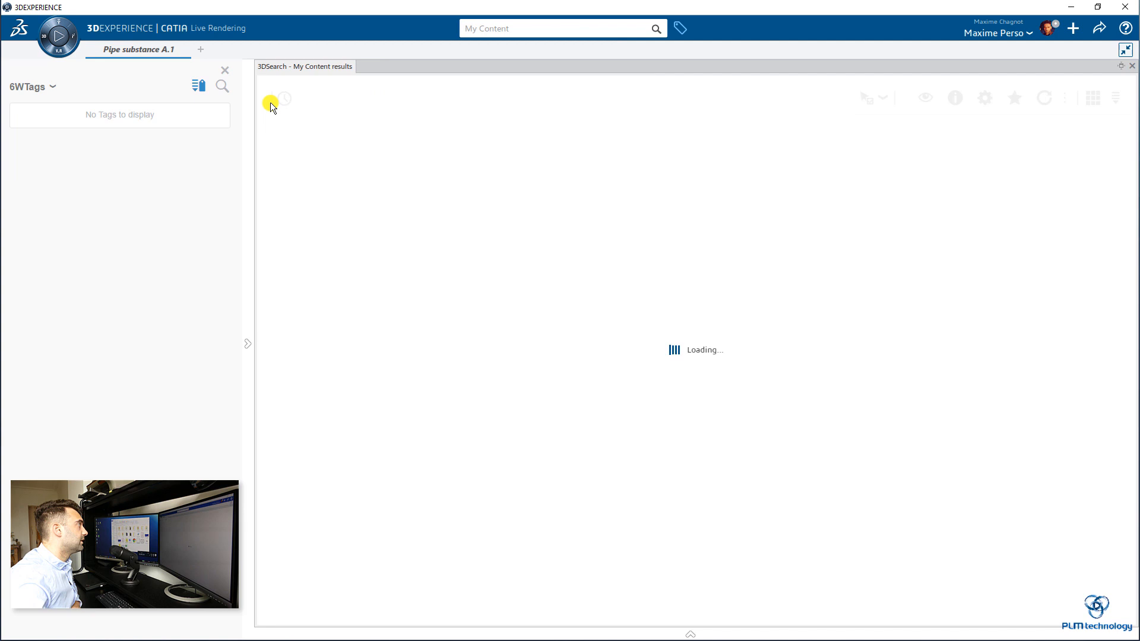
pyautogui.moveTo(309, 110)
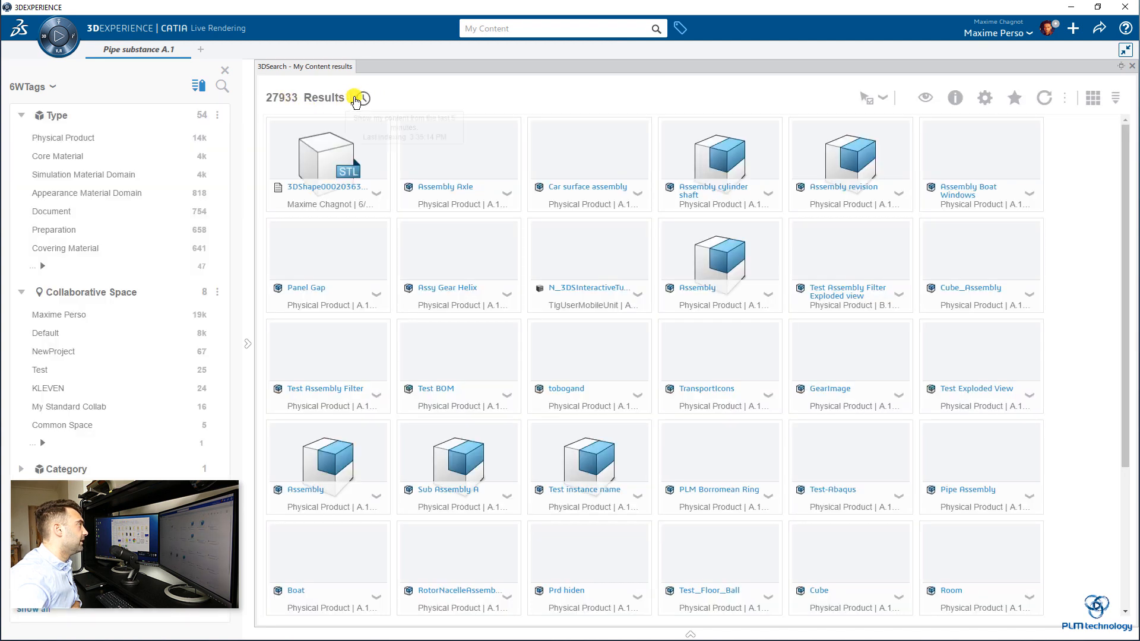
pyautogui.click(359, 99)
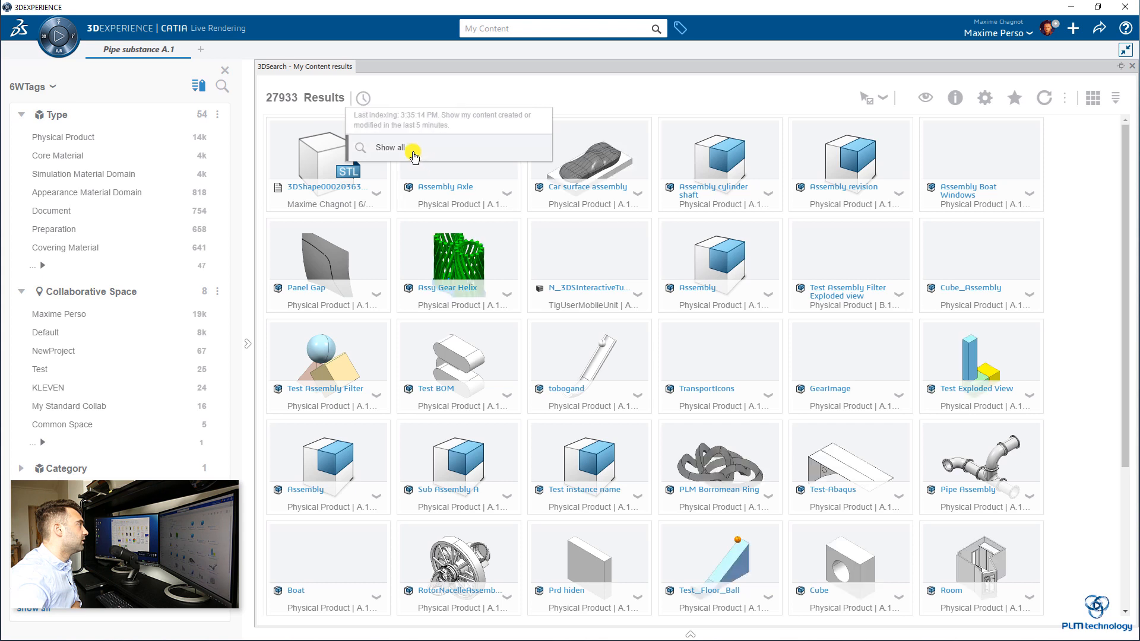
pyautogui.click(390, 147)
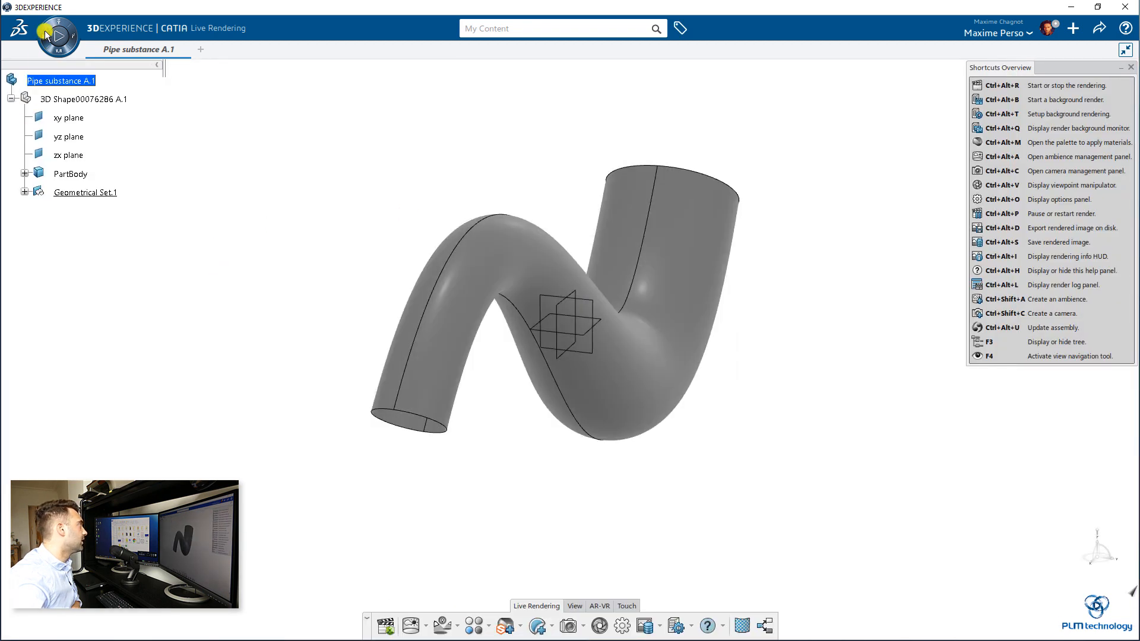
# Step: View the Grey Blue Granite definition in the Material Editor, then return to Pipe substance A.1
pyautogui.click(40, 35)
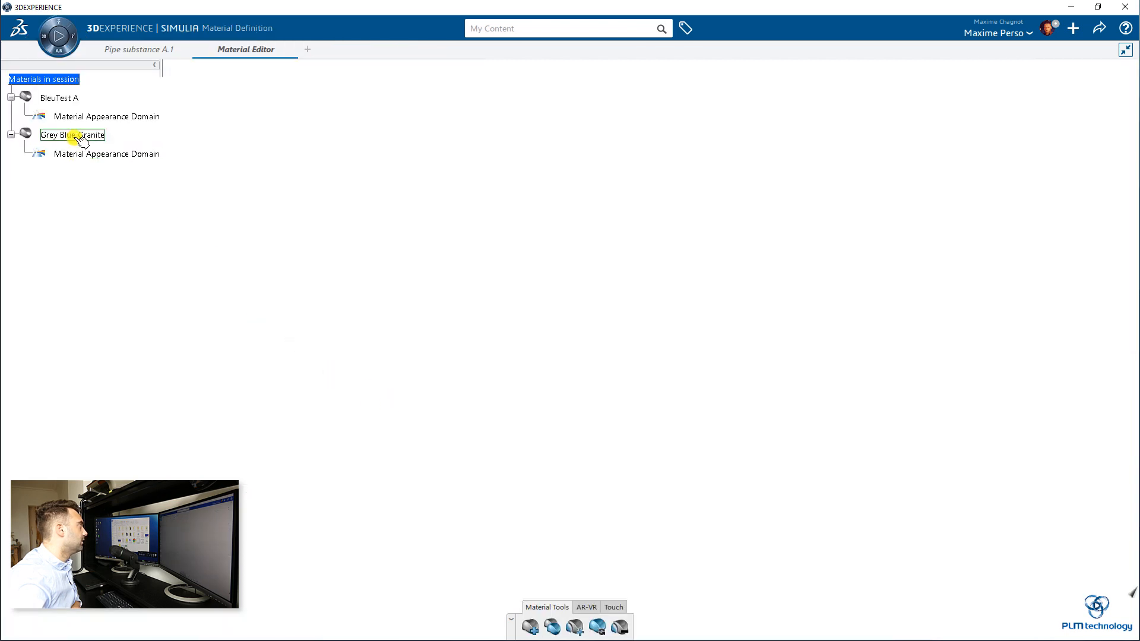
pyautogui.rightClick(70, 135)
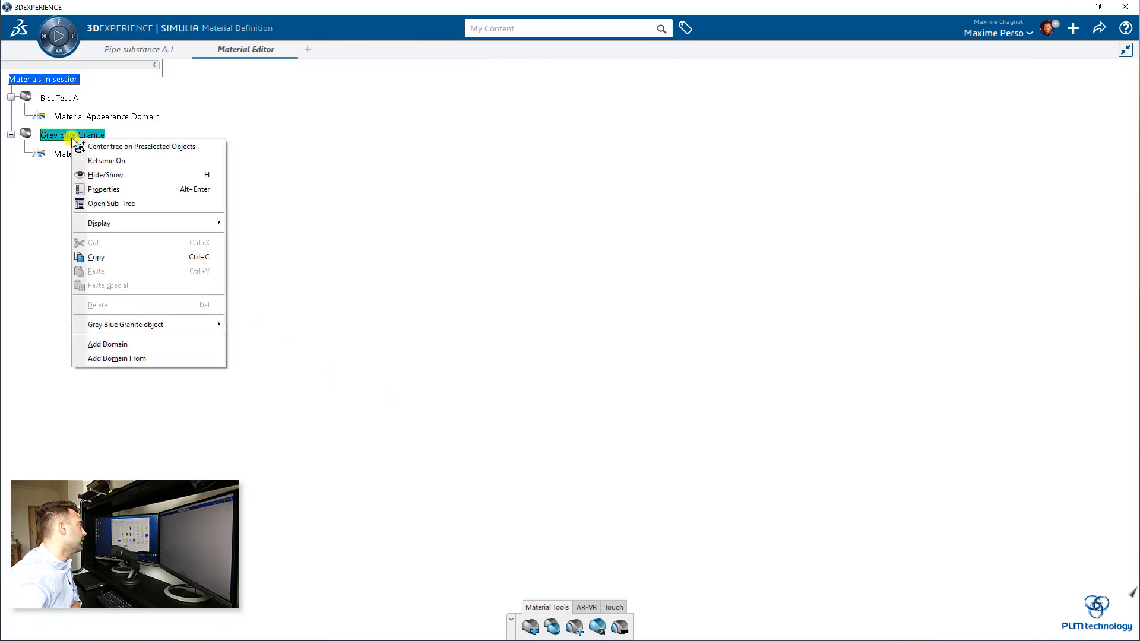
pyautogui.moveTo(123, 206)
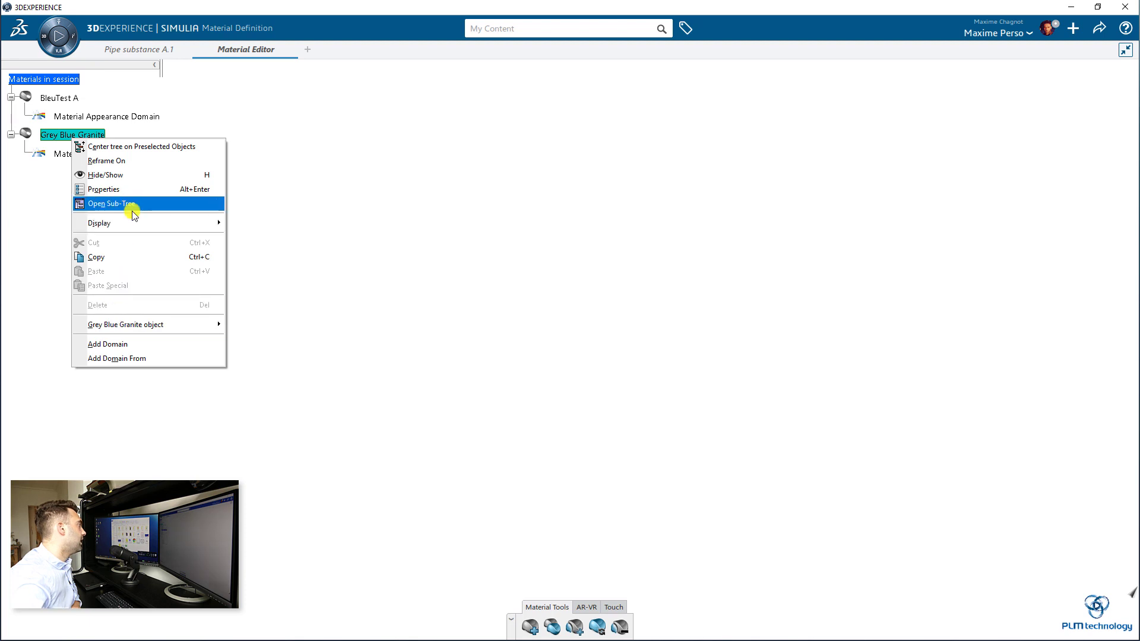
pyautogui.click(119, 204)
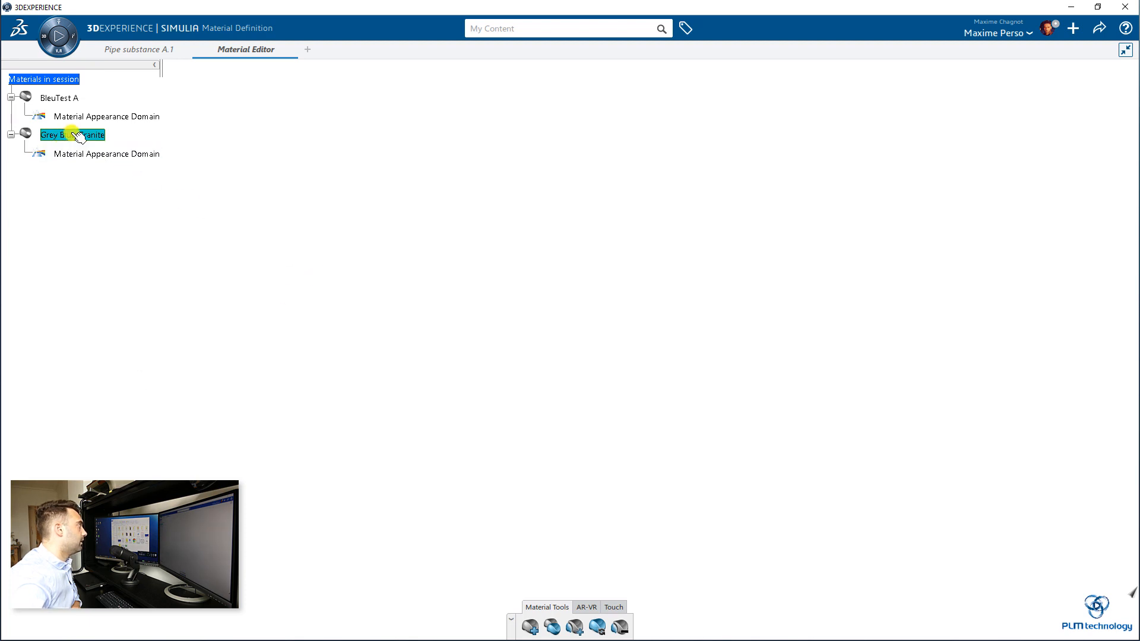
pyautogui.doubleClick(71, 135)
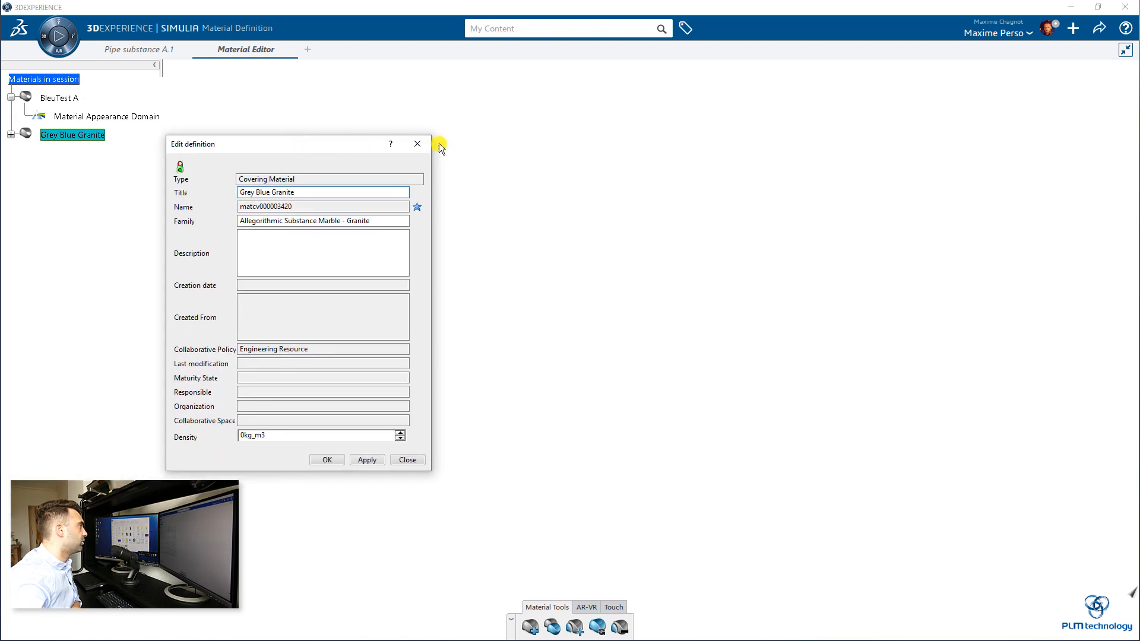
pyautogui.click(416, 144)
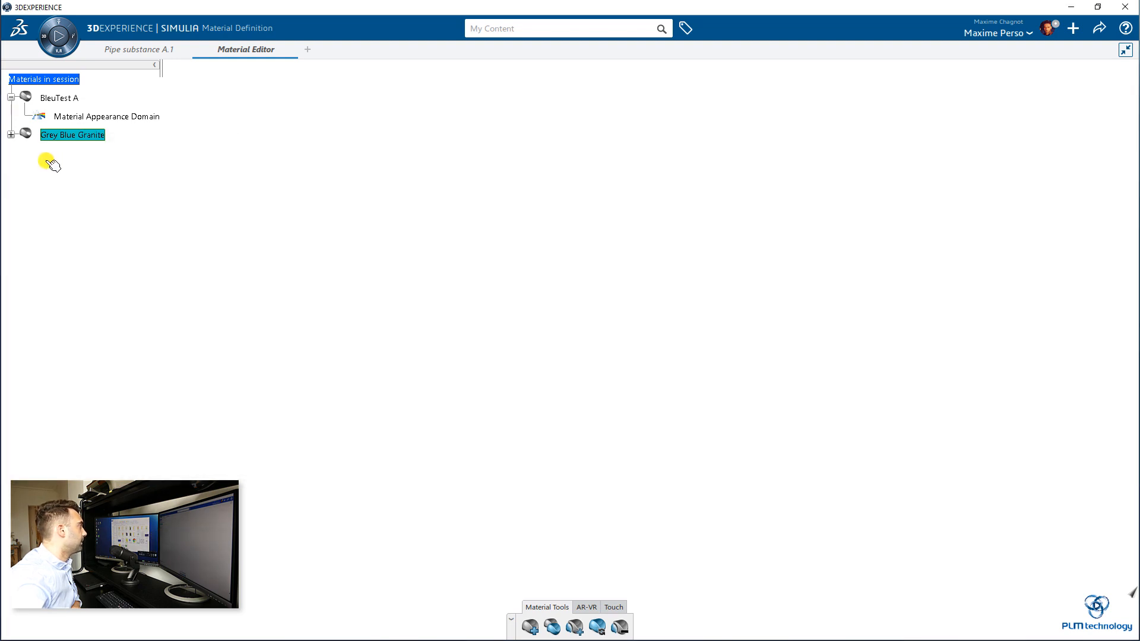
pyautogui.click(12, 135)
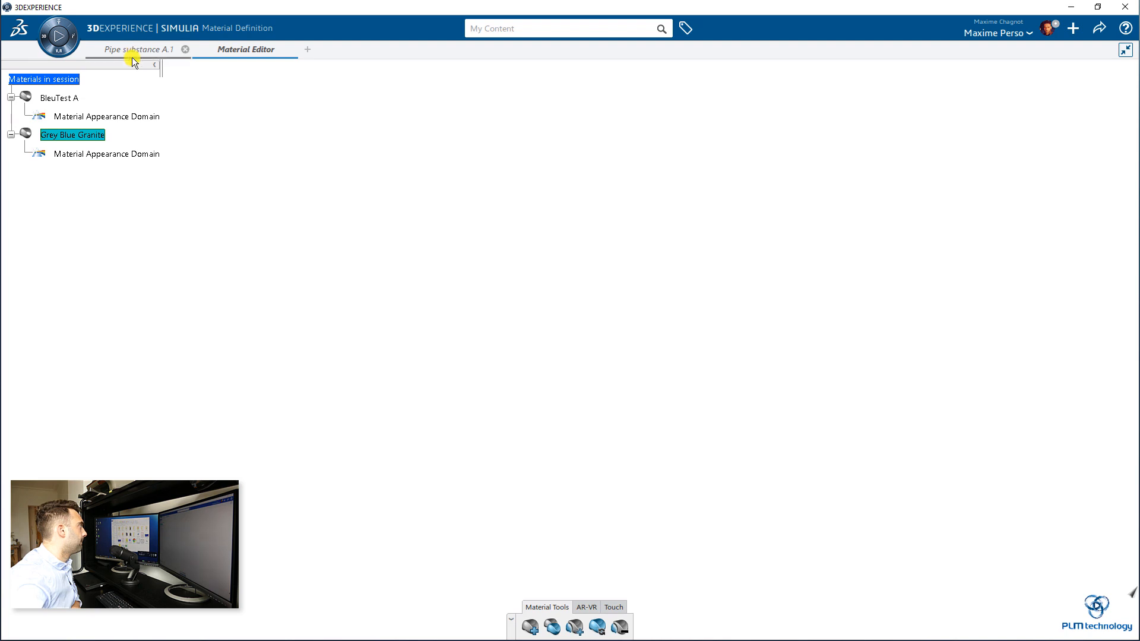
pyautogui.click(140, 49)
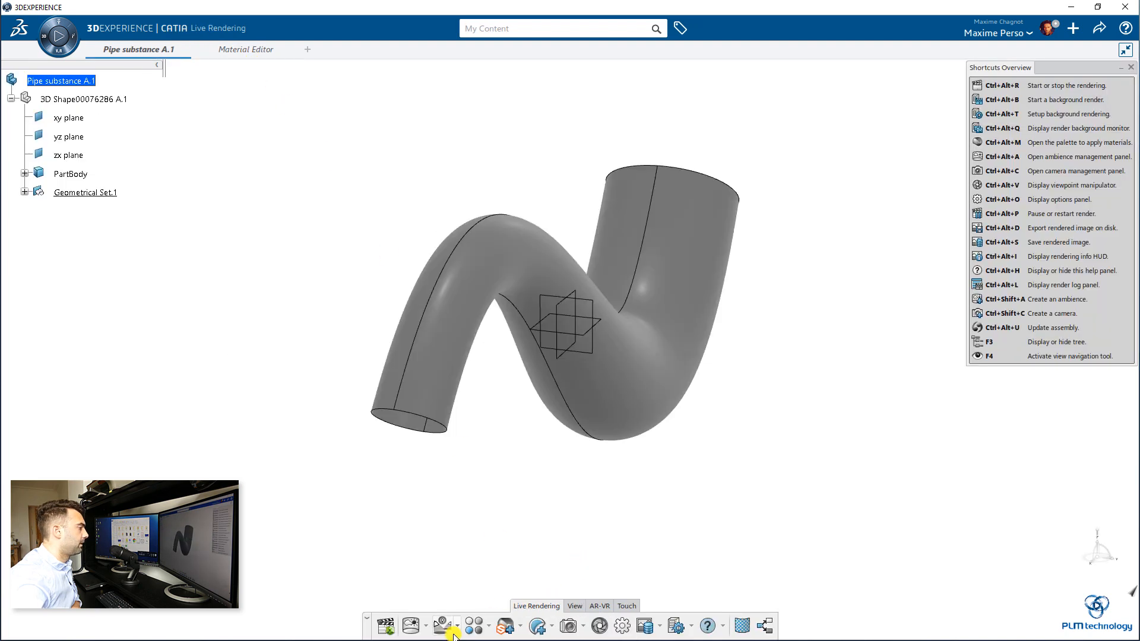
# Step: Apply Grey Blue Granite to the pipe and expand its new Materials node
pyautogui.click(502, 625)
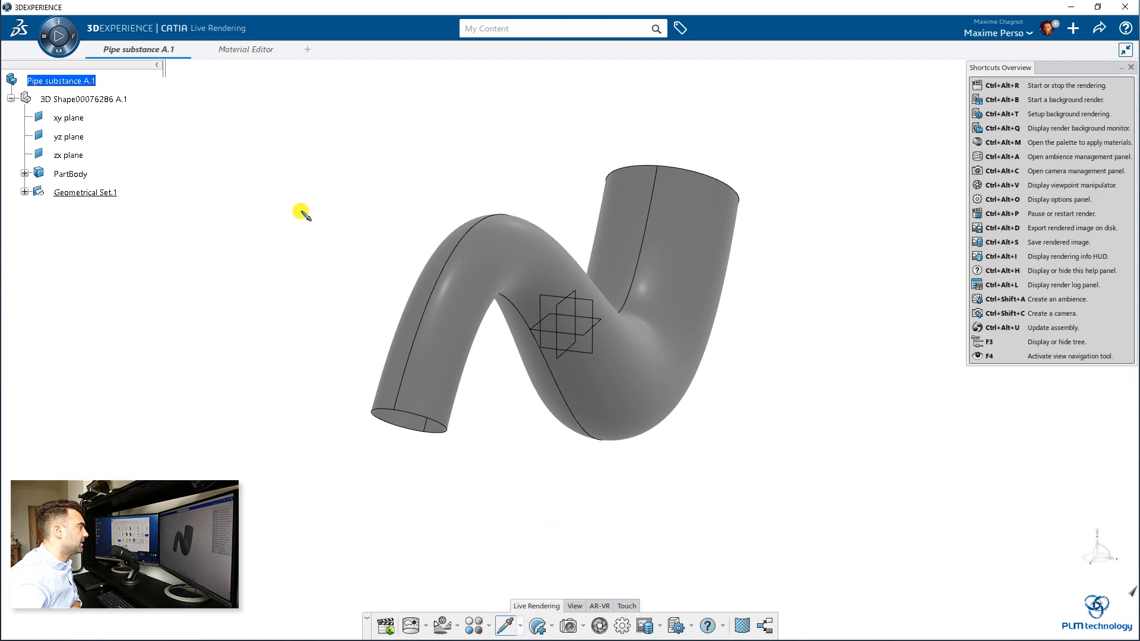
pyautogui.click(246, 49)
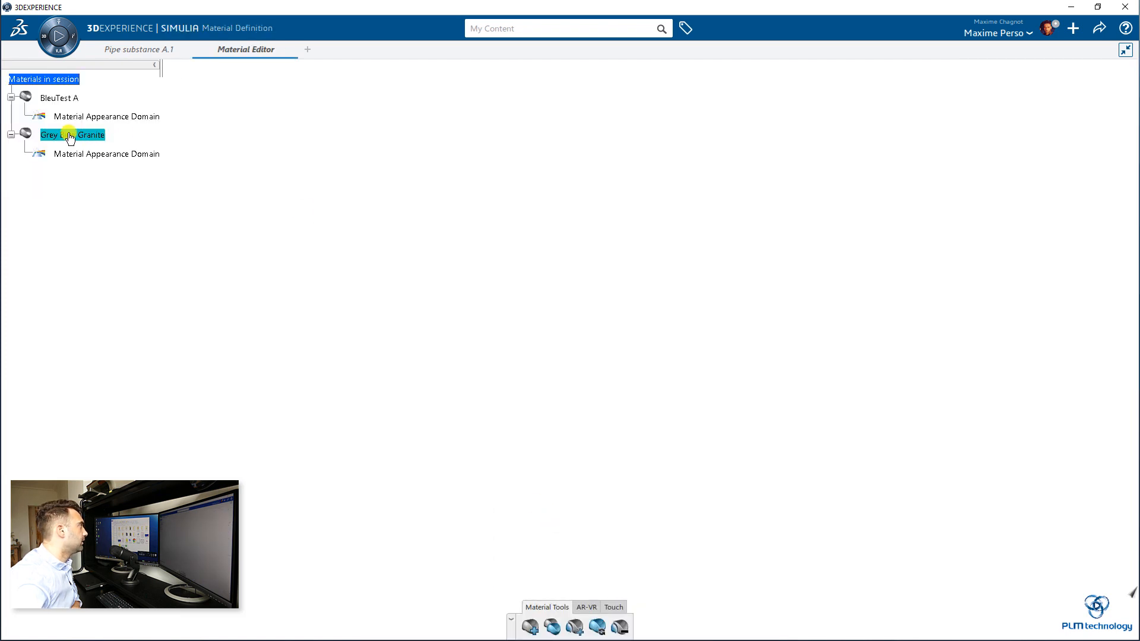
pyautogui.click(136, 49)
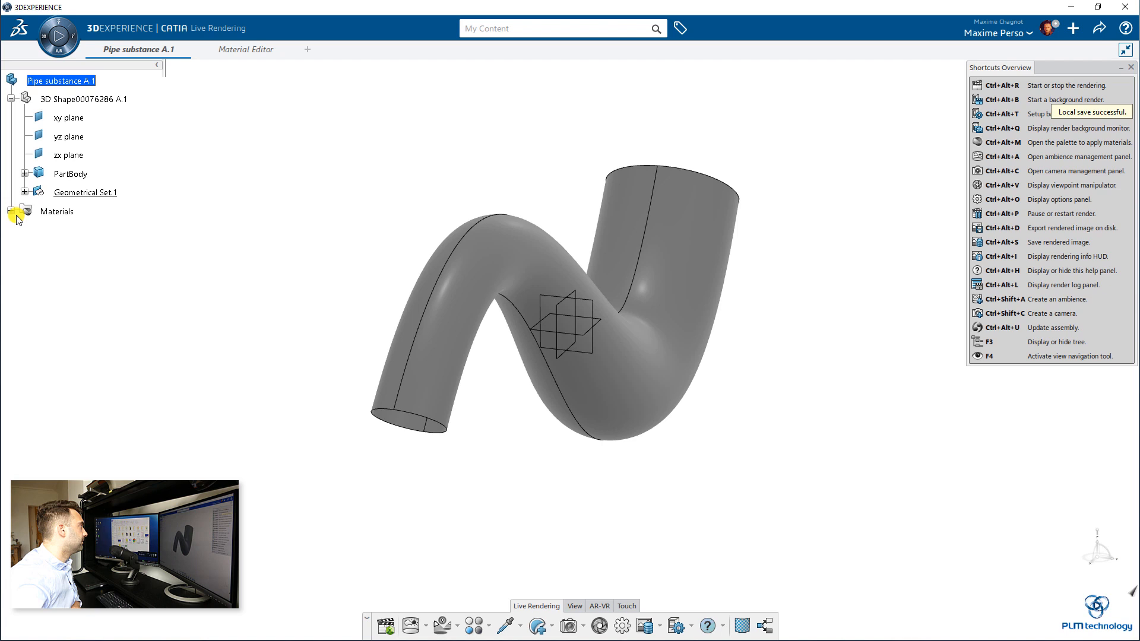
pyautogui.click(11, 212)
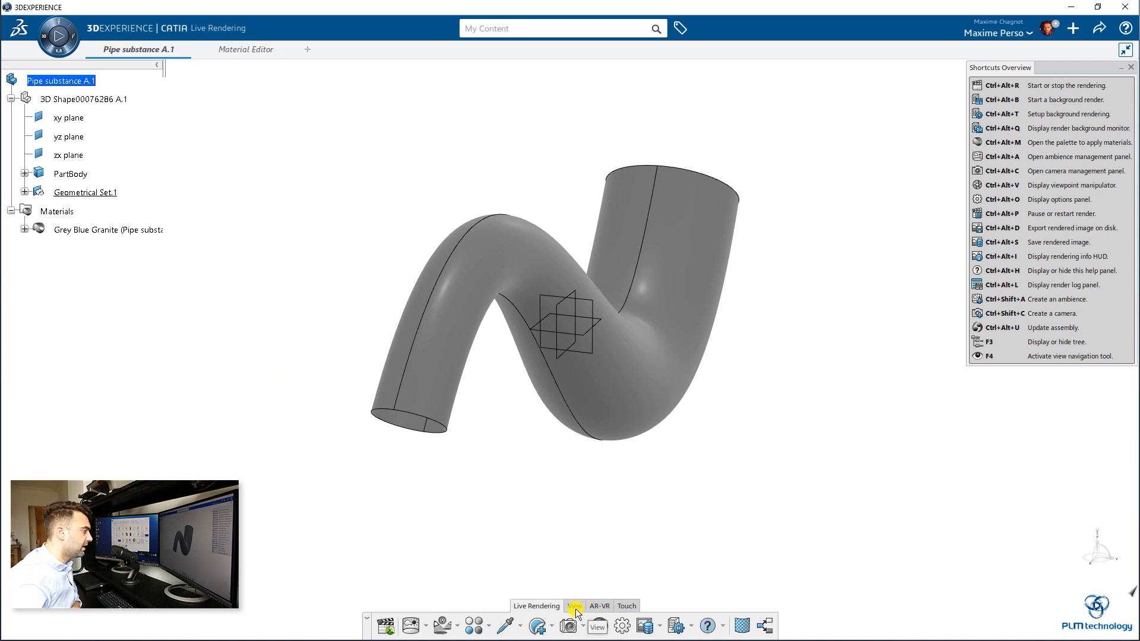
# Step: Enable Shading with Material, orbit the pipe, and select the granite's Material Appearance Domain
pyautogui.click(566, 625)
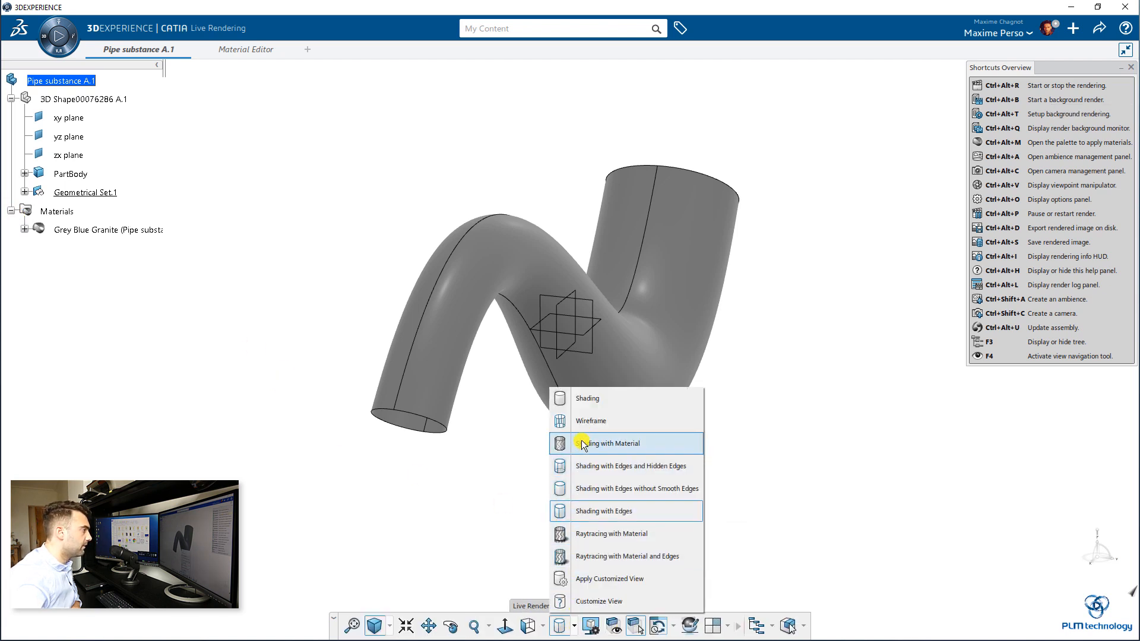
pyautogui.click(612, 443)
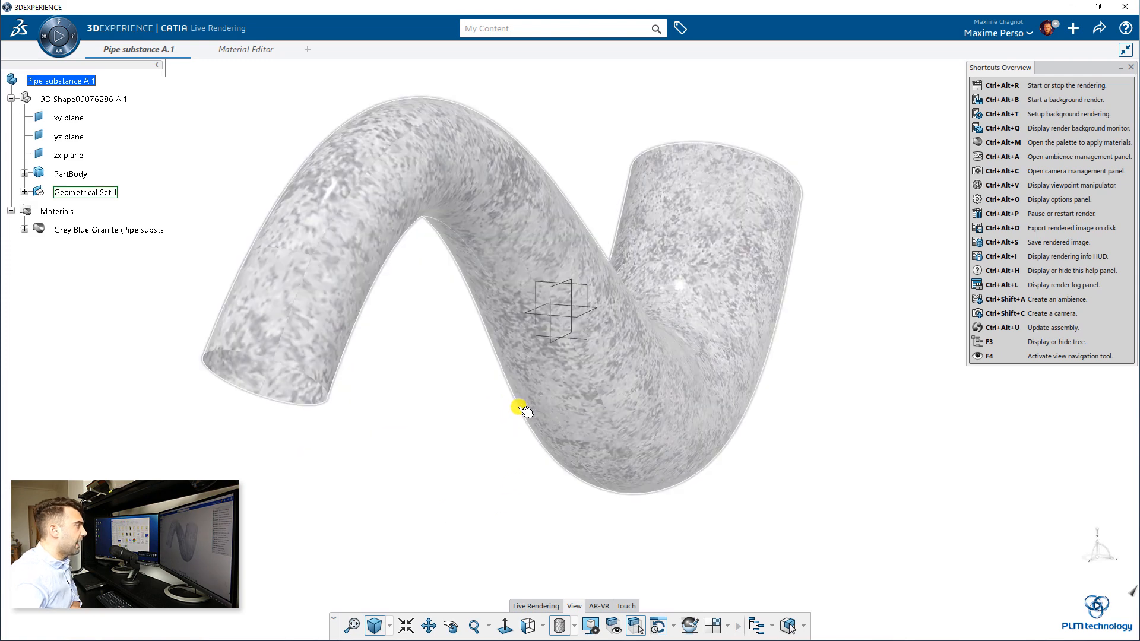
pyautogui.moveTo(522, 409); pyautogui.dragTo(942, 447)
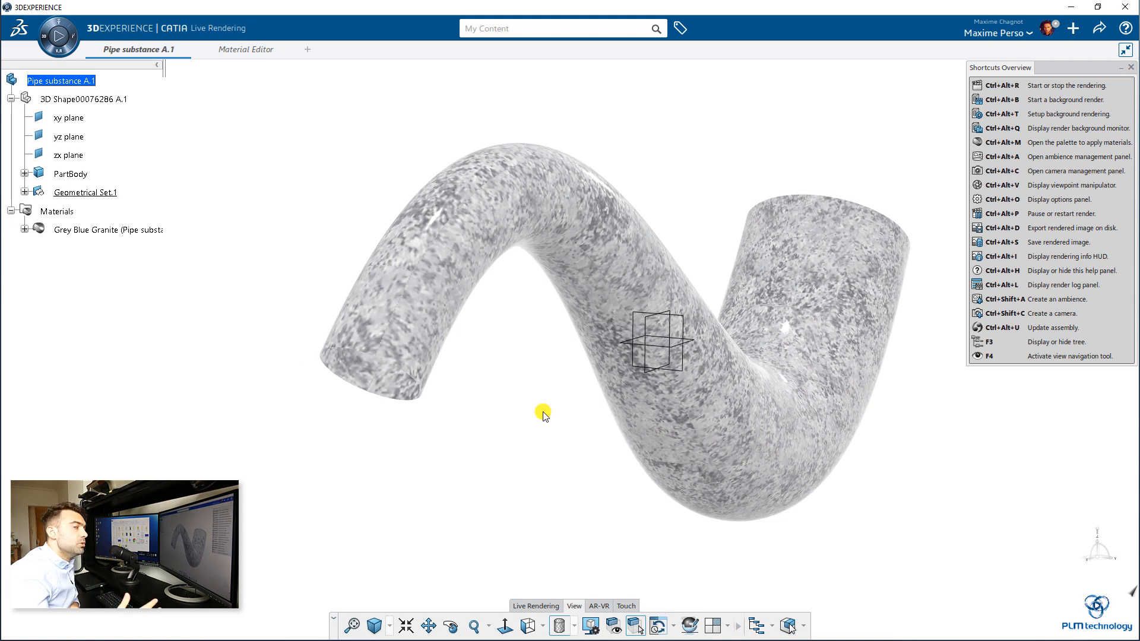
pyautogui.click(24, 230)
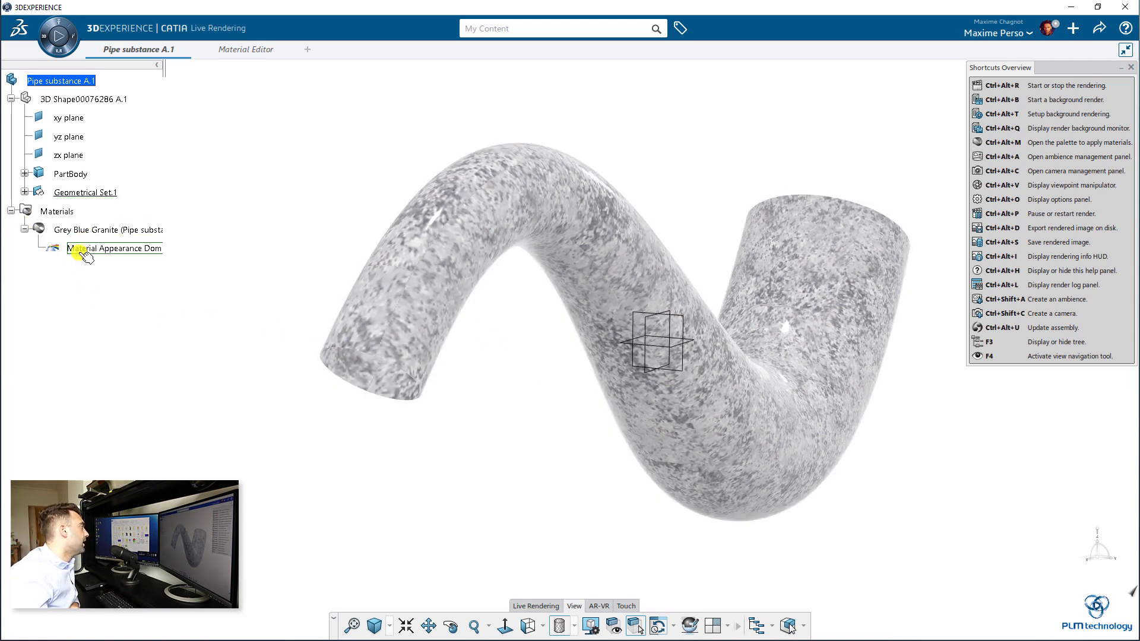
pyautogui.click(90, 248)
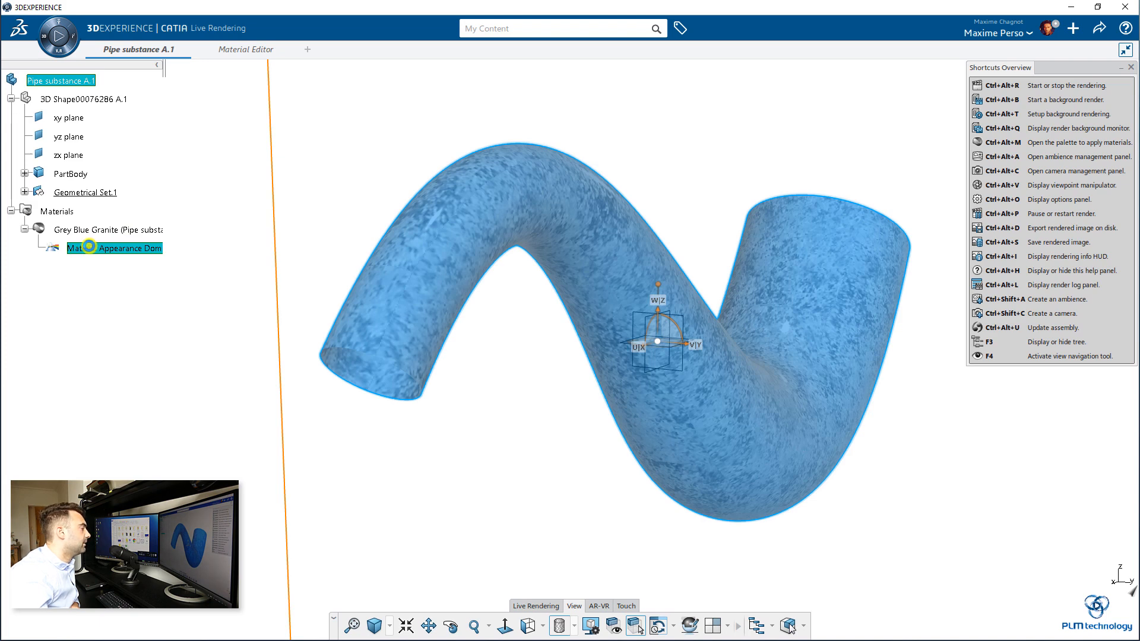
# Step: Set the granite substance's output size to 2048 in its appearance settings
pyautogui.doubleClick(114, 248)
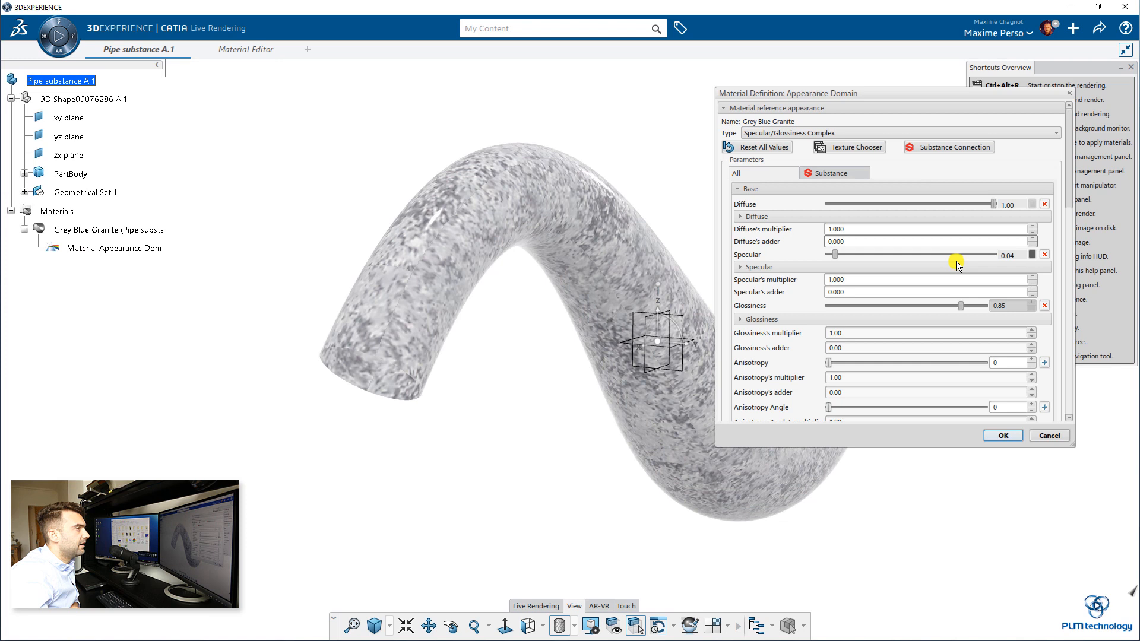
pyautogui.click(830, 173)
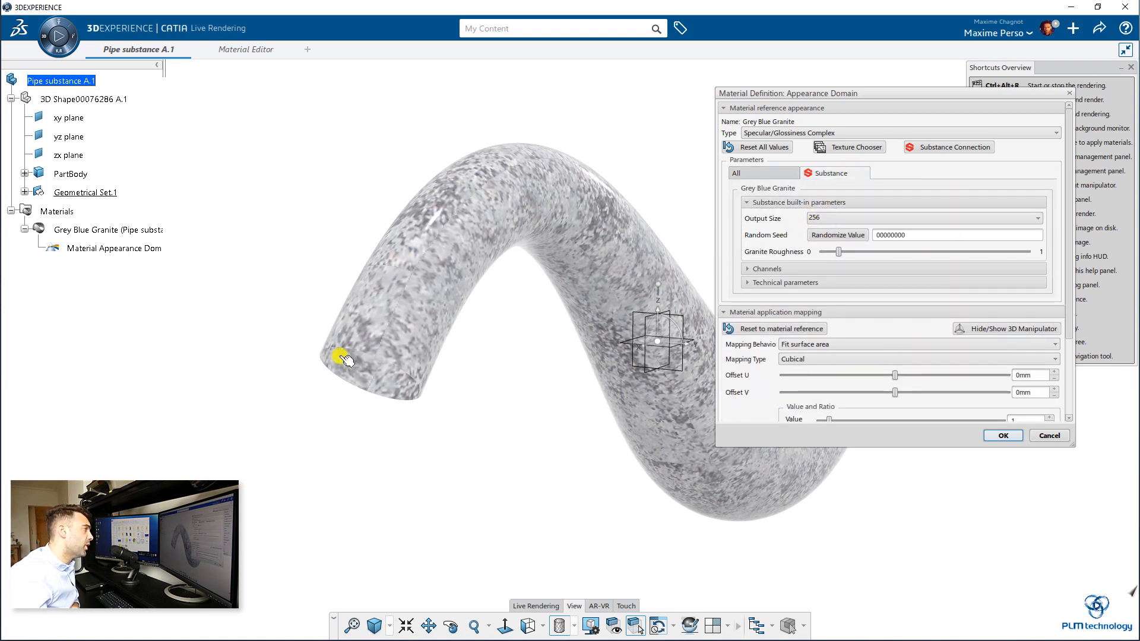
pyautogui.click(1036, 218)
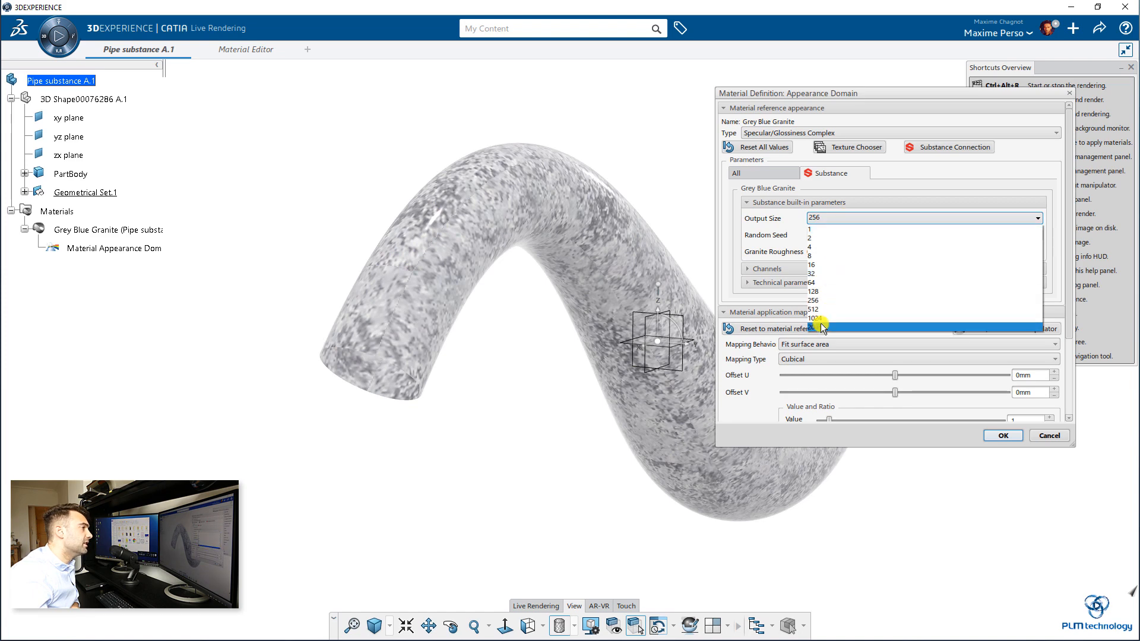
pyautogui.click(814, 309)
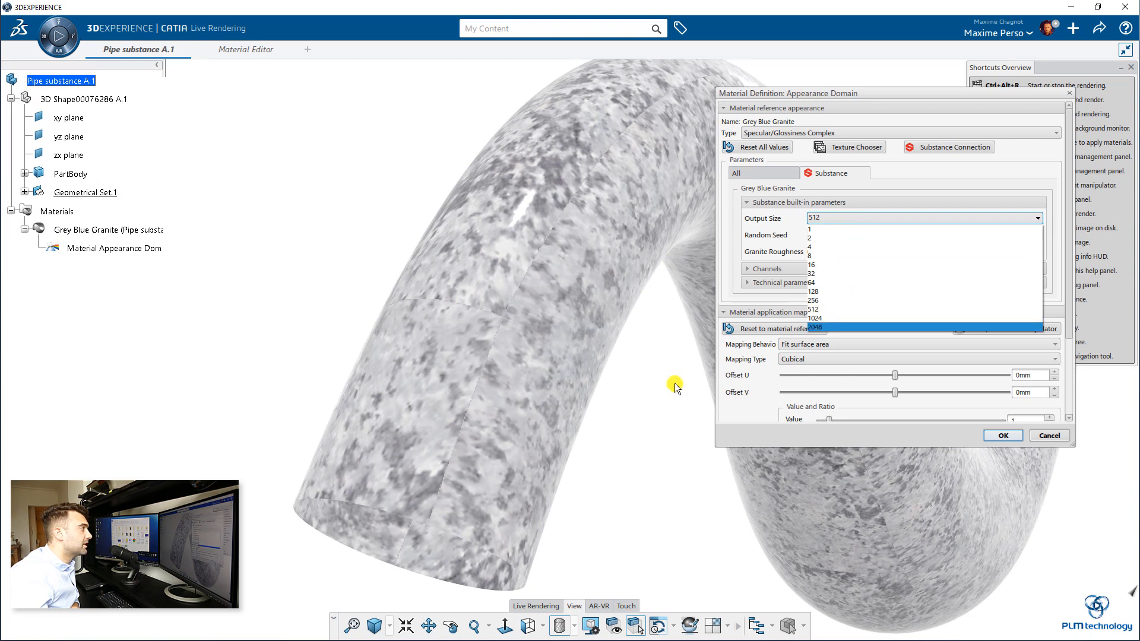
pyautogui.click(814, 327)
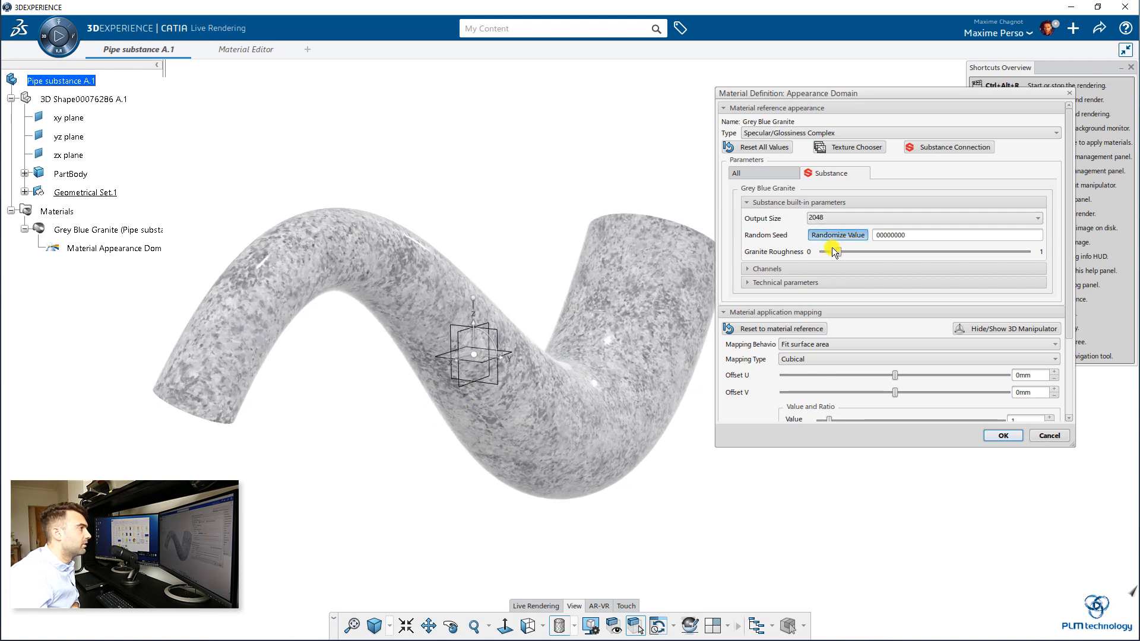
# Step: Randomize the granite seed, keep Cubical mapping, and confirm the settings
pyautogui.click(837, 234)
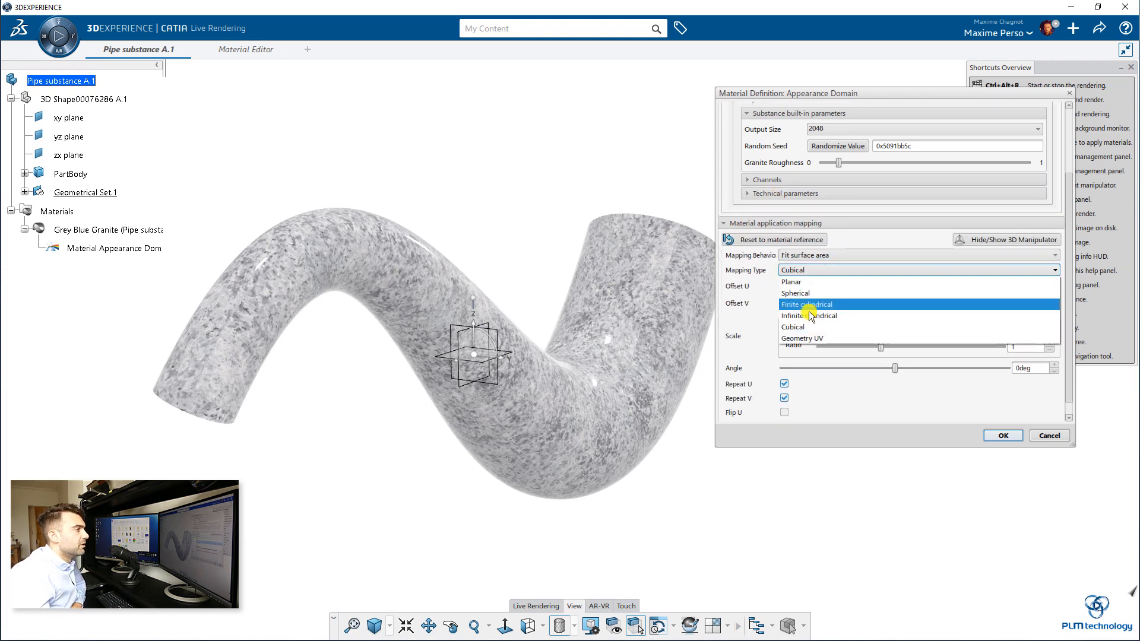
pyautogui.click(801, 339)
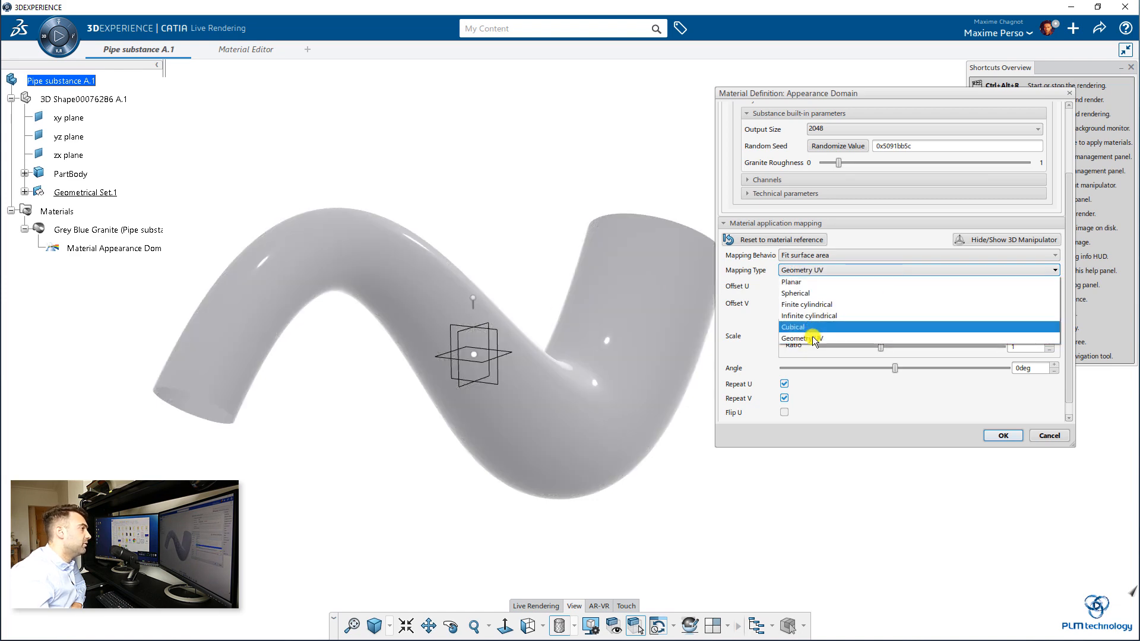
pyautogui.click(792, 326)
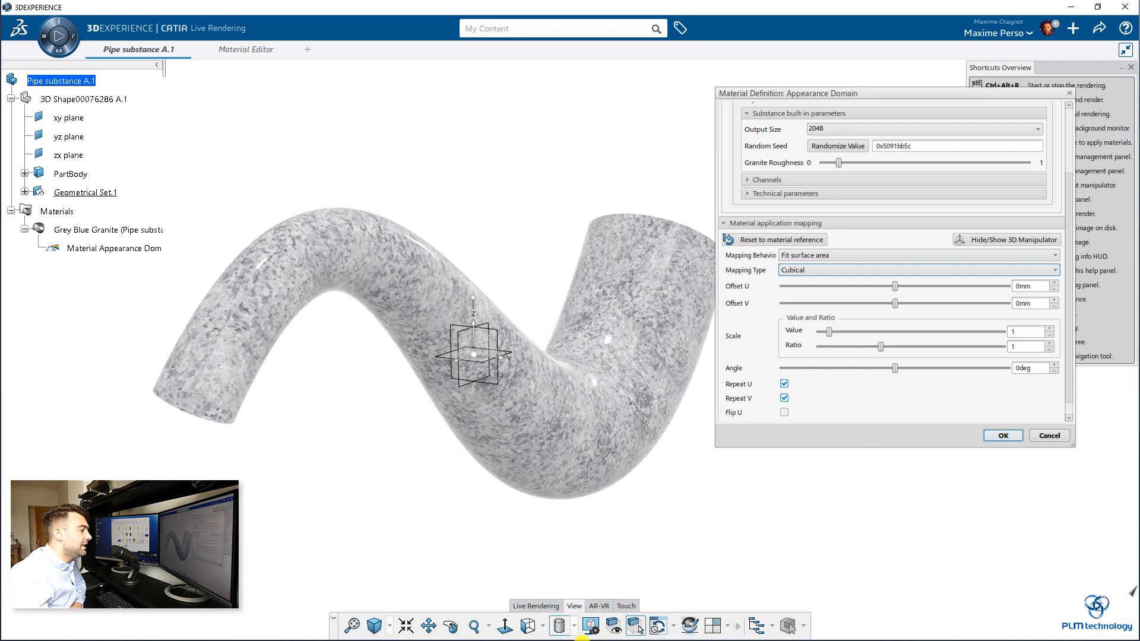
pyautogui.click(1002, 436)
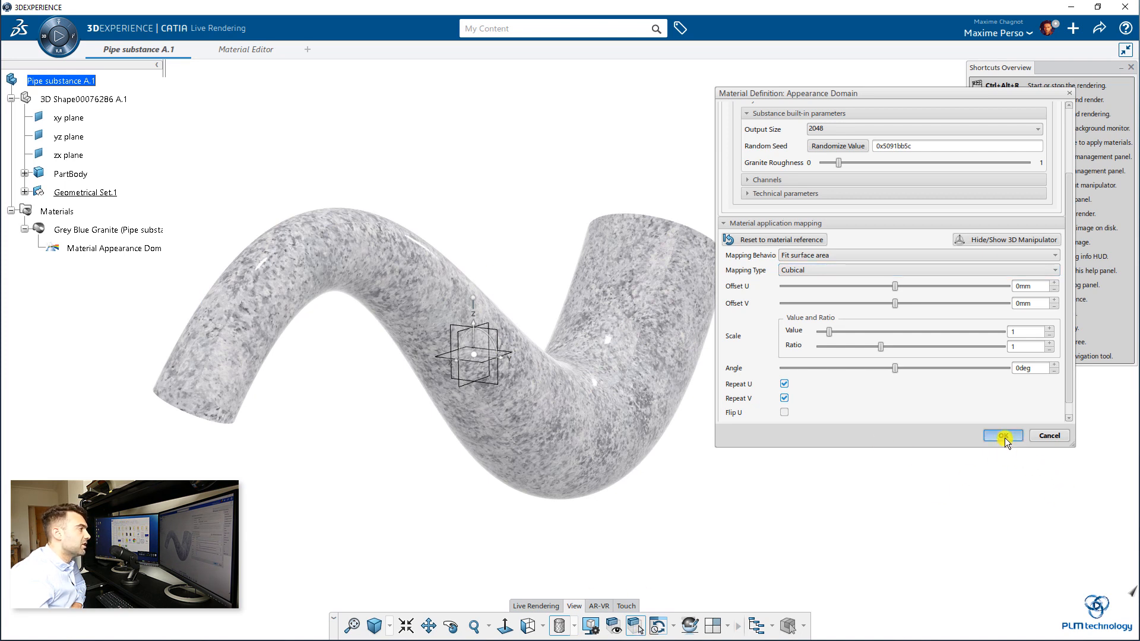
pyautogui.click(1002, 436)
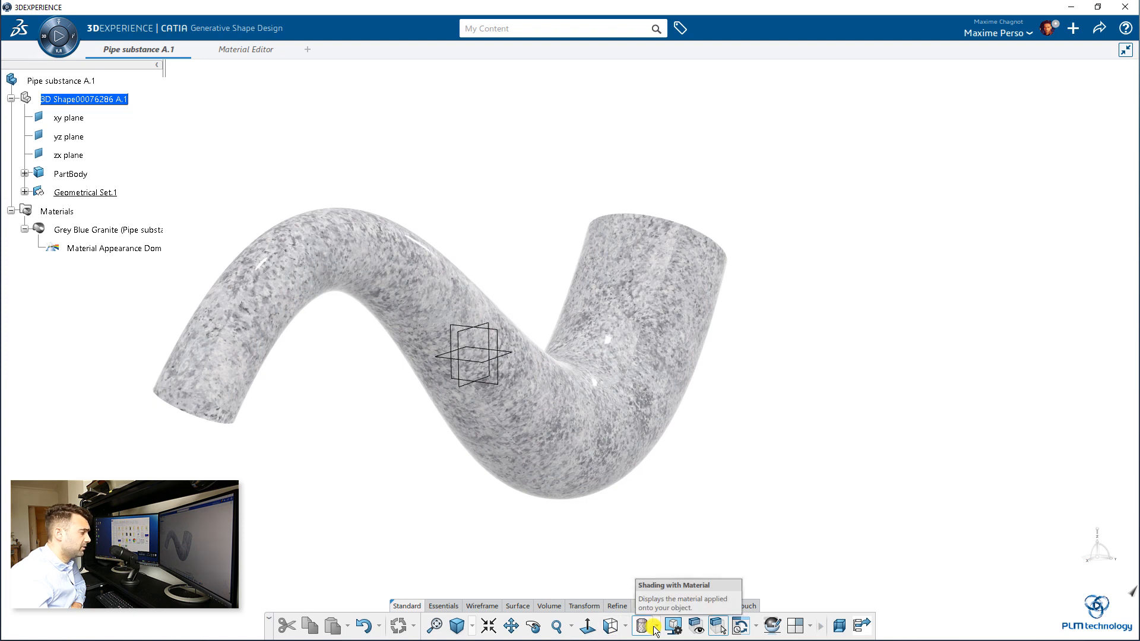
# Step: Turn off material shading on the pipe and start an Extract
pyautogui.click(654, 626)
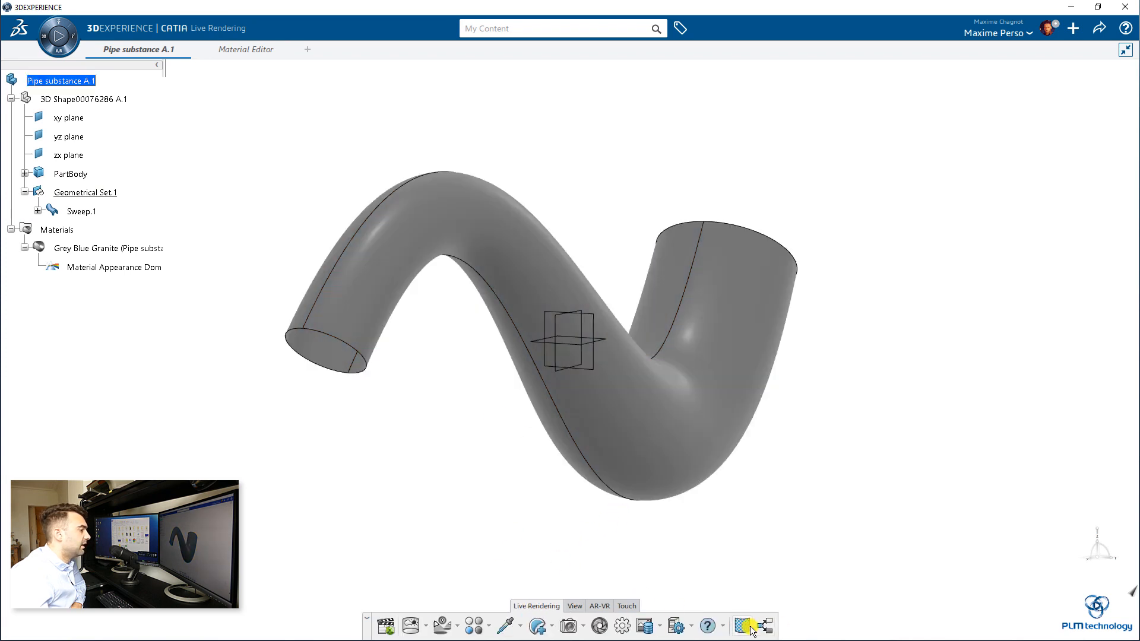
pyautogui.moveTo(742, 625)
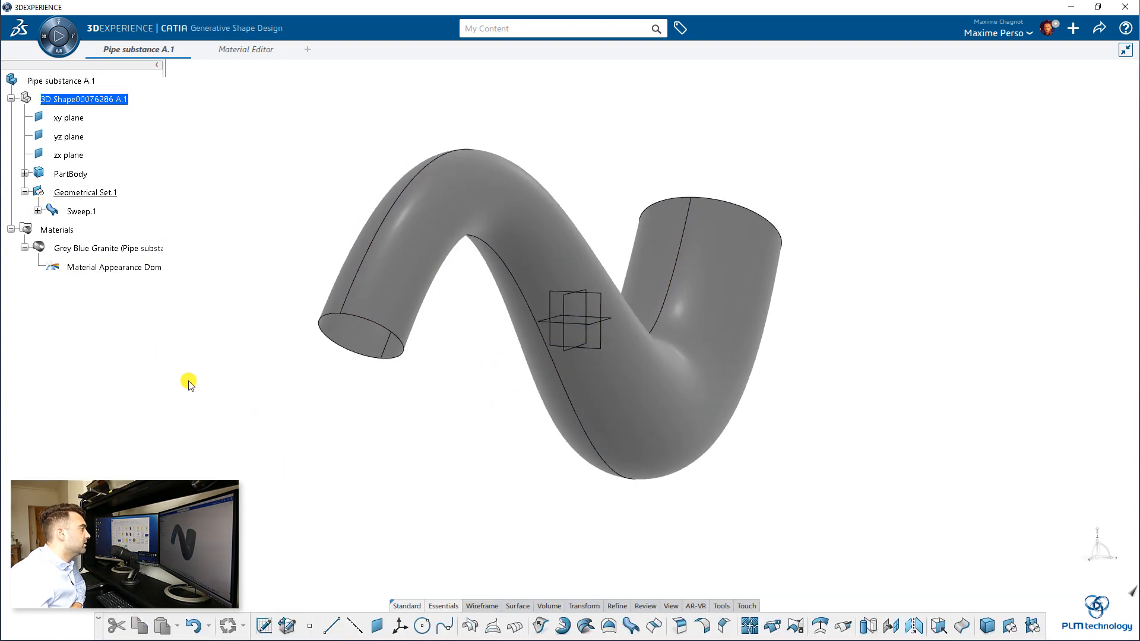
pyautogui.click(548, 605)
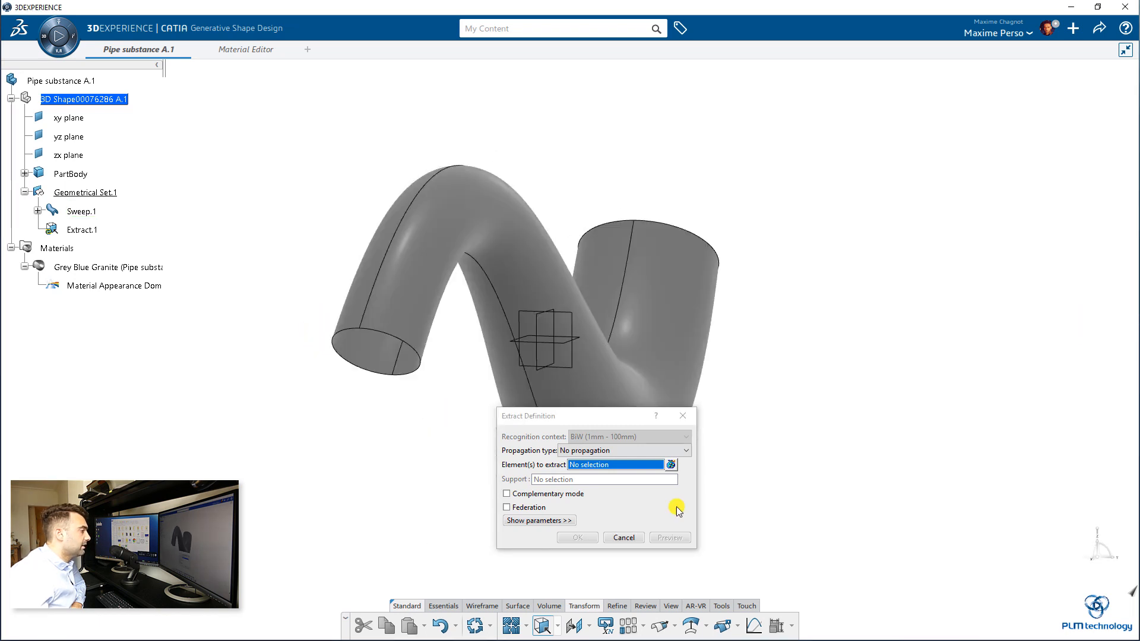
# Step: Cancel the Extract, intersect Sweep.1 with the zx plane, then select Extract.1
pyautogui.click(623, 537)
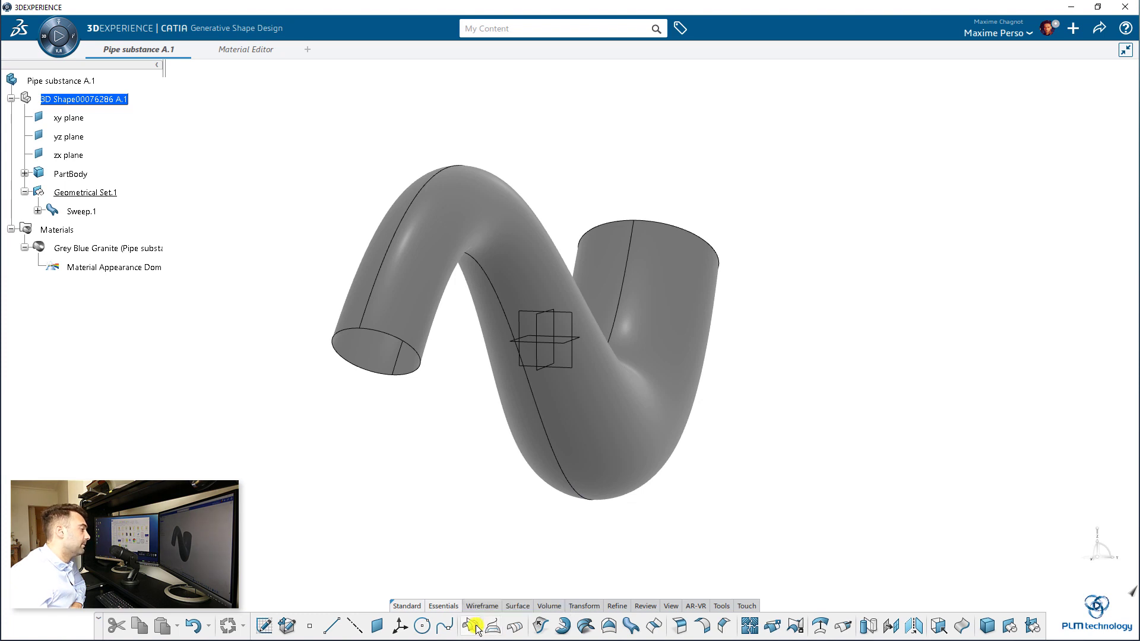
pyautogui.click(470, 626)
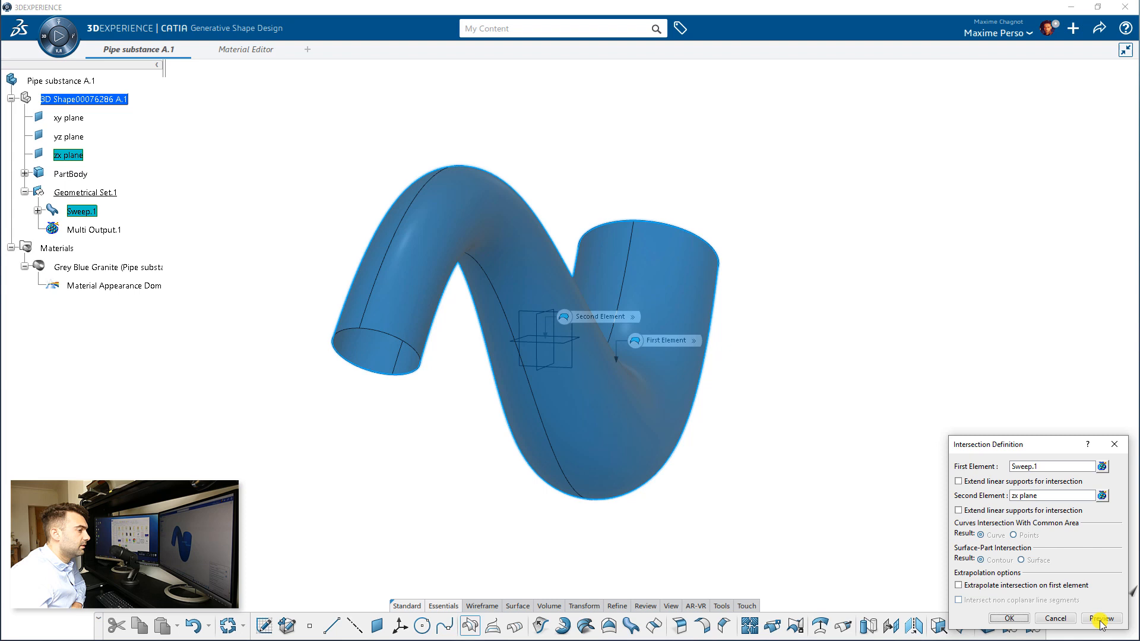
pyautogui.click(1104, 618)
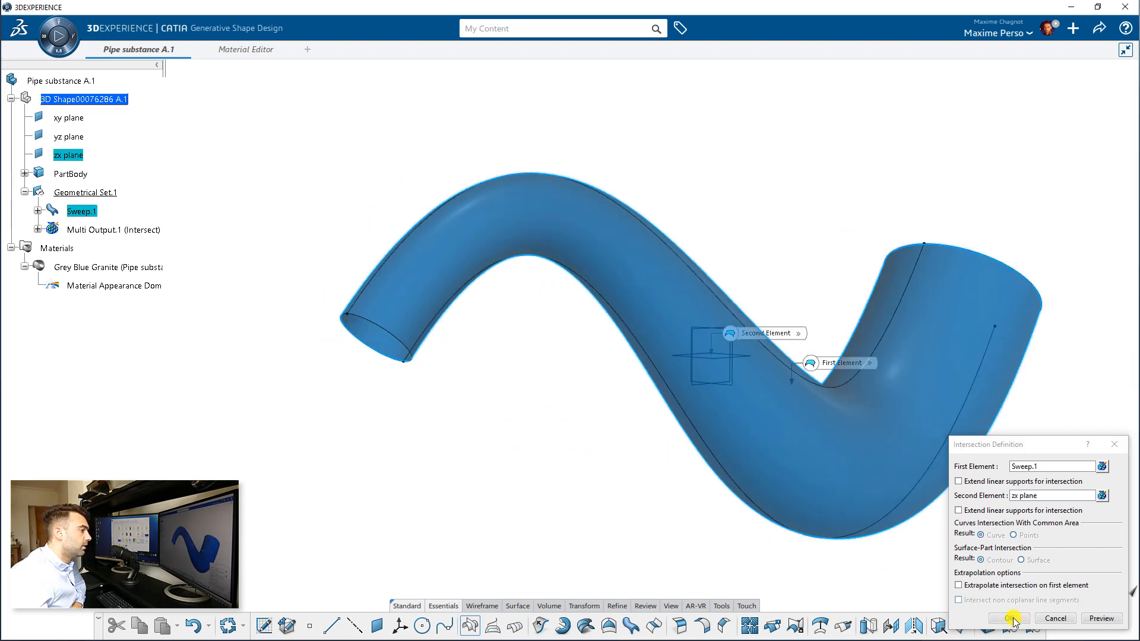
pyautogui.click(1012, 619)
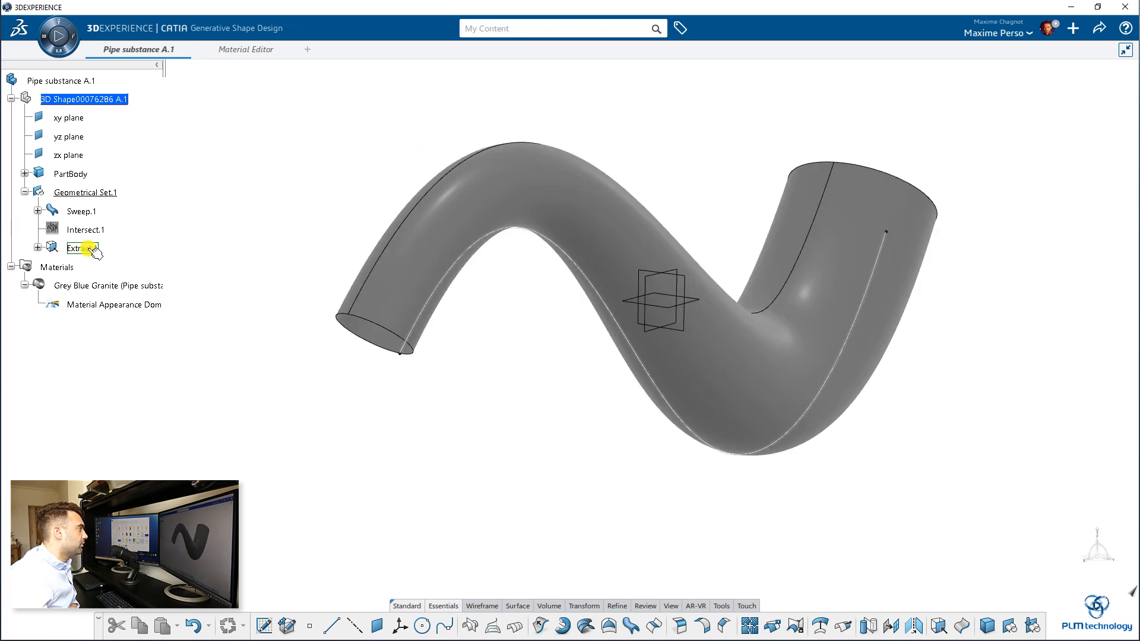
pyautogui.click(81, 211)
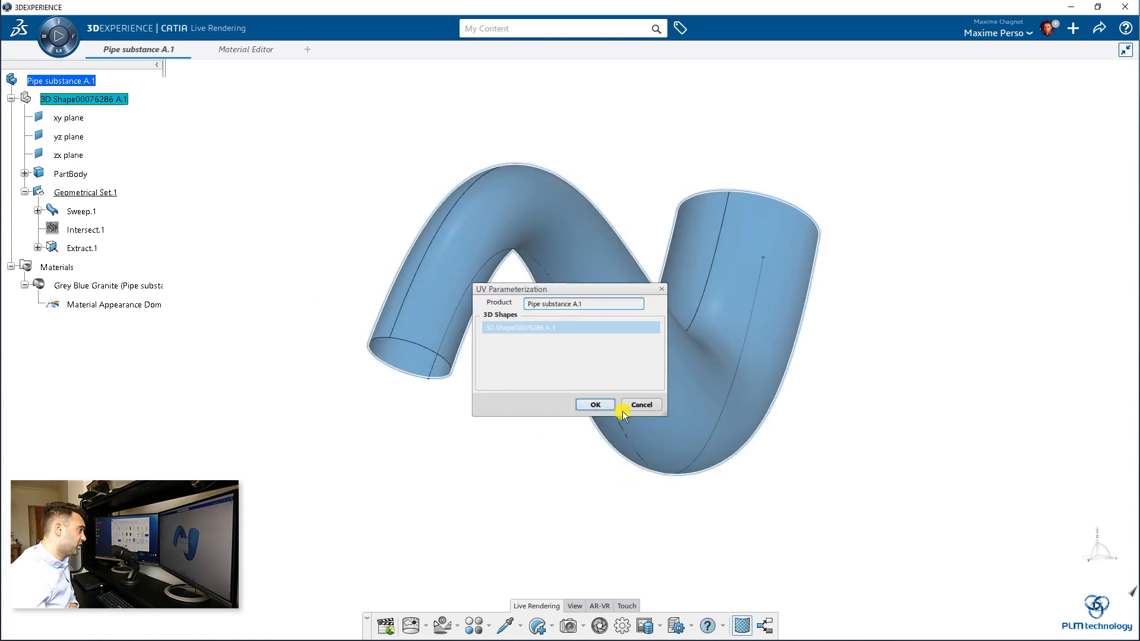
# Step: Create UV Parameterization.1 on Sweep.1, tearing along Extract.1
pyautogui.click(594, 404)
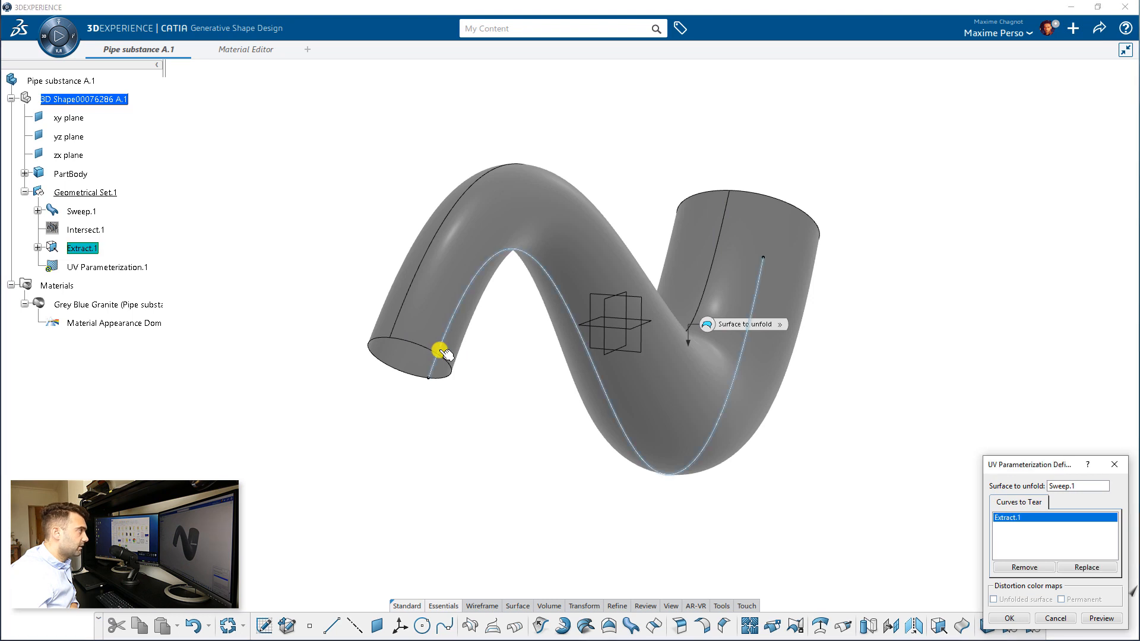
pyautogui.click(1014, 618)
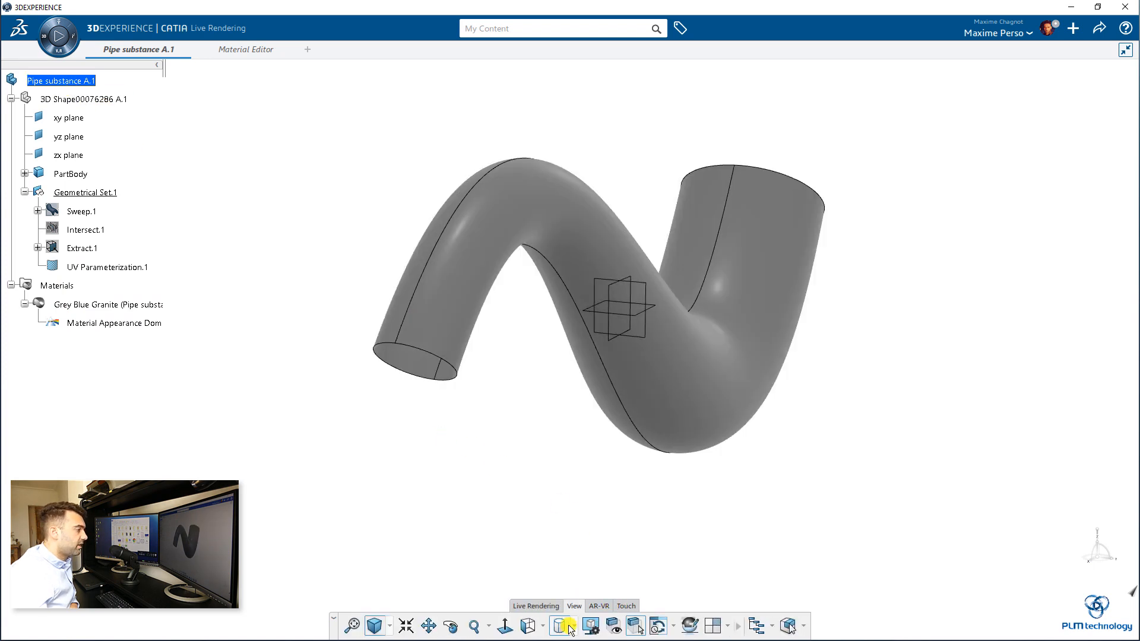
# Step: Preview the realistic granite rendering, orbit to inspect, then return to plain shading
pyautogui.click(564, 625)
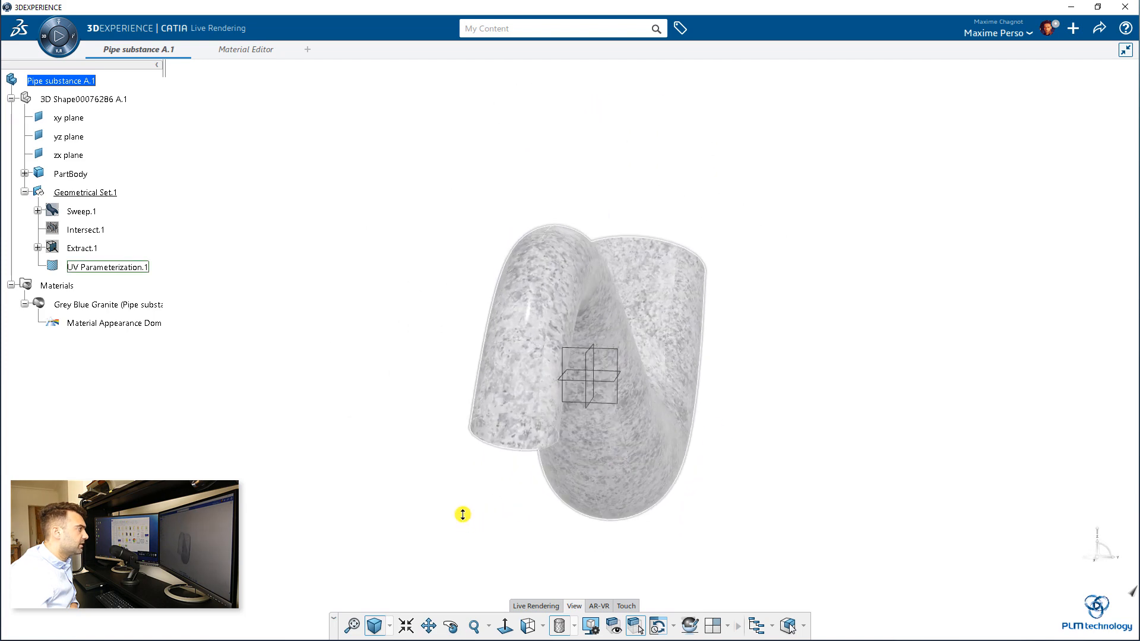
pyautogui.moveTo(463, 514); pyautogui.dragTo(449, 417)
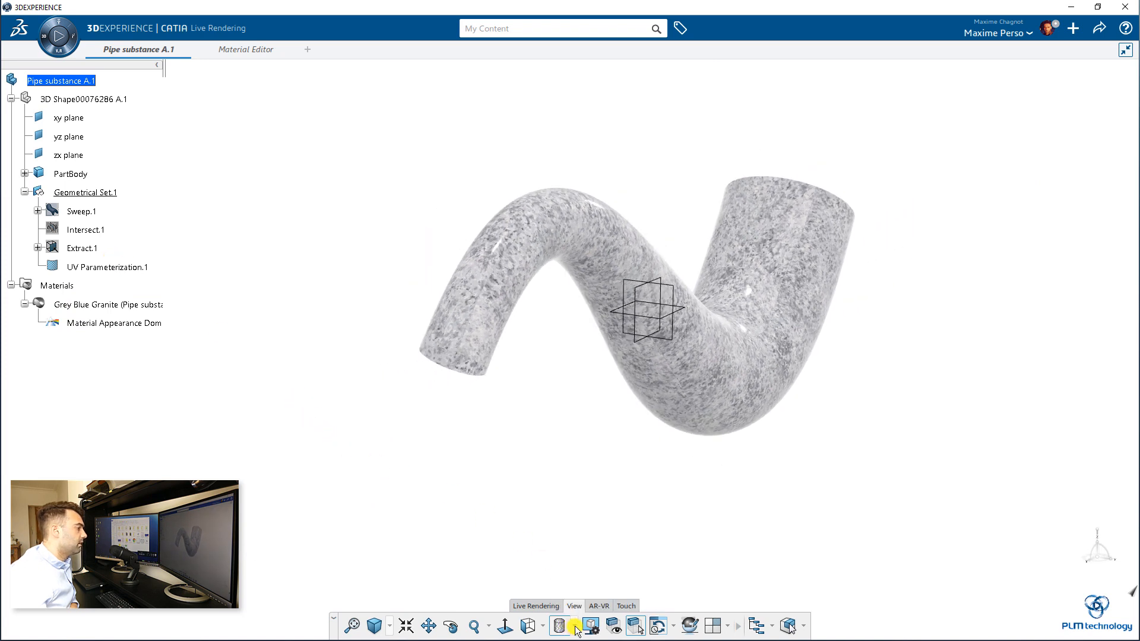
pyautogui.click(570, 626)
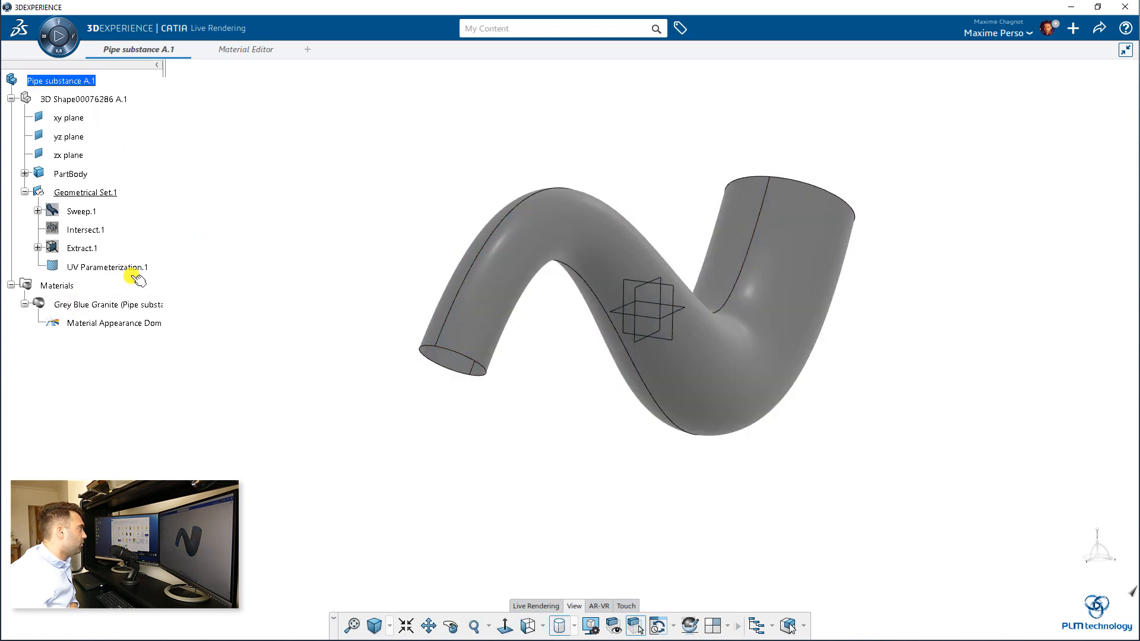
# Step: Apply Grey Blue Granite to UV Parameterization.1 and remove it from Pipe substance A.1
pyautogui.rightClick(98, 304)
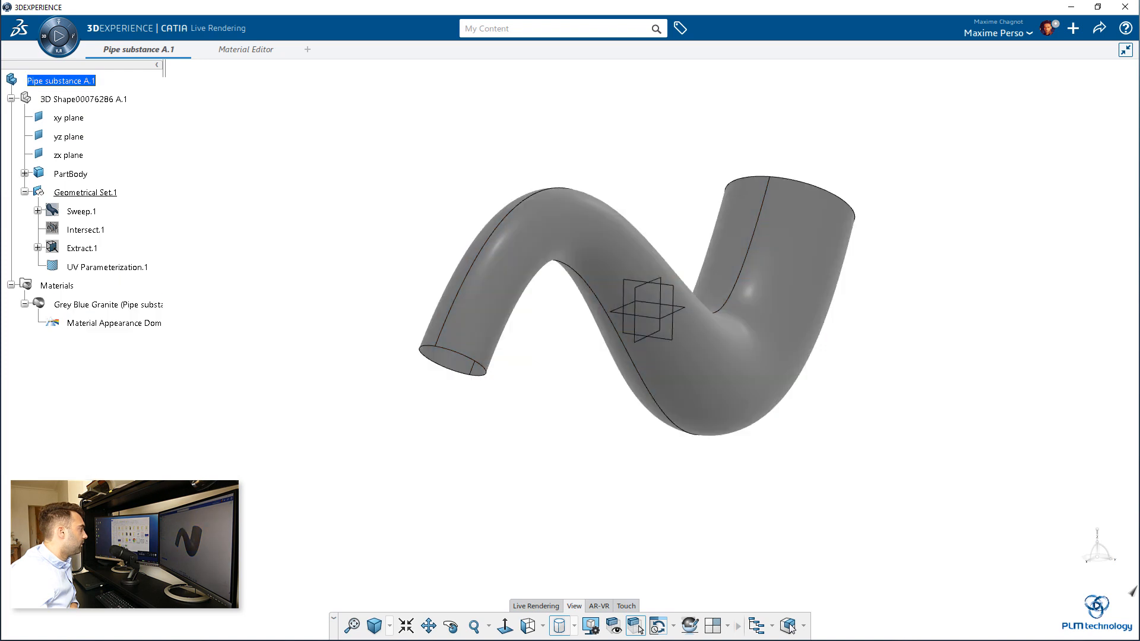
pyautogui.click(107, 267)
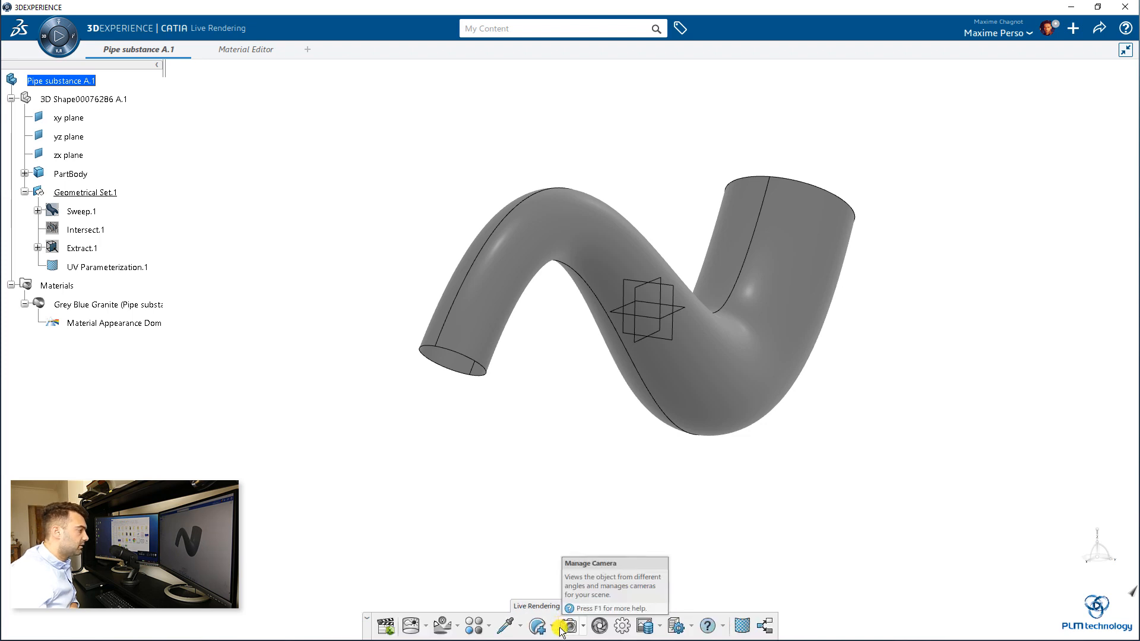
pyautogui.click(514, 626)
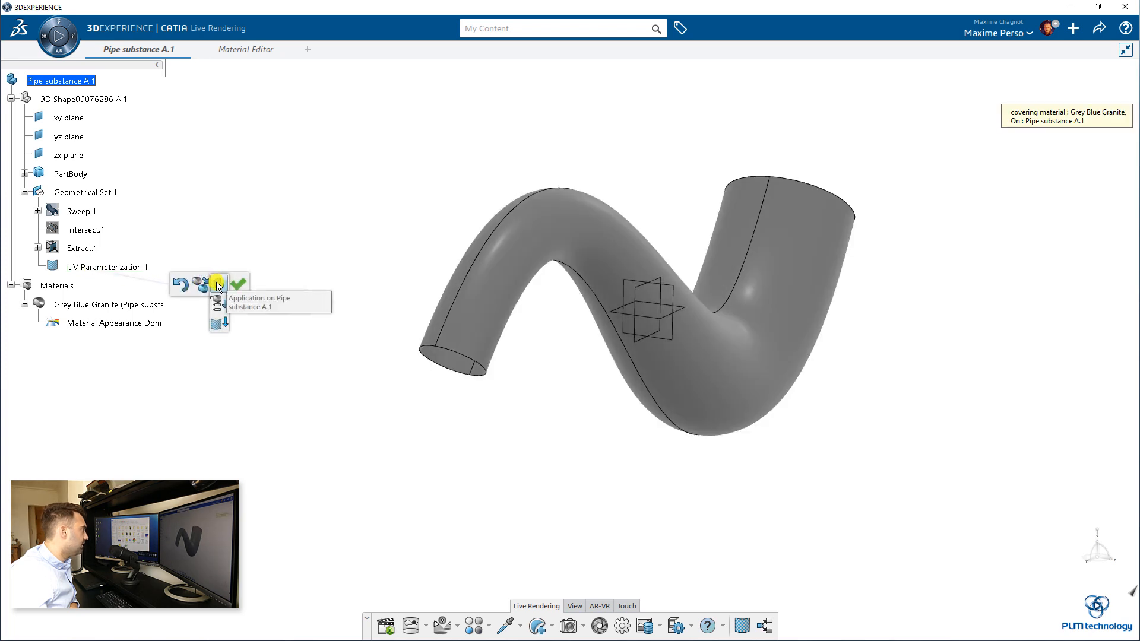
pyautogui.click(218, 283)
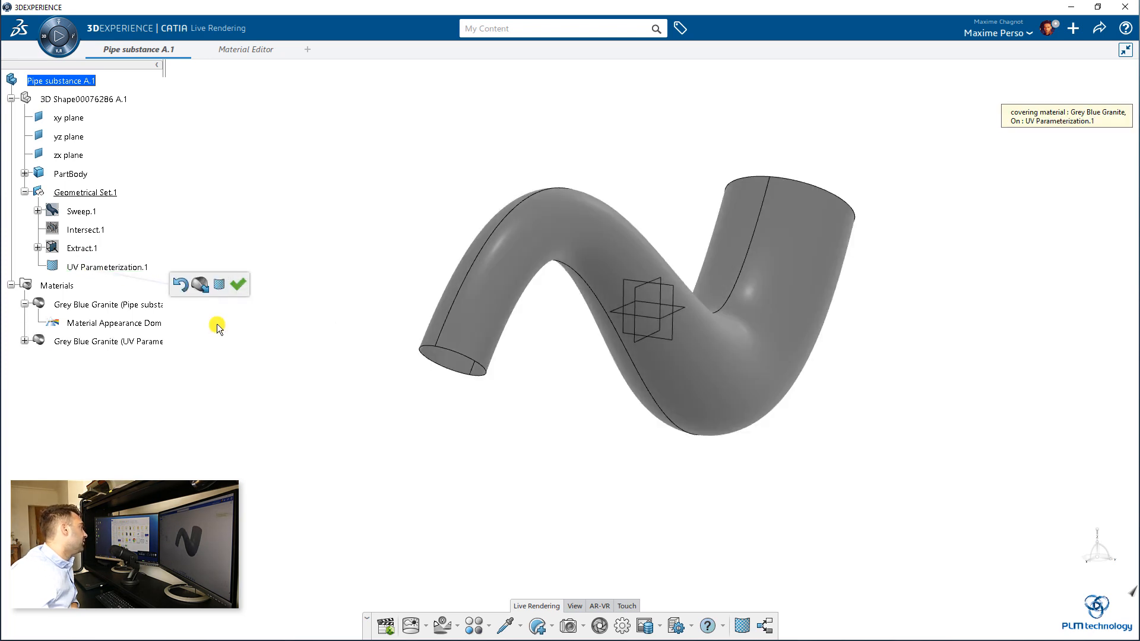
pyautogui.click(238, 284)
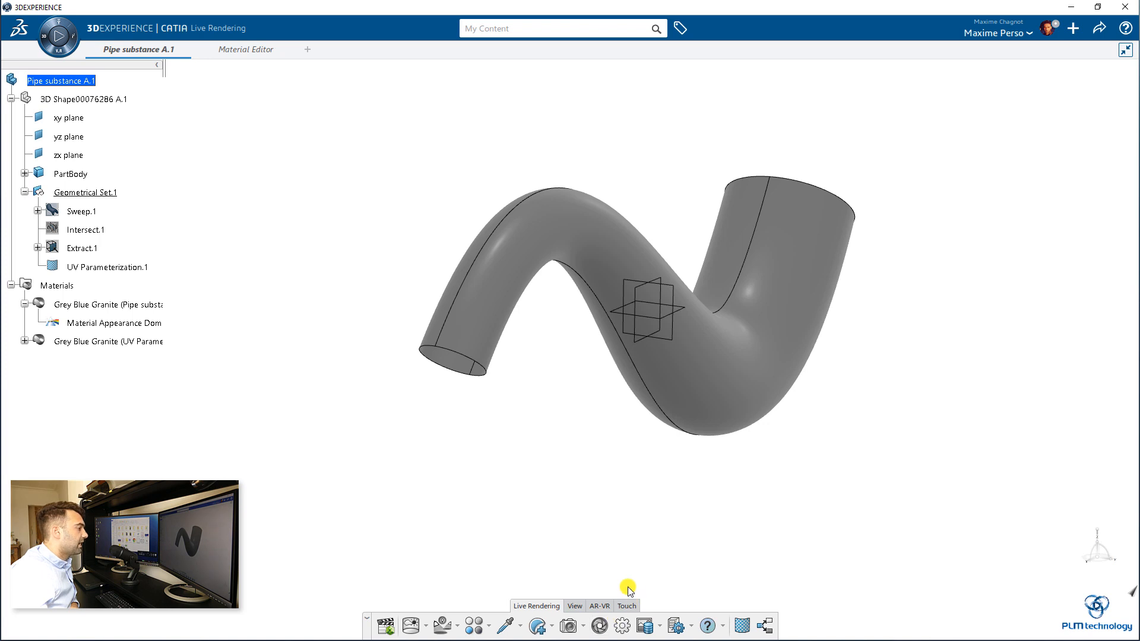
pyautogui.click(516, 626)
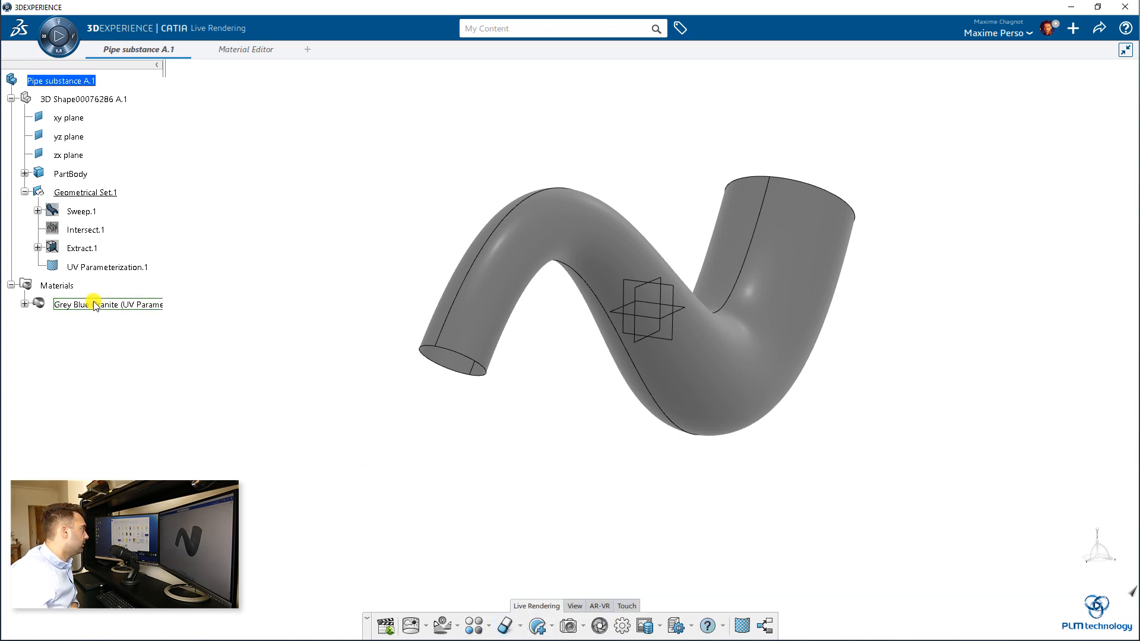
pyautogui.click(23, 304)
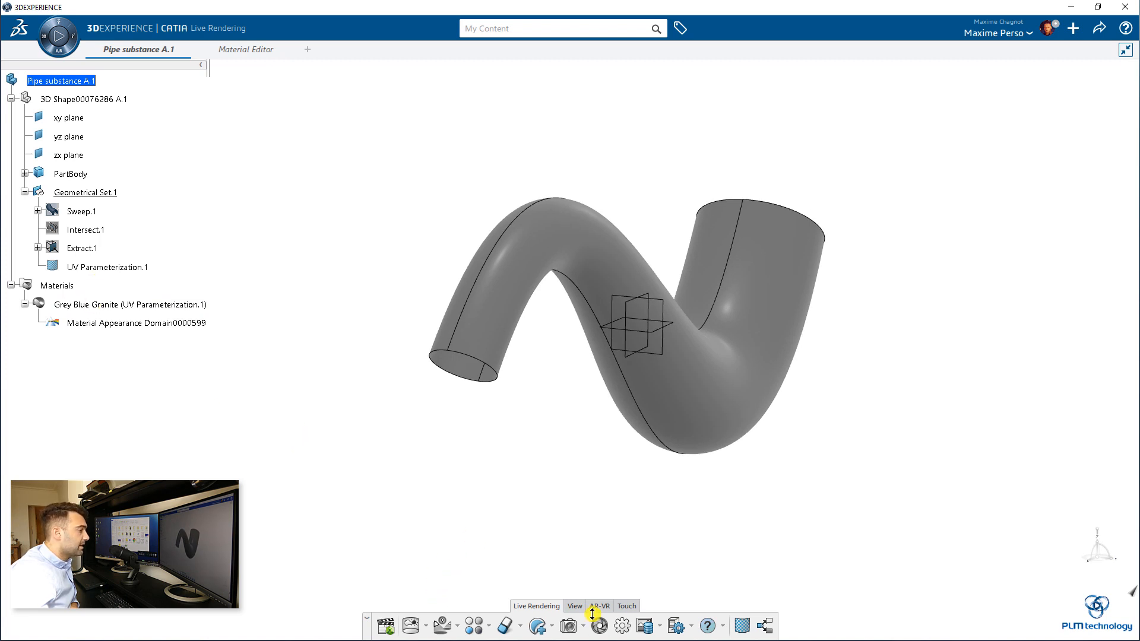
# Step: Show the granite-textured pipe and review UV Parameterization.1's definition without changes
pyautogui.click(562, 625)
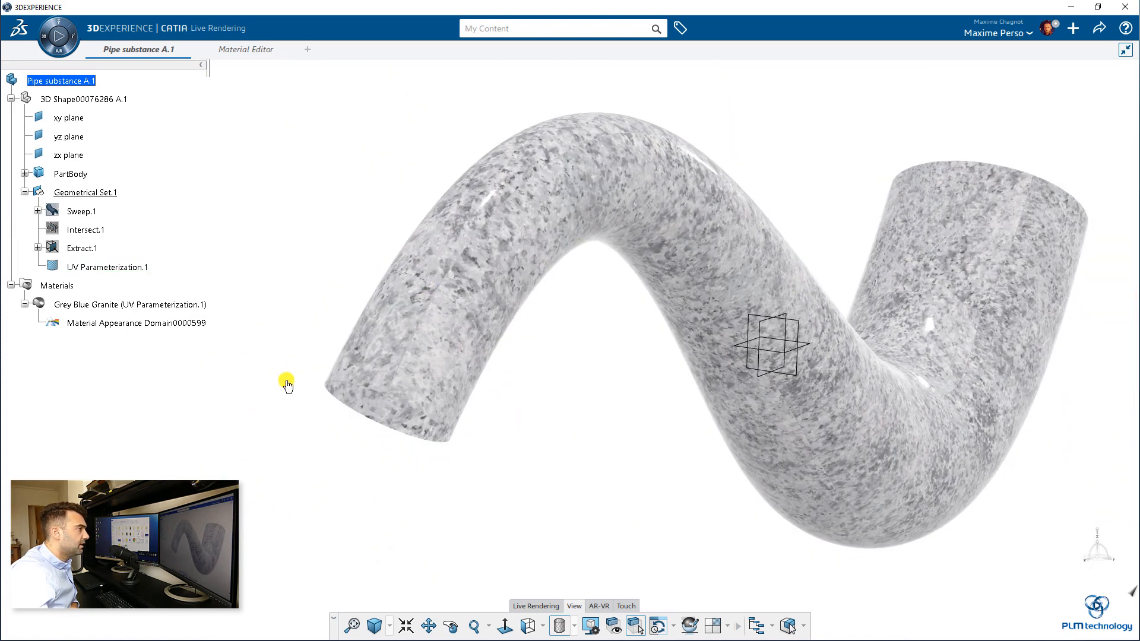
pyautogui.click(107, 267)
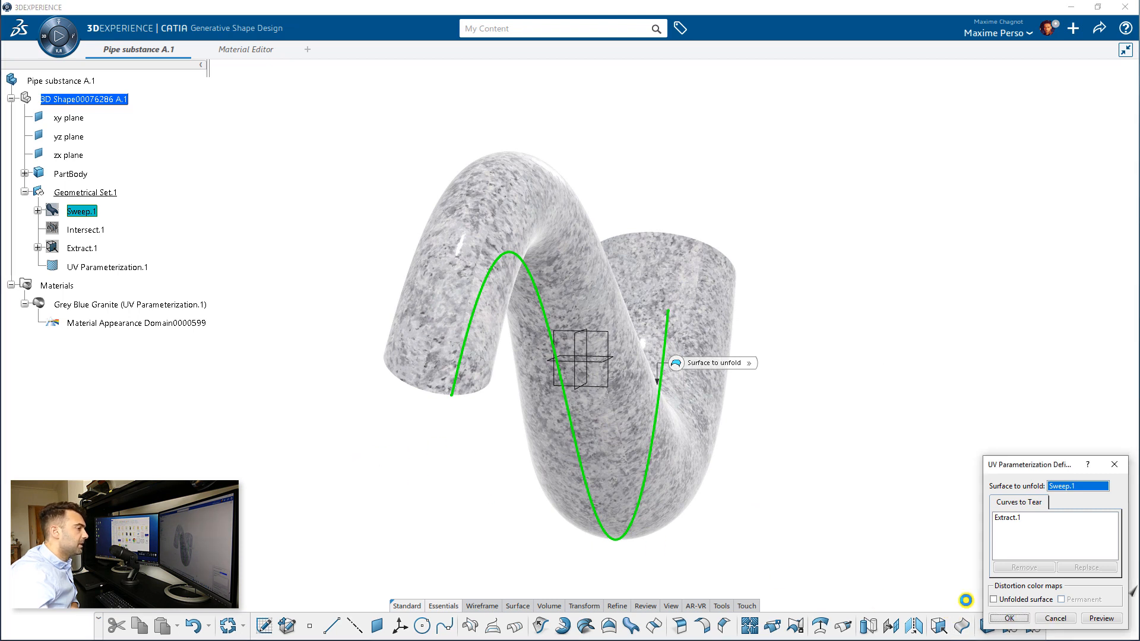
pyautogui.click(1015, 617)
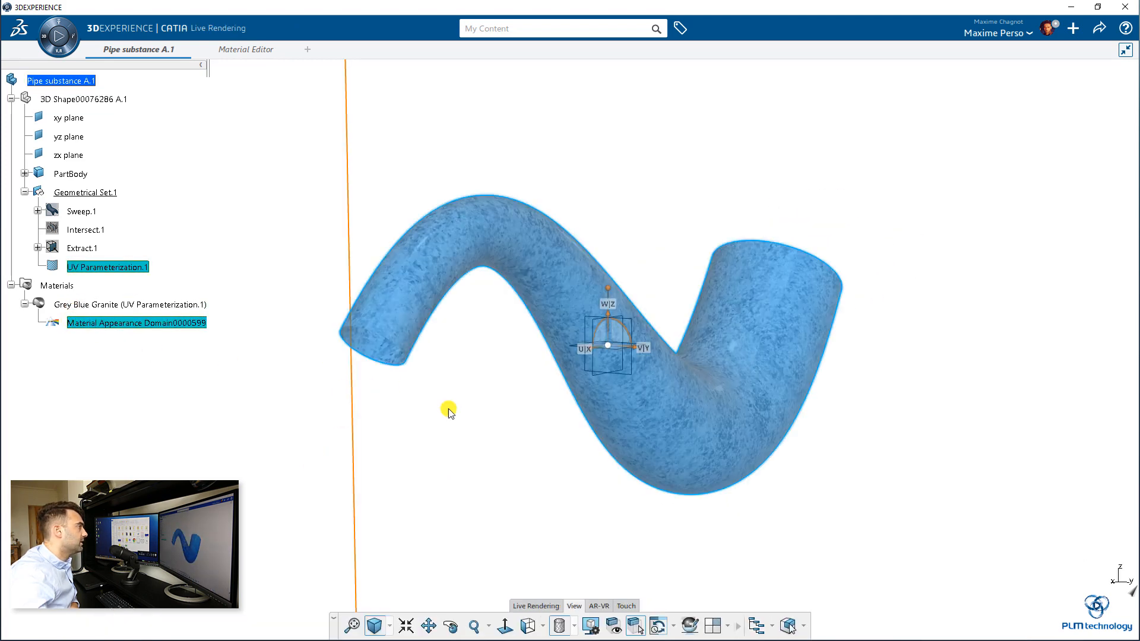
pyautogui.moveTo(132, 327)
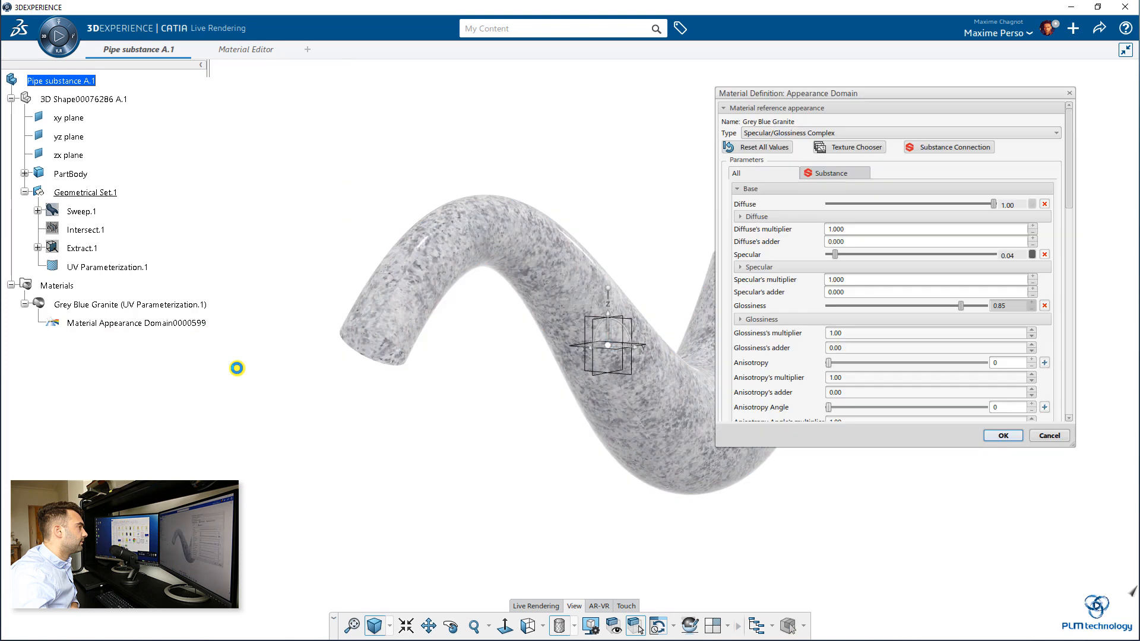
# Step: Change the granite's application mapping type to Geometry UV, orbit to check, and confirm
pyautogui.scroll(-3)
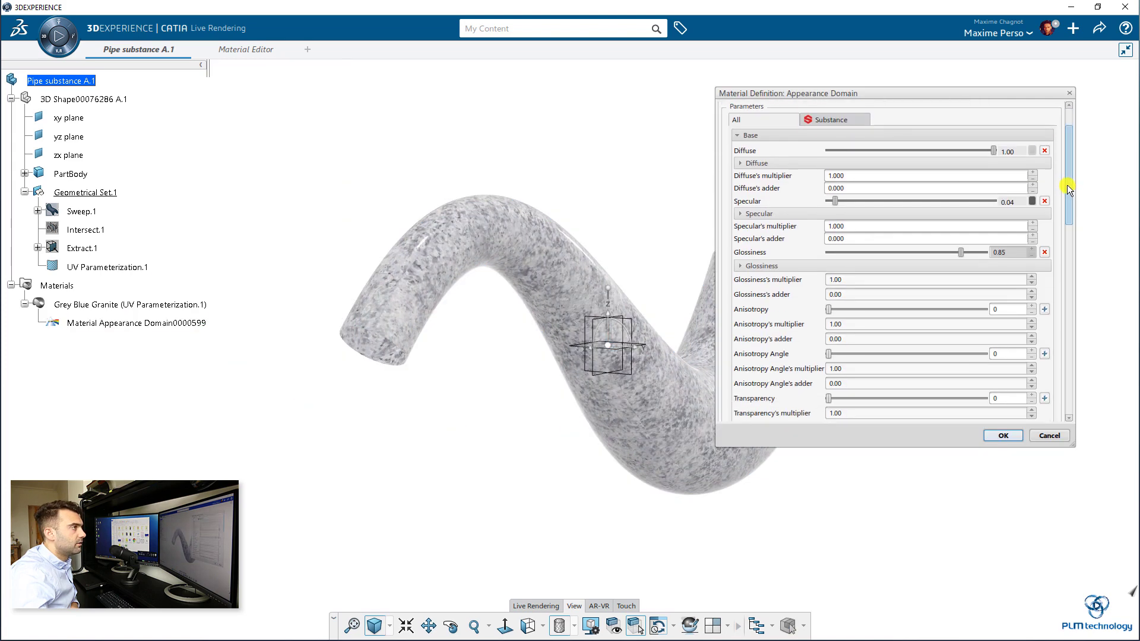
pyautogui.scroll(-3)
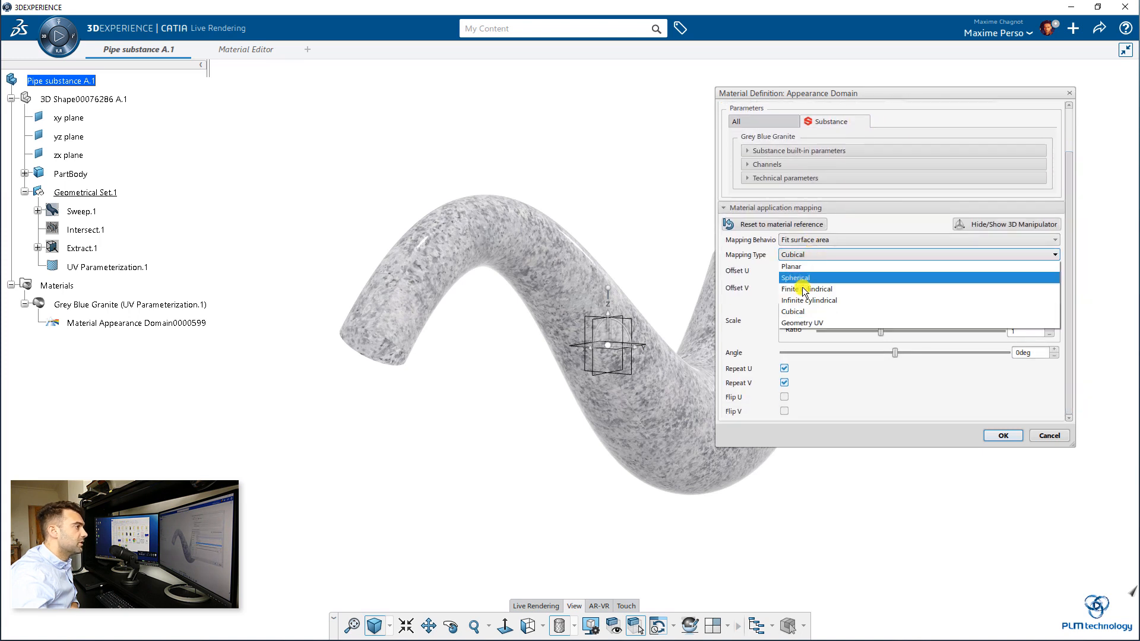
pyautogui.moveTo(802, 325)
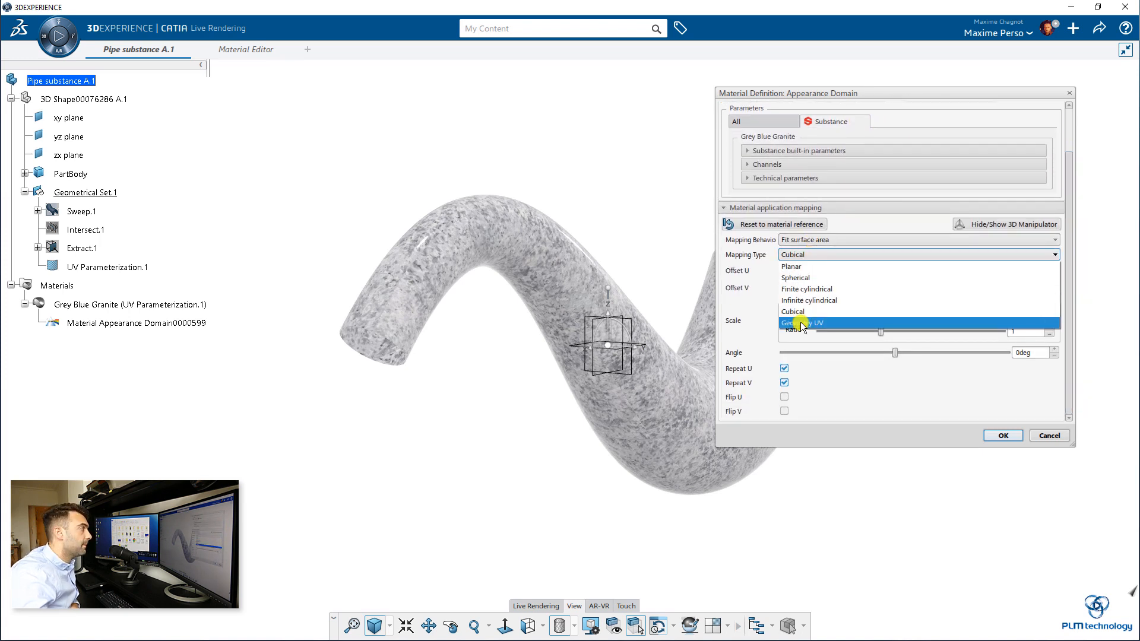
pyautogui.click(802, 323)
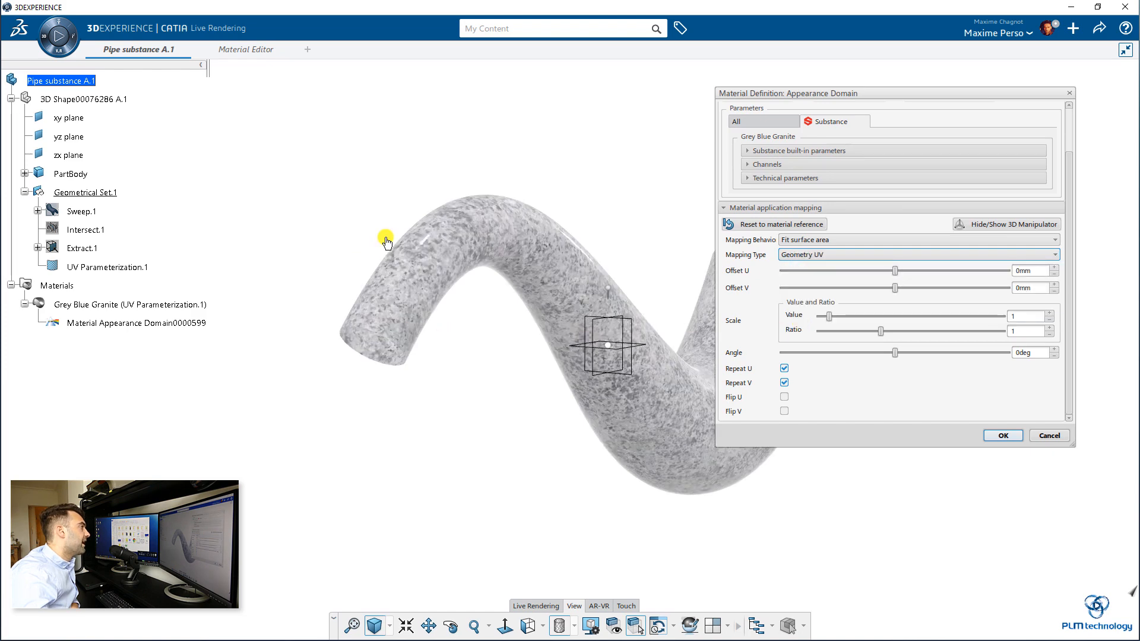
pyautogui.moveTo(431, 354)
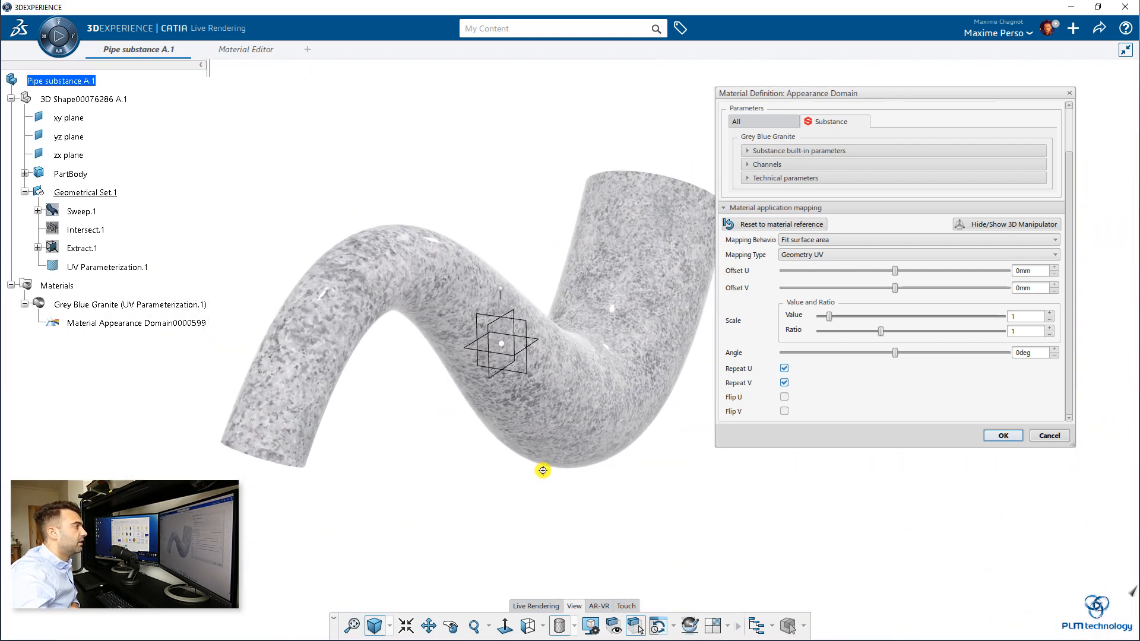
pyautogui.moveTo(542, 471); pyautogui.dragTo(485, 440)
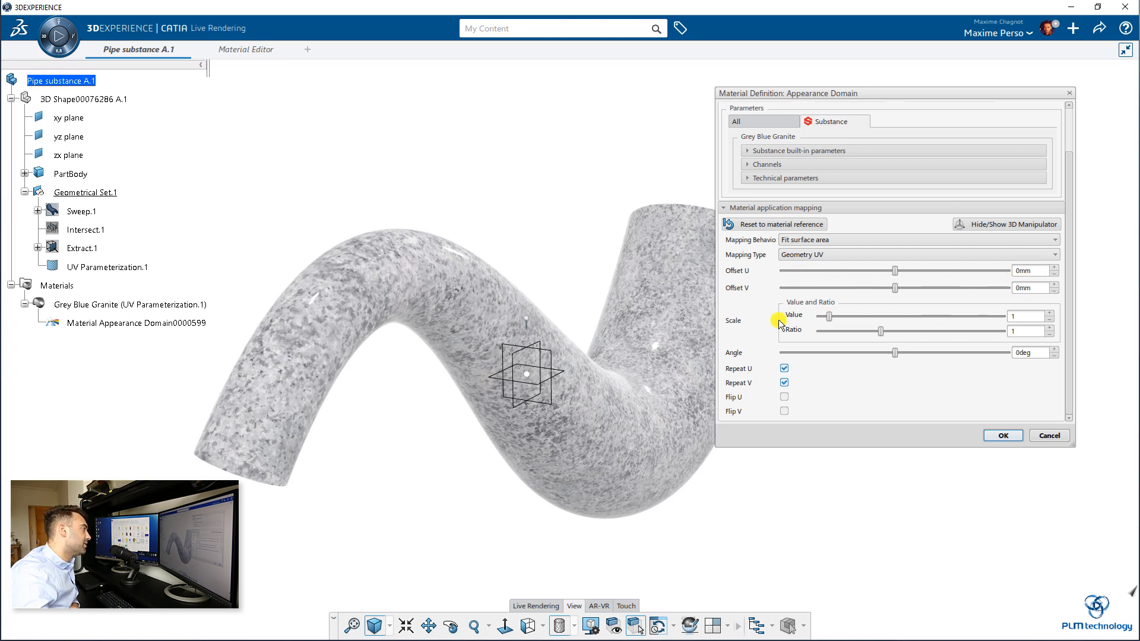
pyautogui.click(1002, 435)
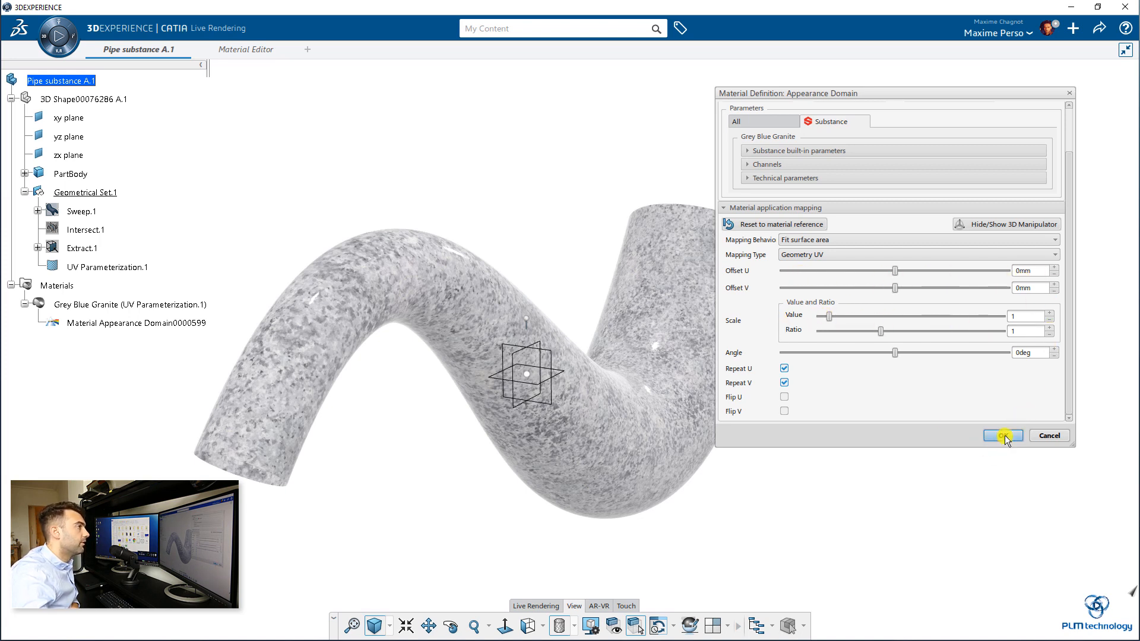
pyautogui.click(1000, 435)
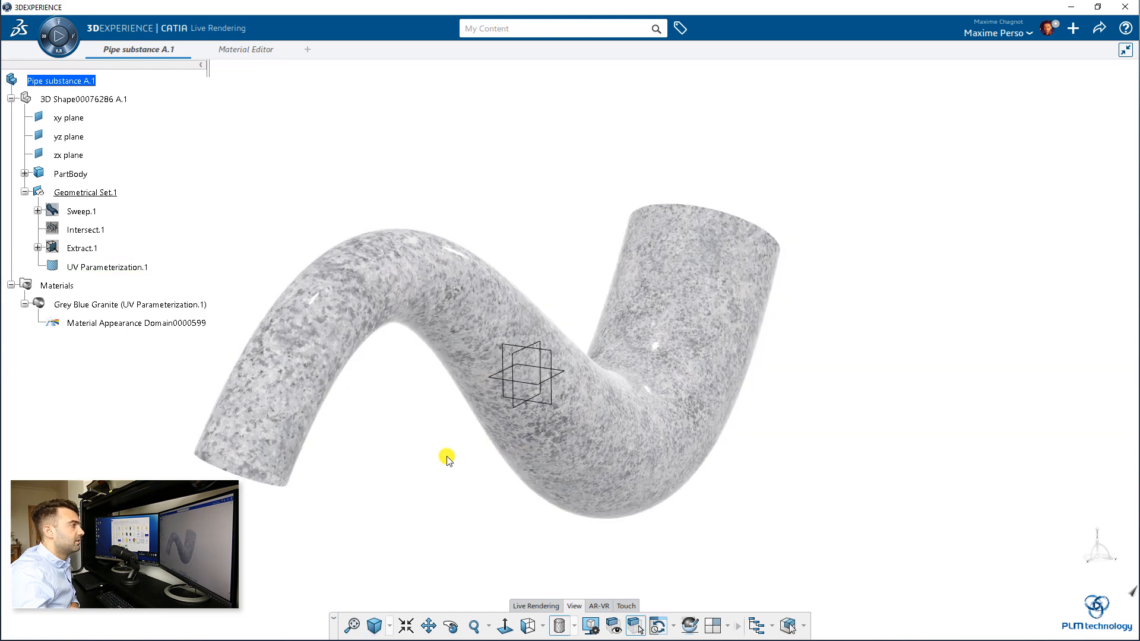
pyautogui.moveTo(447, 460); pyautogui.dragTo(522, 489)
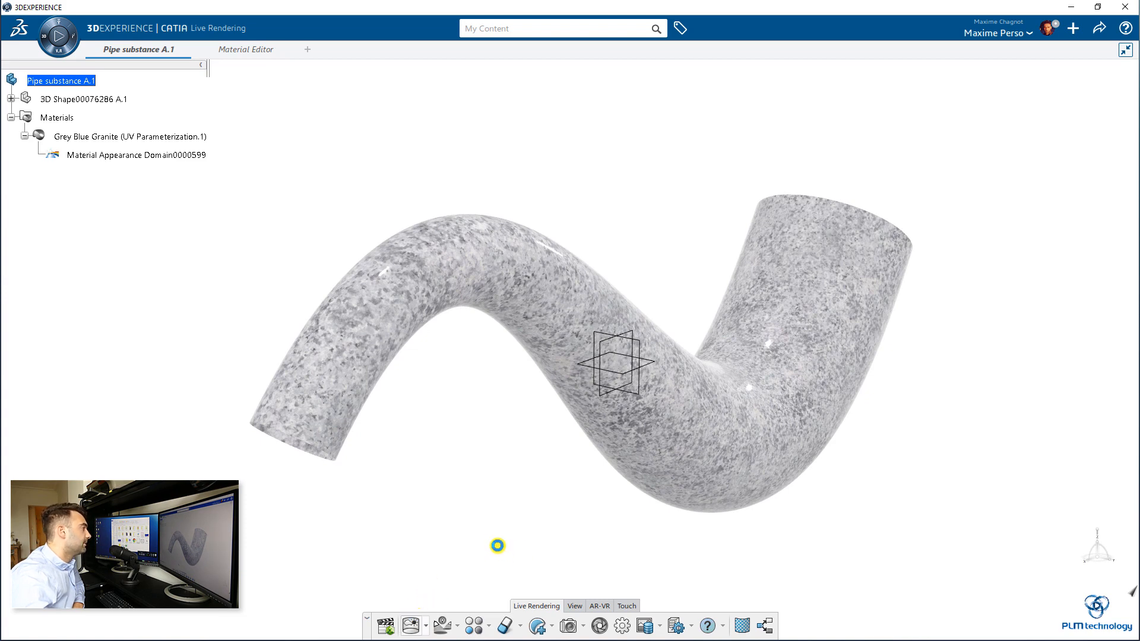
# Step: Try outdoor sky HDRIs, then light the pipe with the interior_conference_room HDRI
pyautogui.click(408, 626)
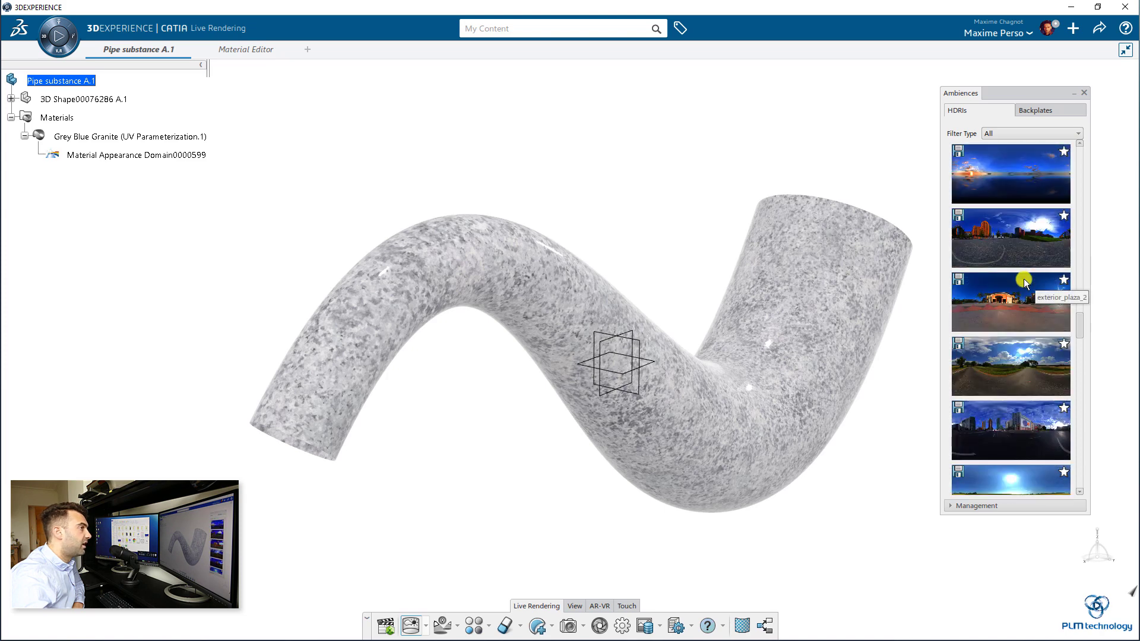
pyautogui.scroll(-3)
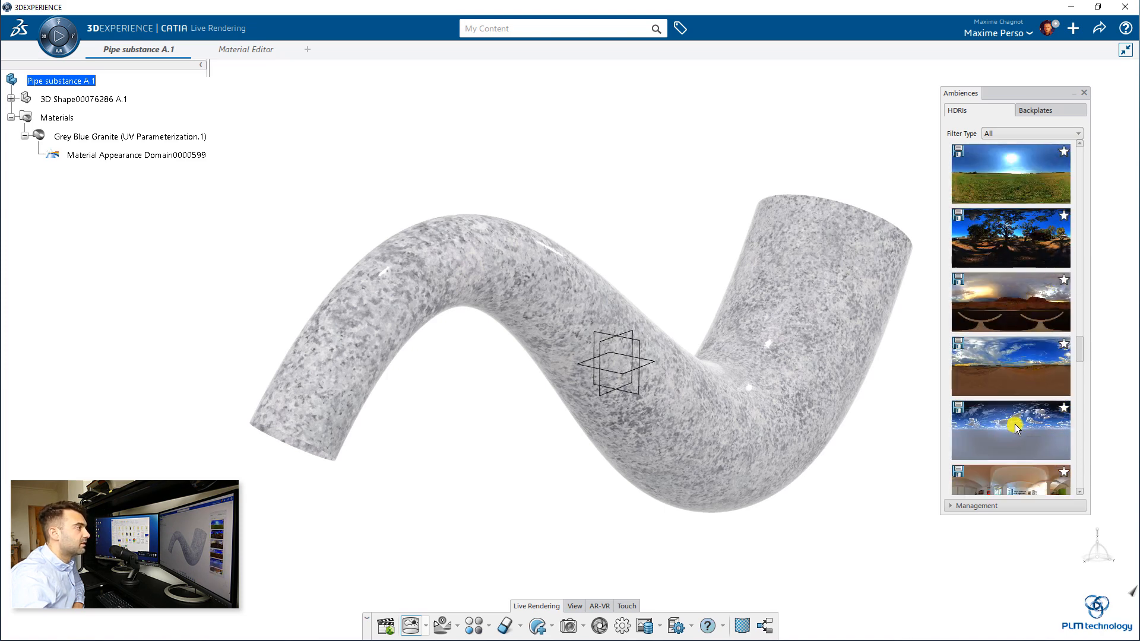
pyautogui.click(1010, 430)
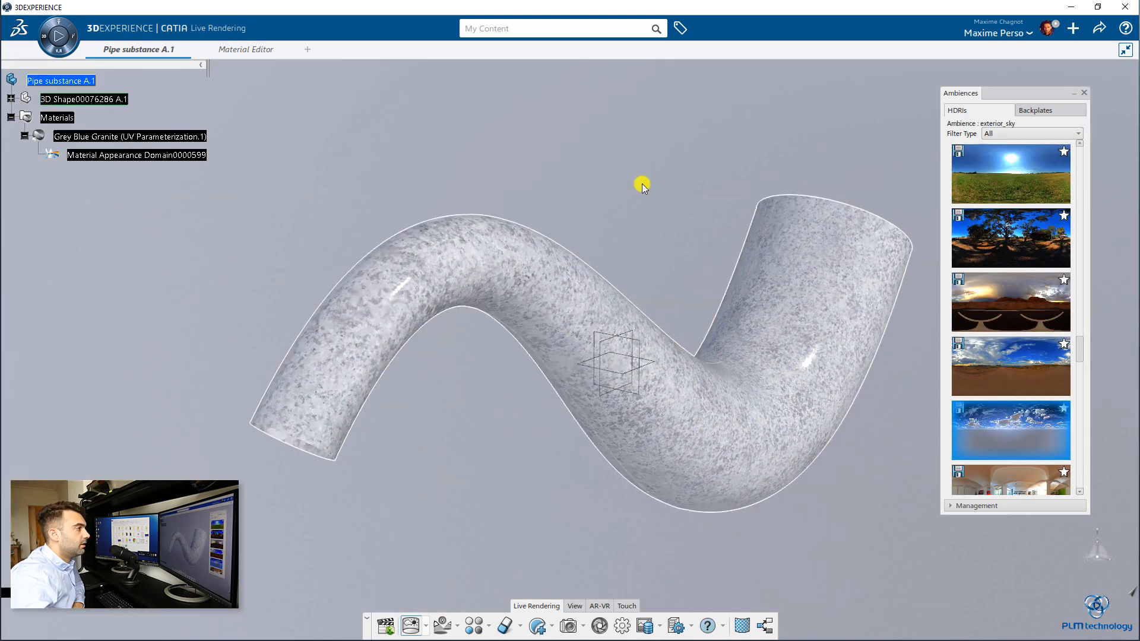
pyautogui.click(1015, 313)
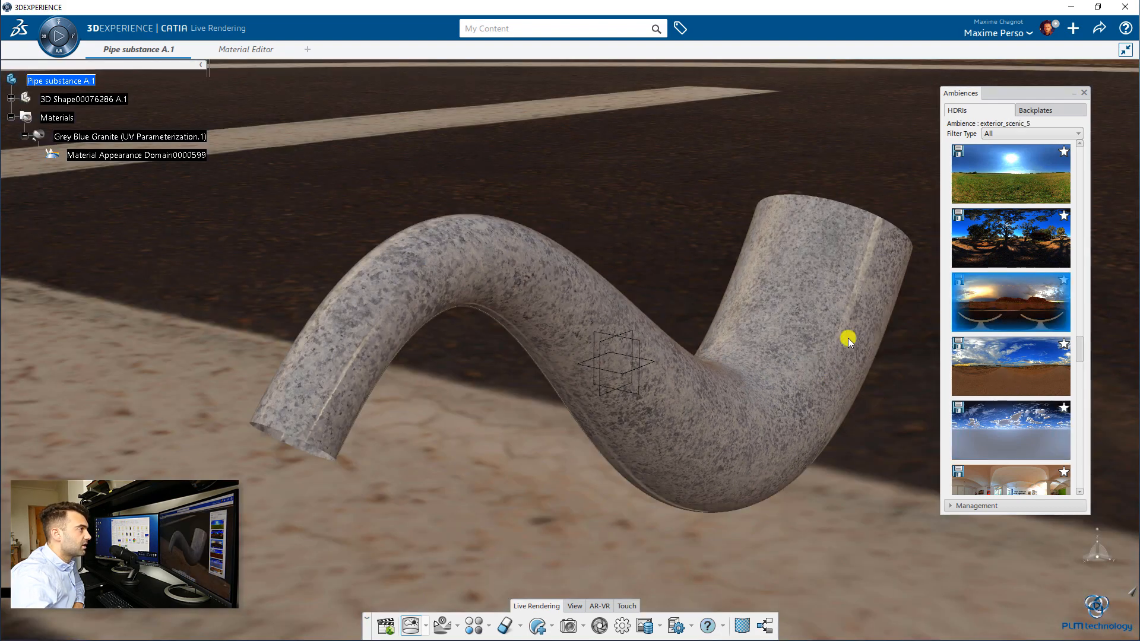
pyautogui.scroll(-3)
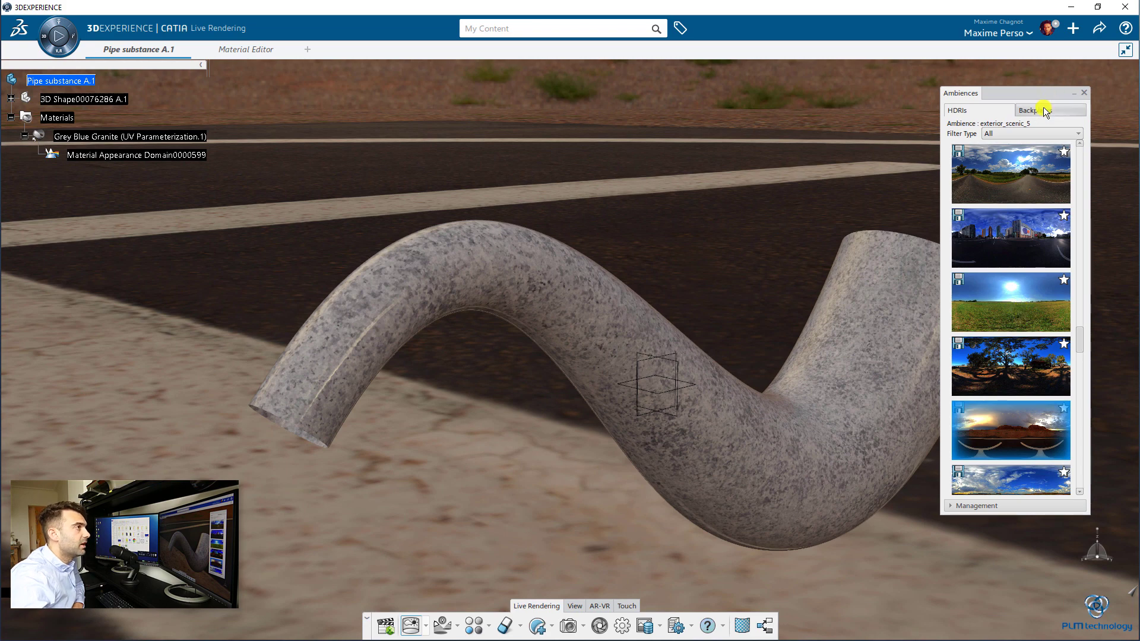
pyautogui.click(1035, 110)
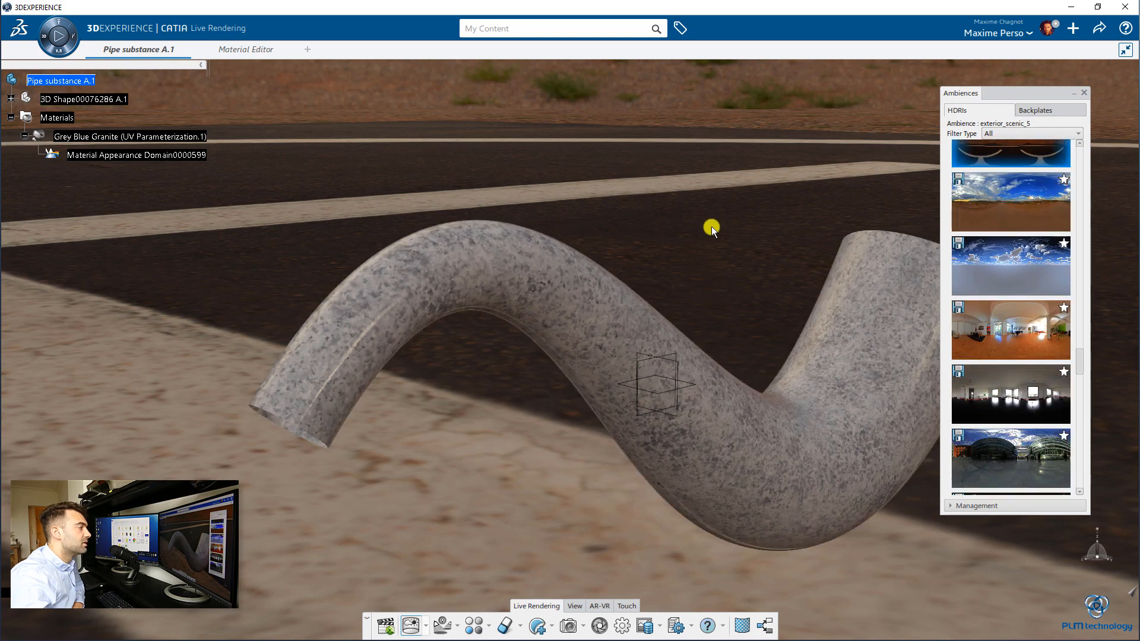
pyautogui.click(1010, 394)
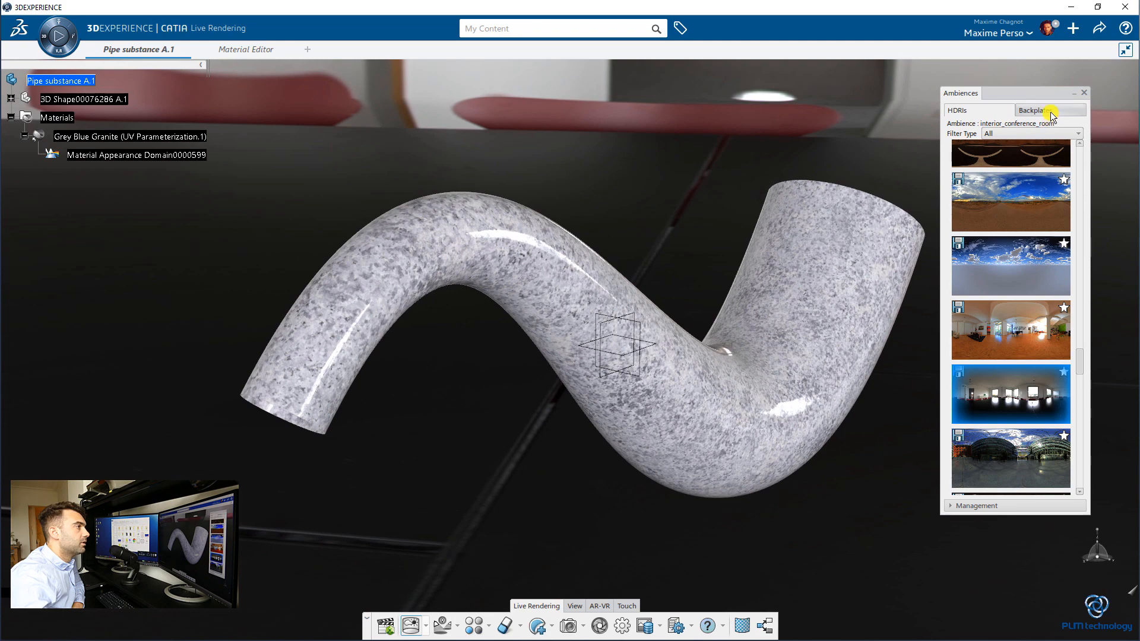
# Step: Apply the studio_white_01 backplate and close the Ambiences panel
pyautogui.click(1049, 110)
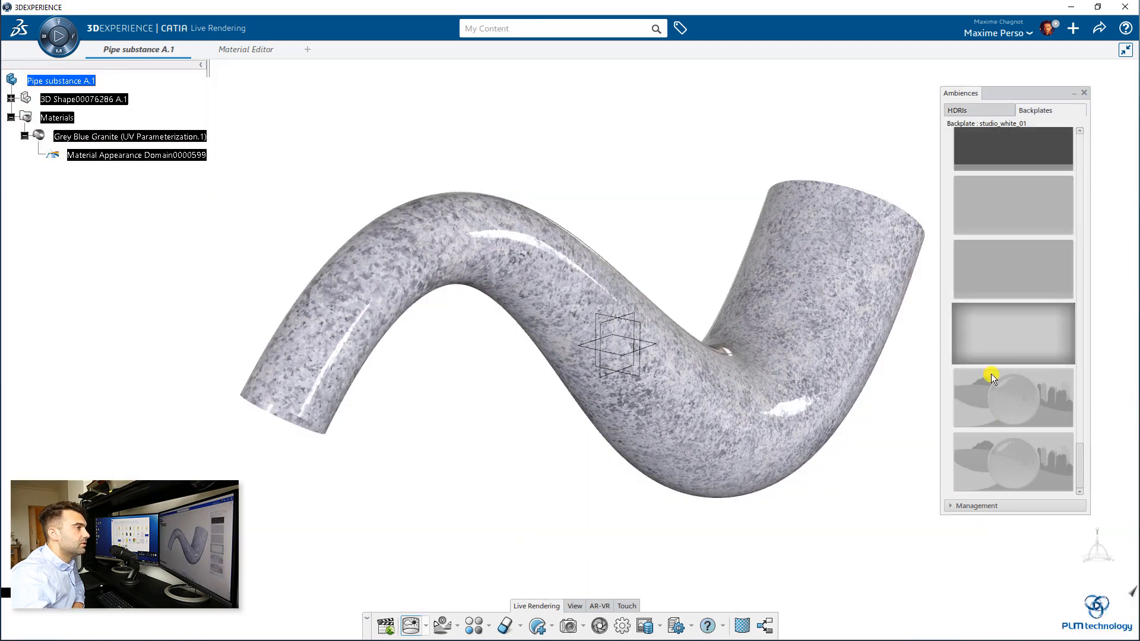
pyautogui.moveTo(1096, 101)
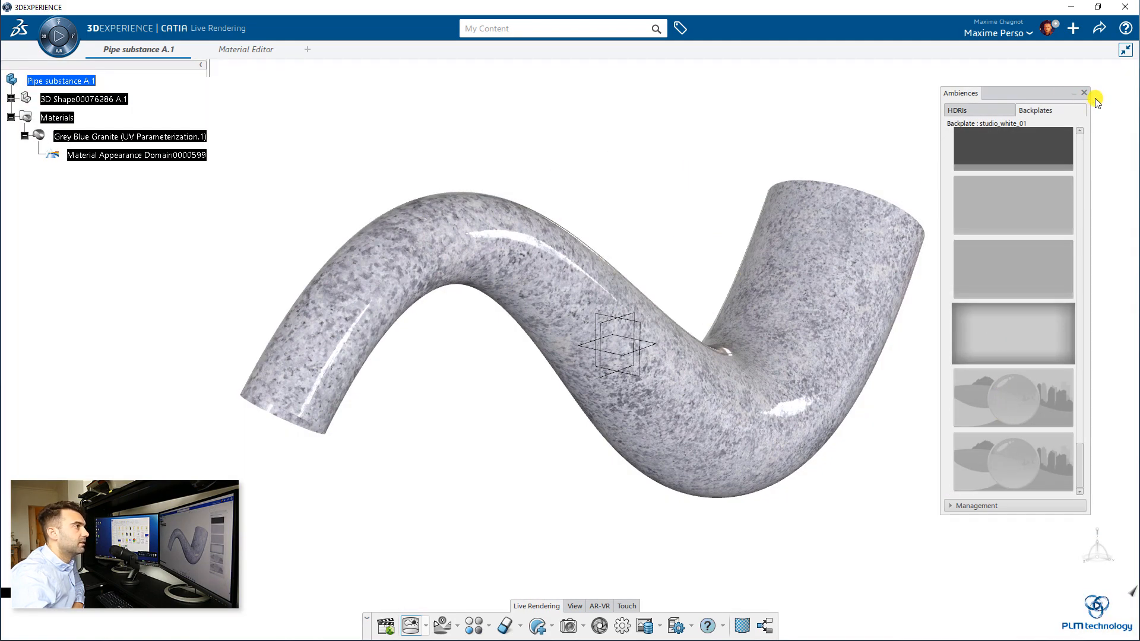
pyautogui.click(1082, 92)
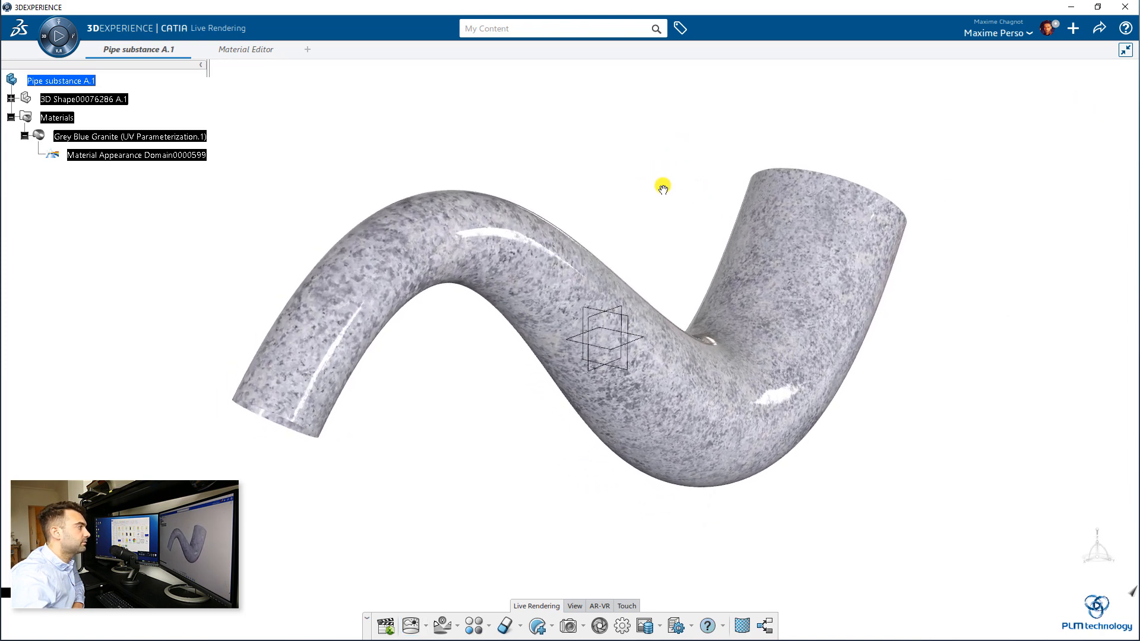
pyautogui.click(9, 98)
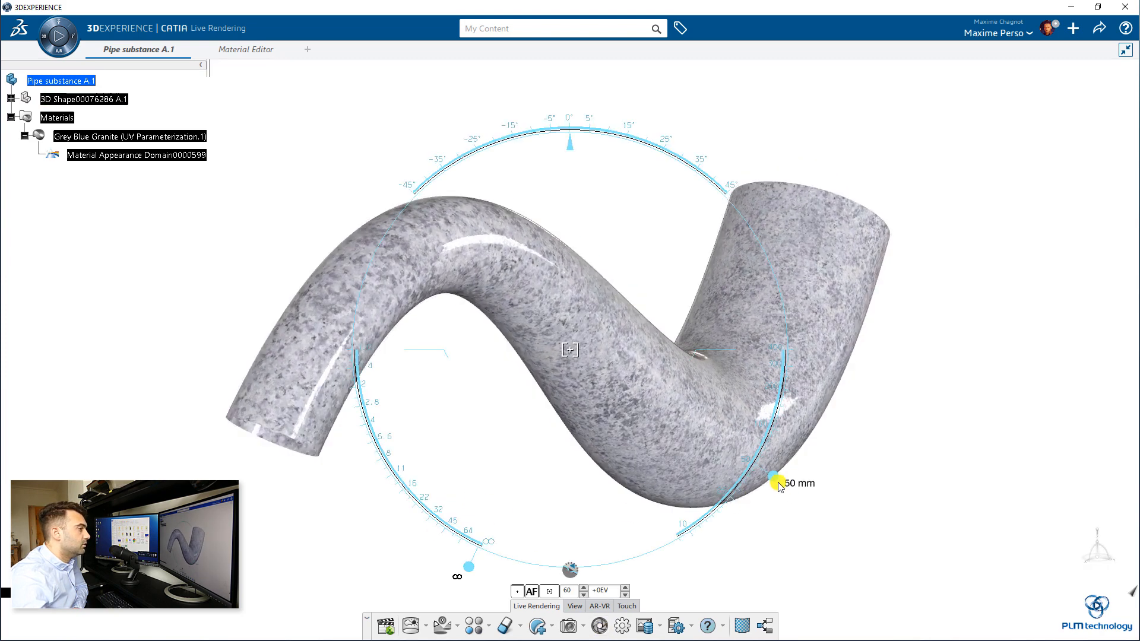
# Step: Drag the camera focal length from 50 mm to 35 mm and exit the camera tool
pyautogui.moveTo(776, 483); pyautogui.dragTo(763, 506)
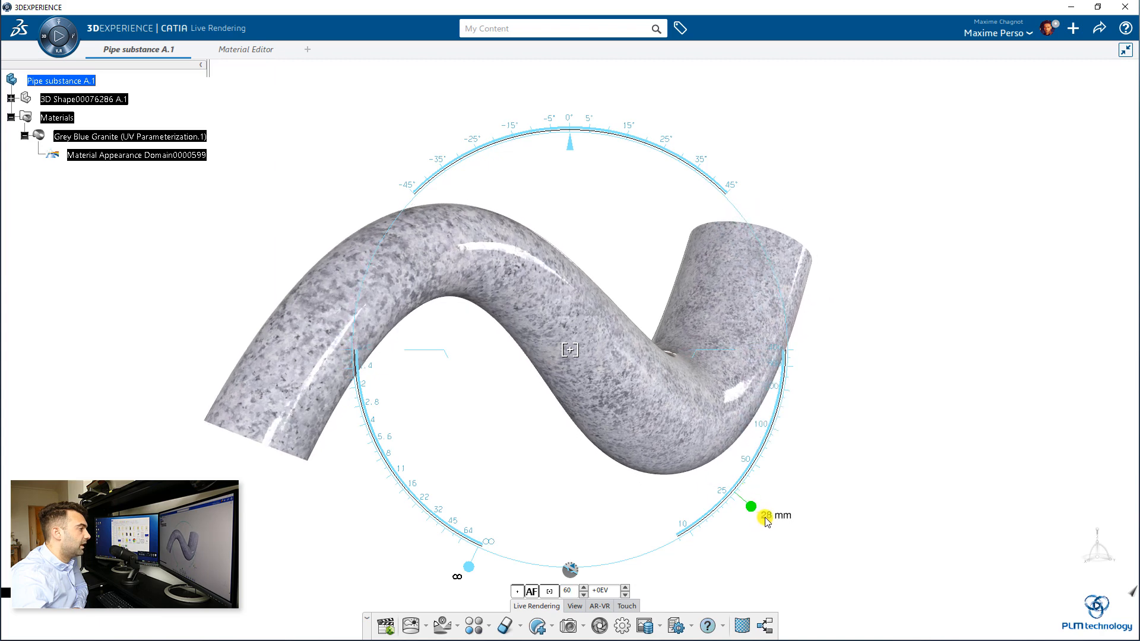
pyautogui.moveTo(751, 507); pyautogui.dragTo(780, 508)
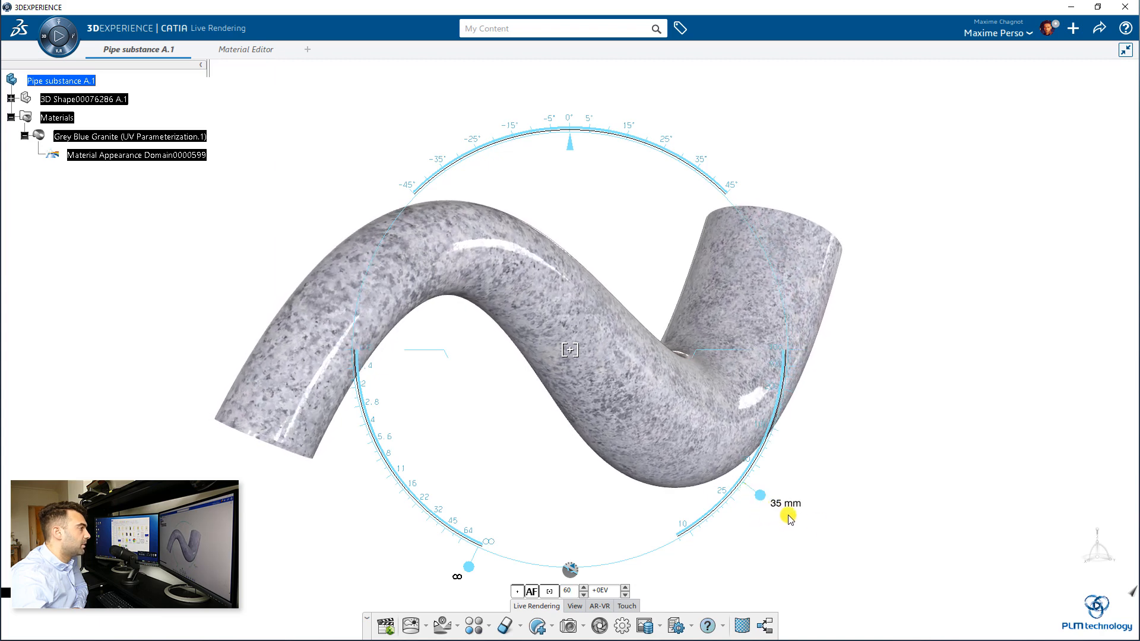
pyautogui.moveTo(789, 520); pyautogui.dragTo(463, 489)
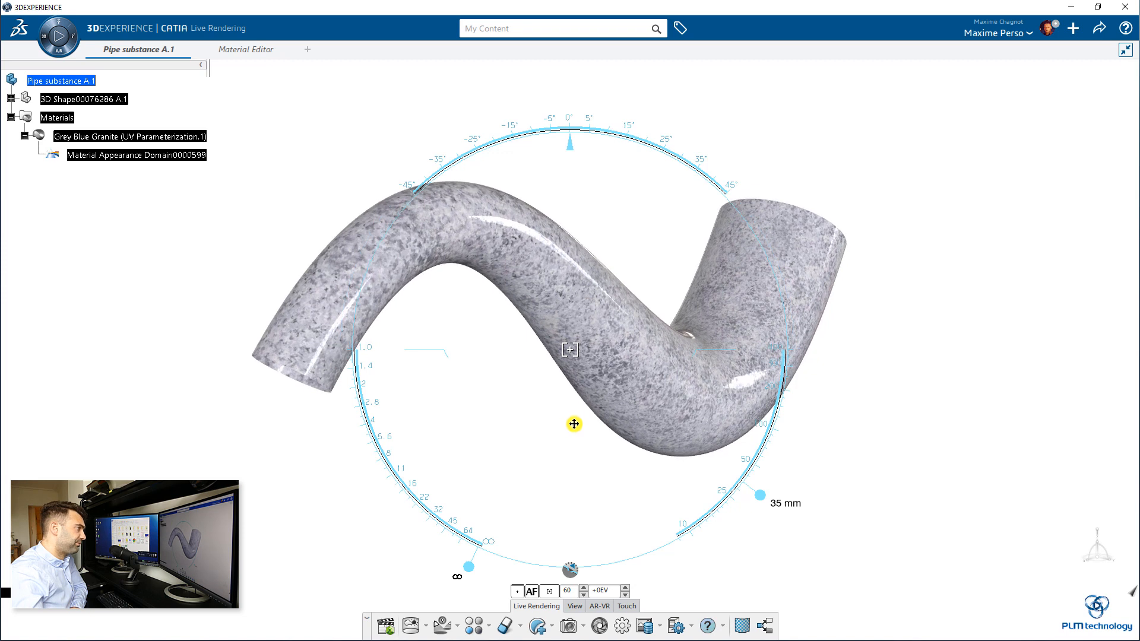
pyautogui.moveTo(674, 625)
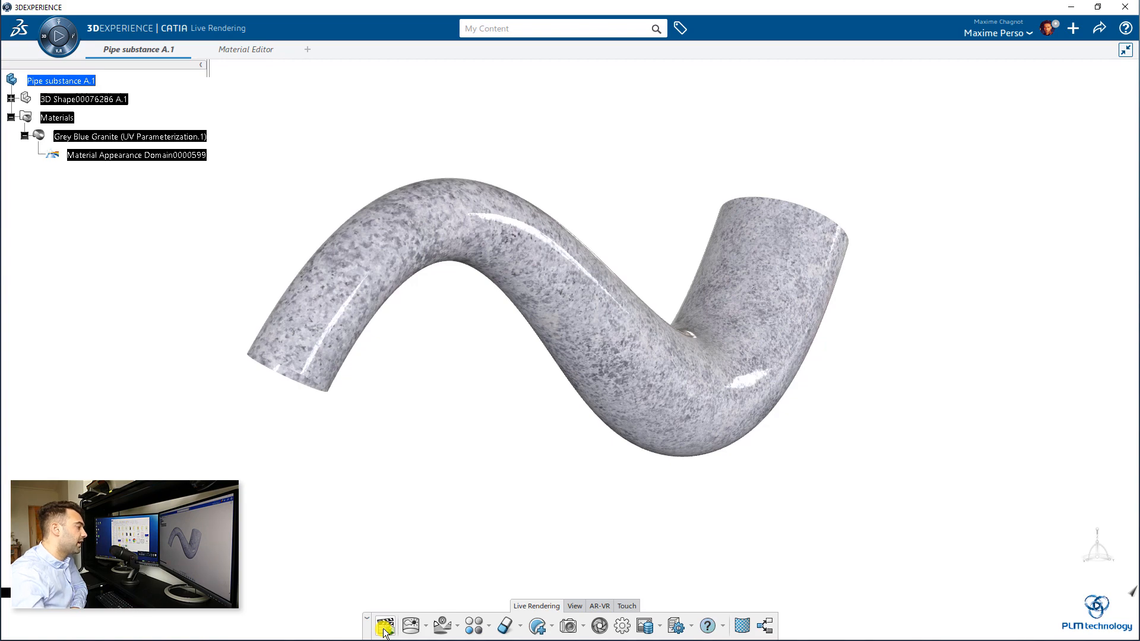
pyautogui.click(384, 625)
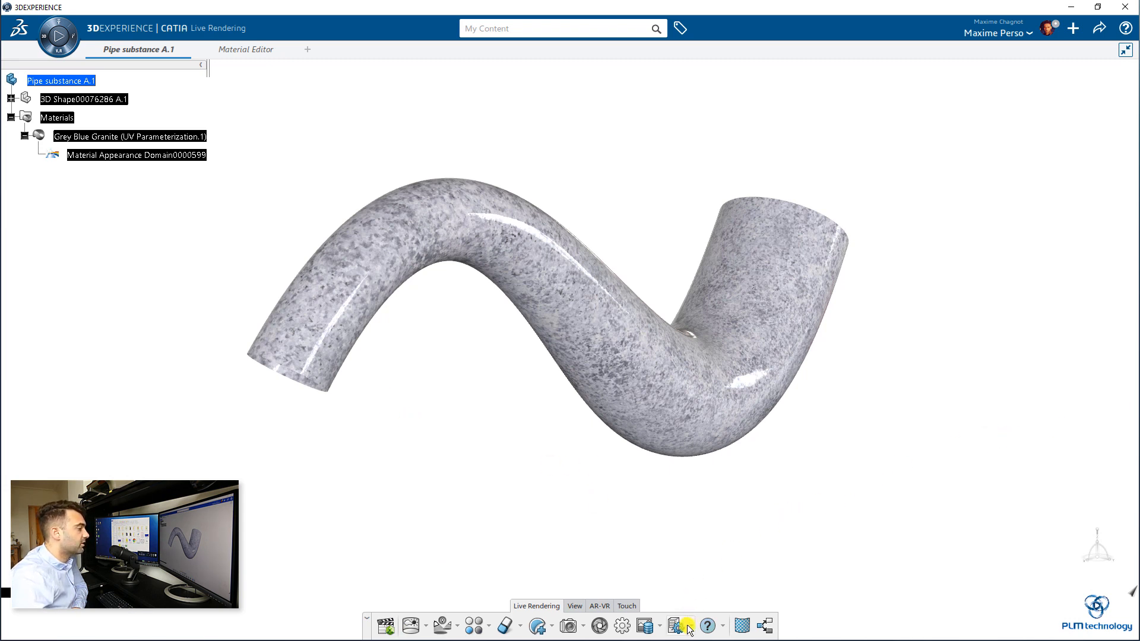
# Step: Submit an HDTV 1920x1080 JPEG High Quality background render of the current view
pyautogui.click(676, 626)
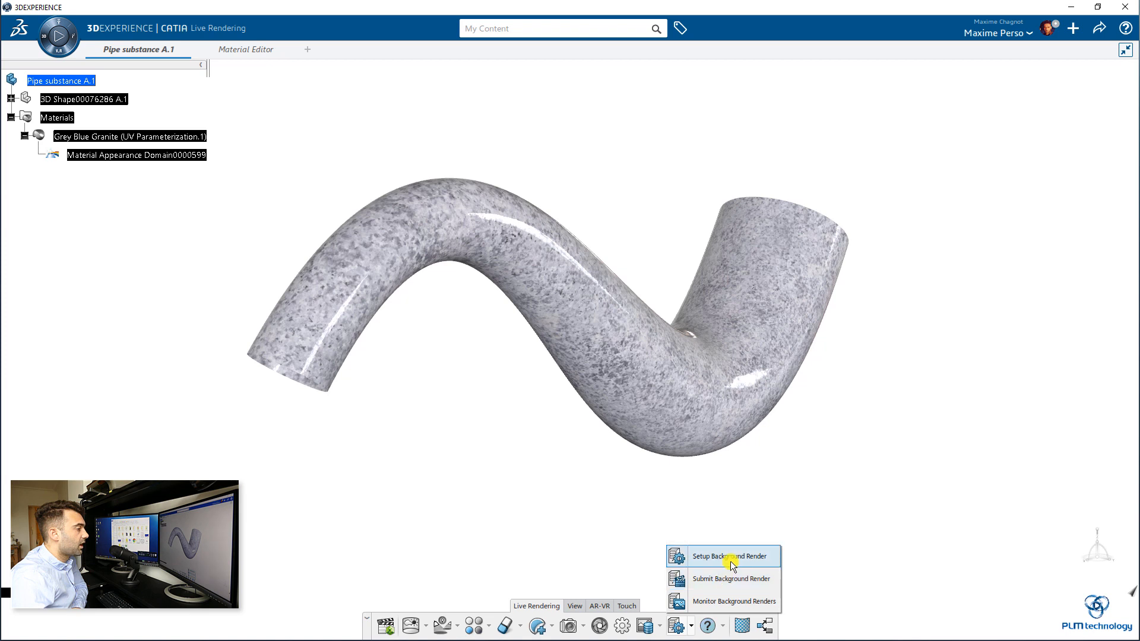
pyautogui.moveTo(729, 568)
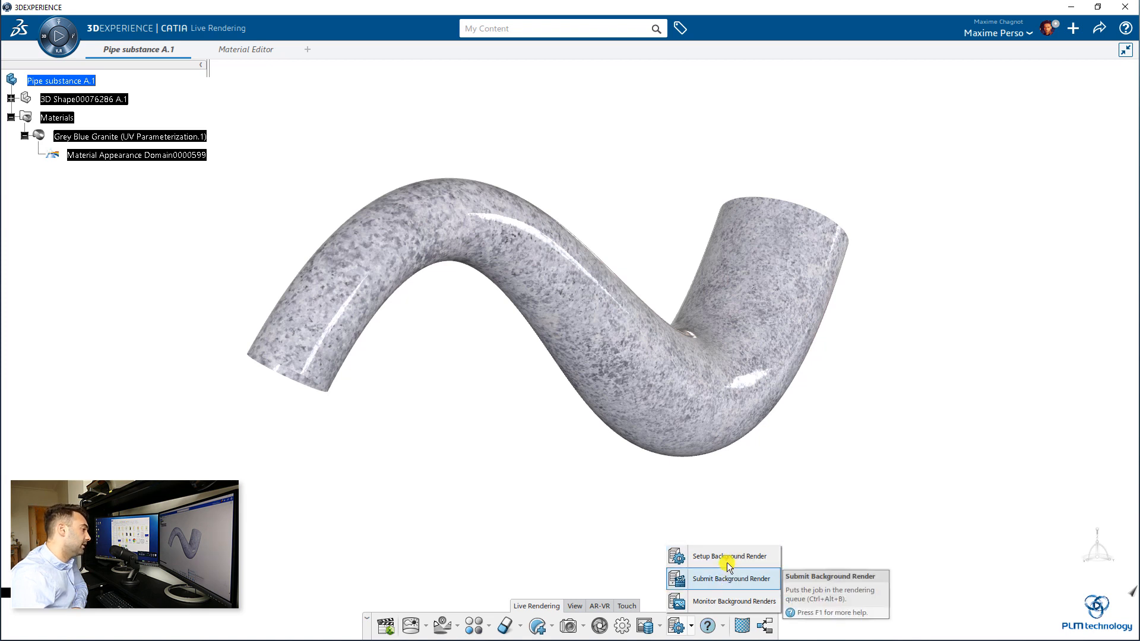
pyautogui.click(728, 556)
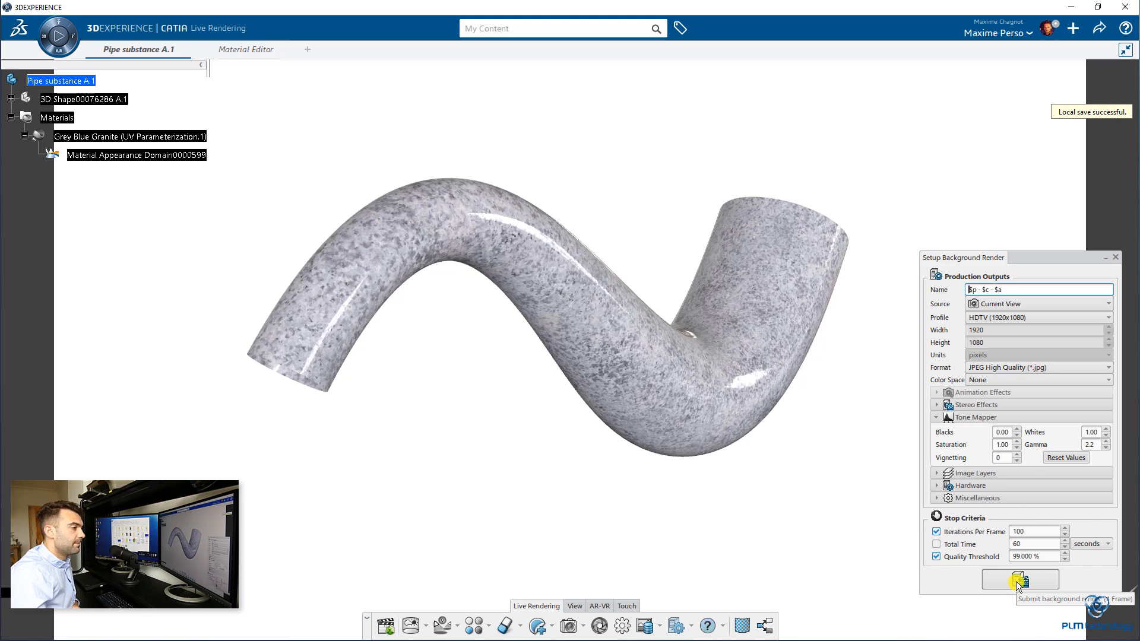
pyautogui.click(1019, 579)
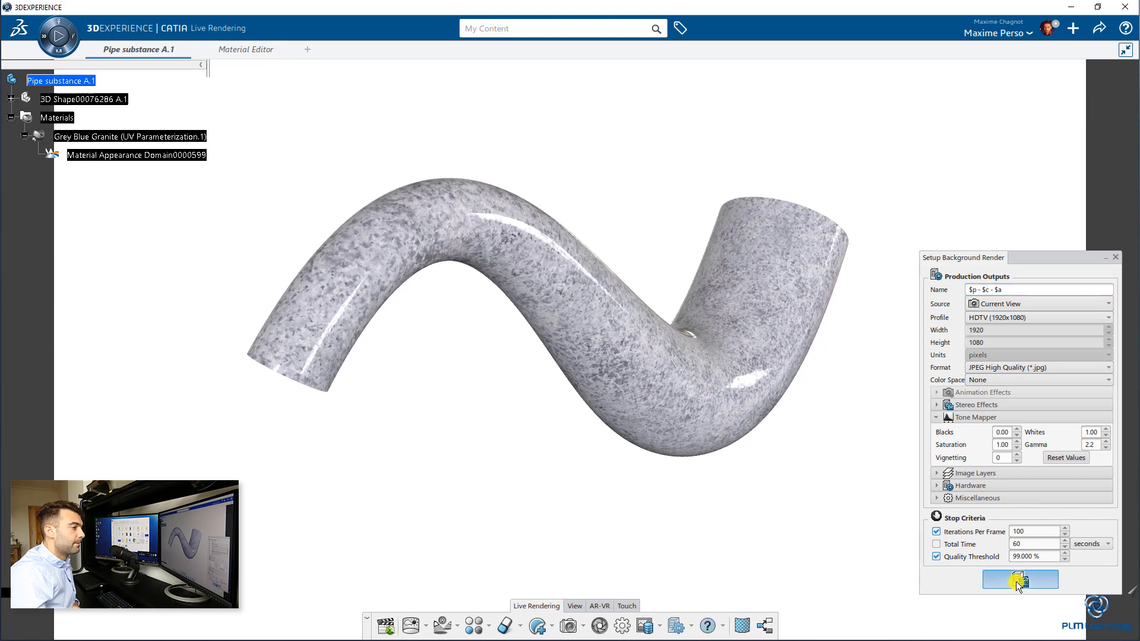
pyautogui.click(1019, 579)
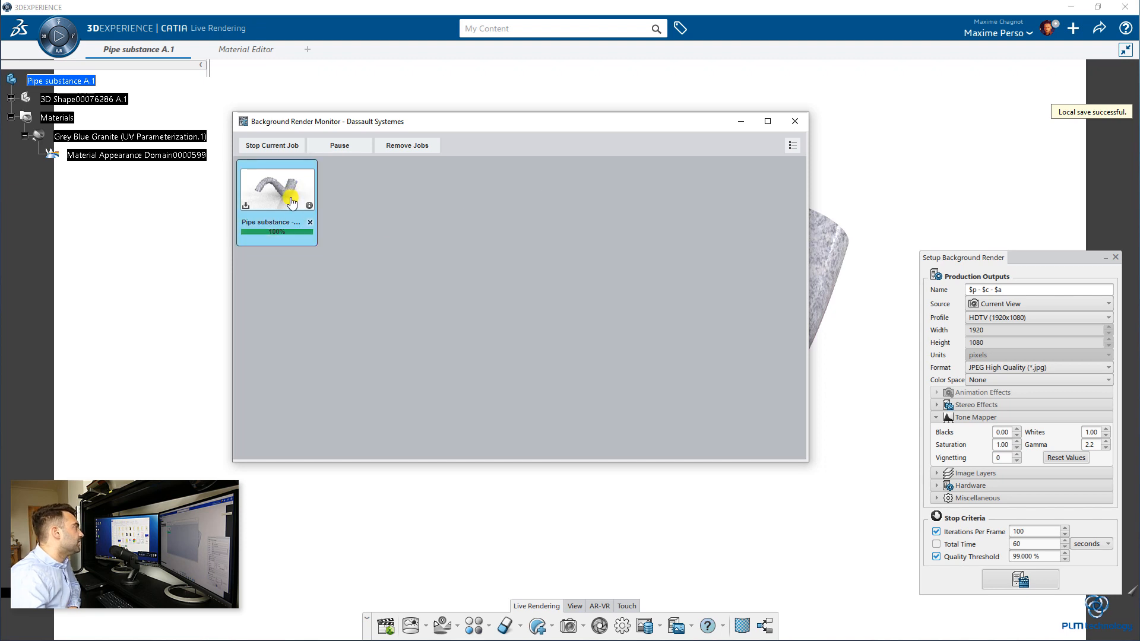
pyautogui.moveTo(290, 194)
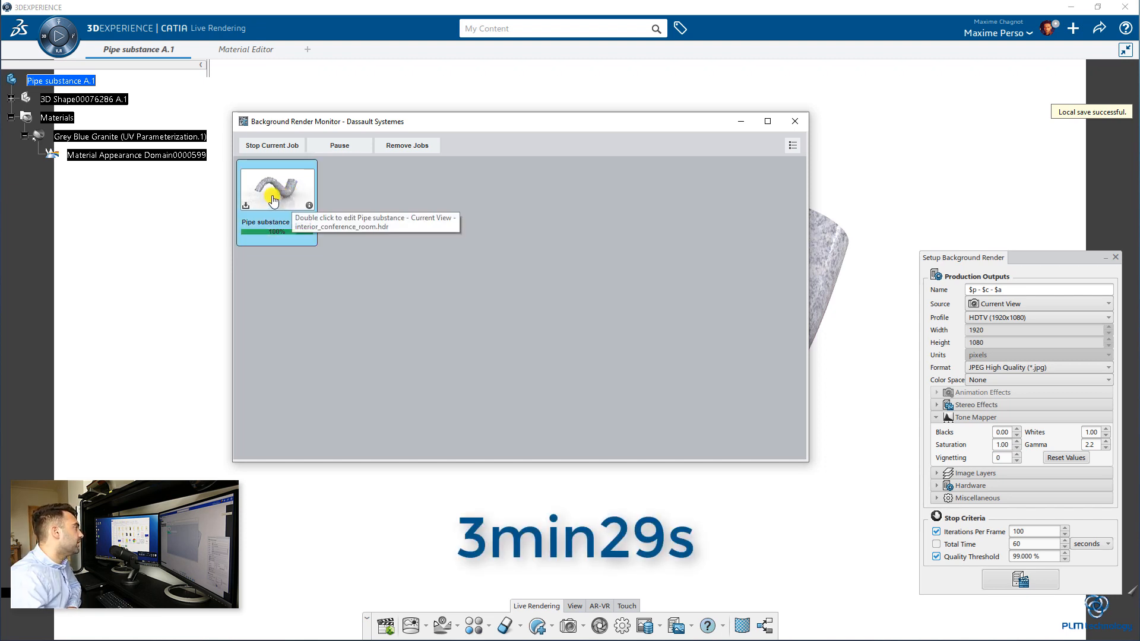
# Step: Open the finished render job from the Background Render Monitor's context menu
pyautogui.rightClick(271, 196)
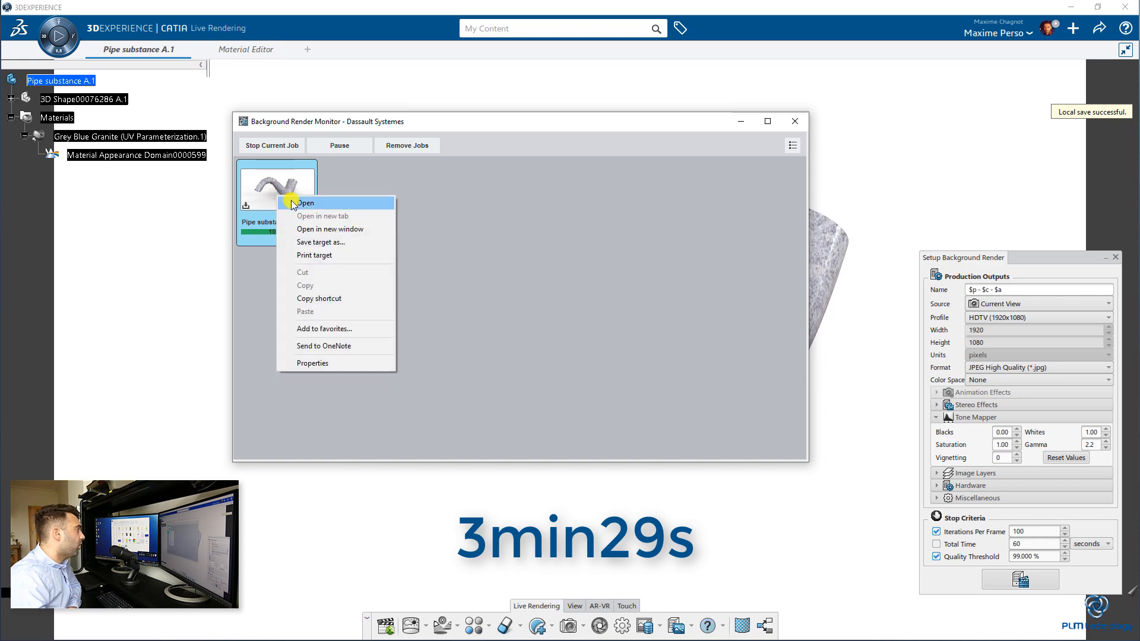
pyautogui.click(304, 202)
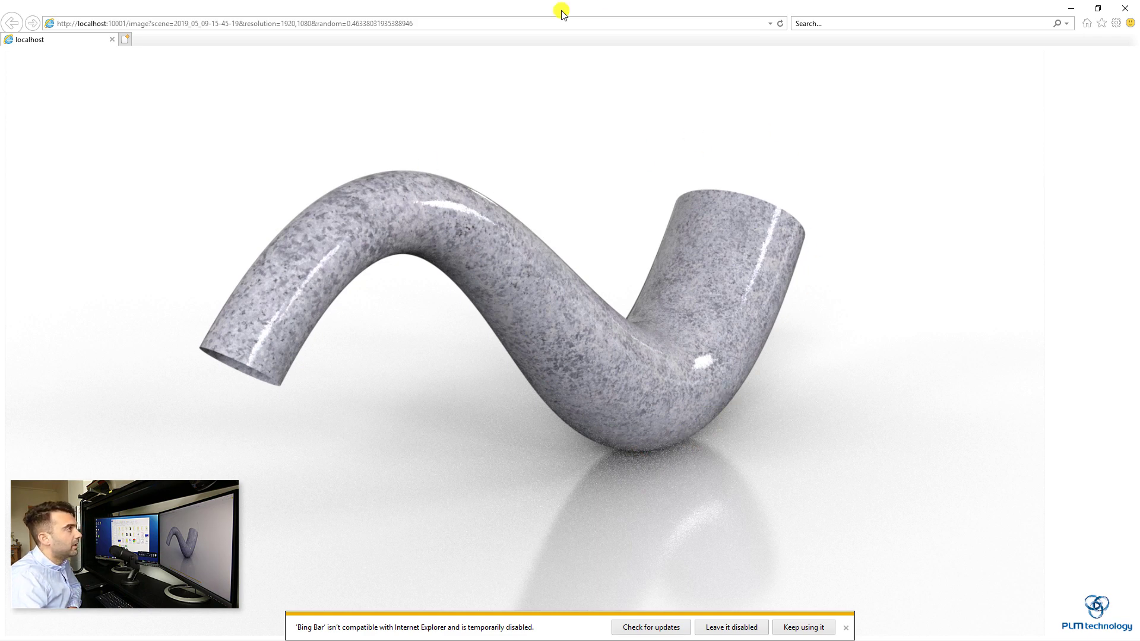
pyautogui.moveTo(611, 5)
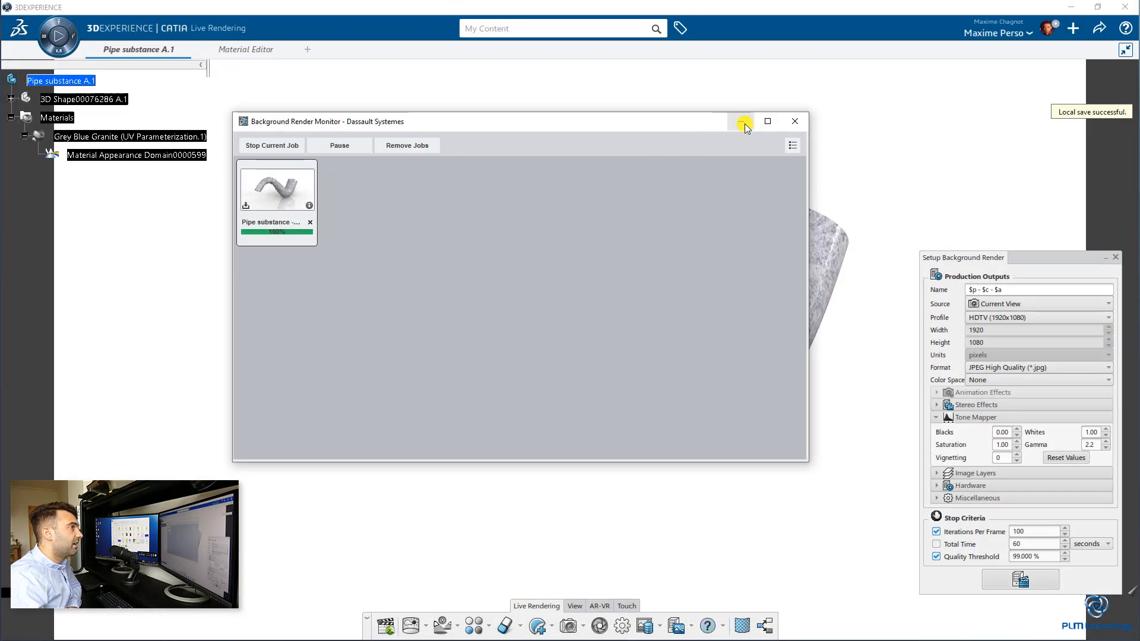
pyautogui.moveTo(584, 352)
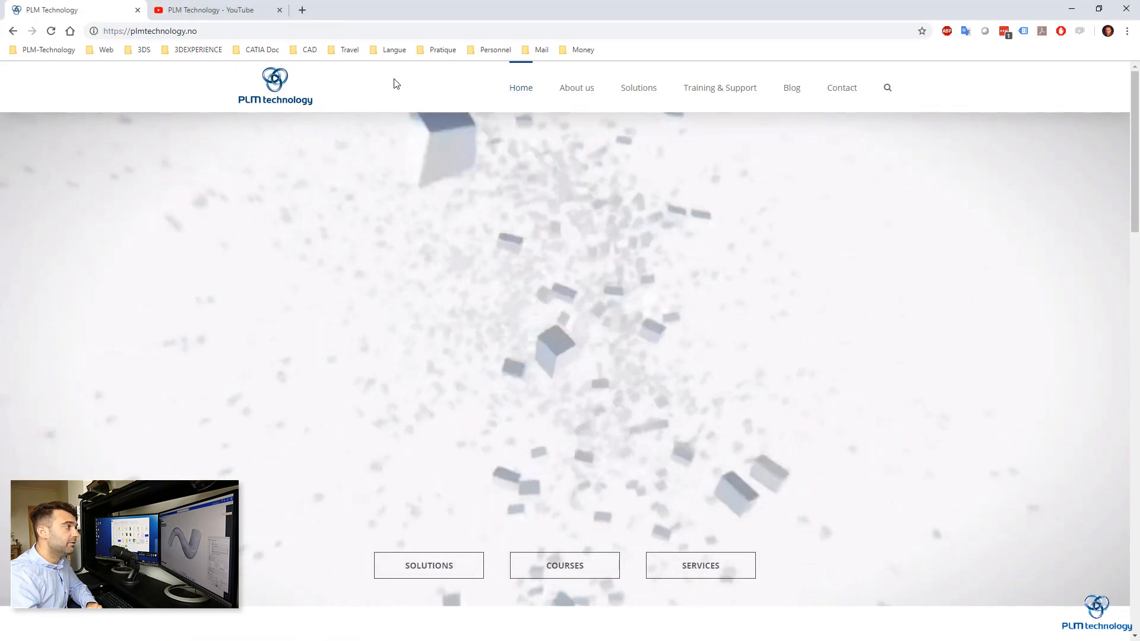
# Step: Browse the Training & Support and Blog pages, then view the PLM Technology YouTube videos
pyautogui.scroll(-3)
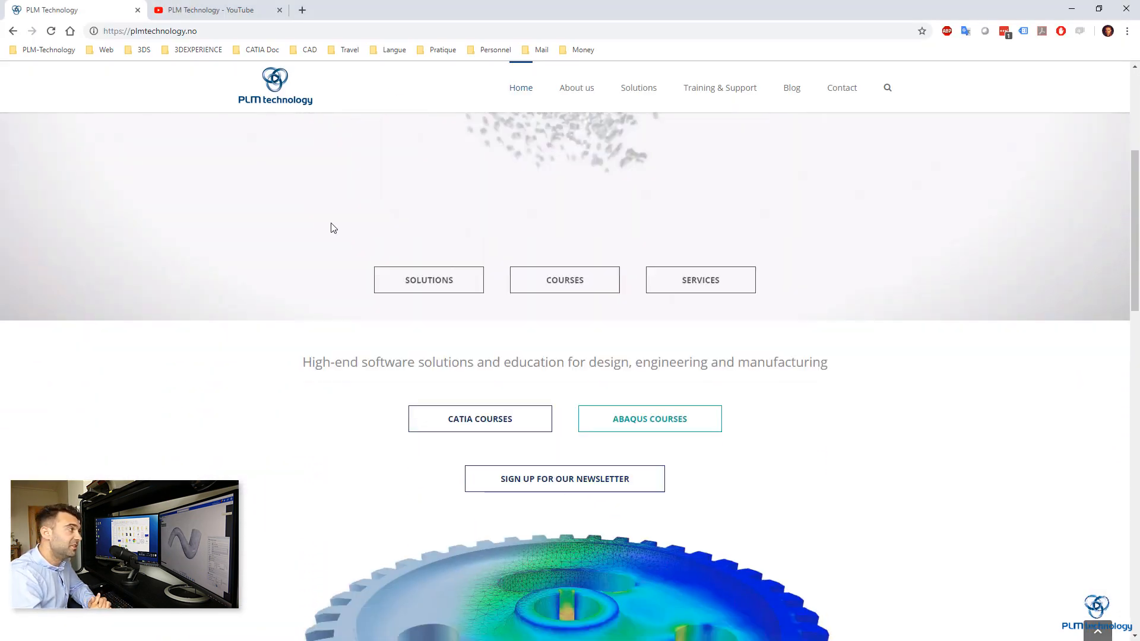
pyautogui.scroll(-3)
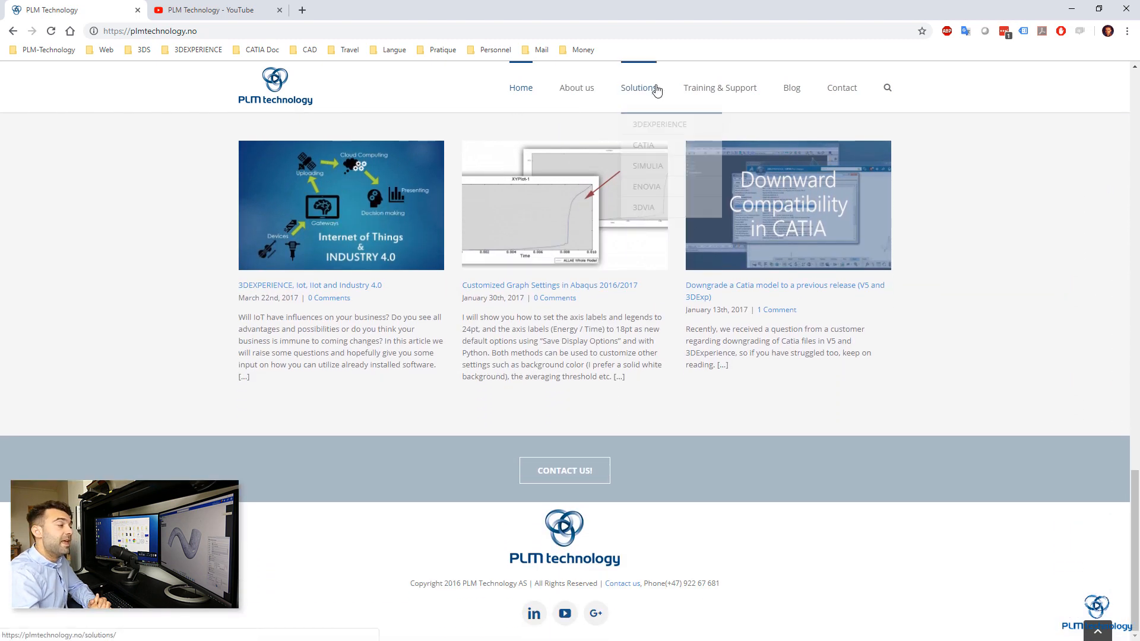
pyautogui.click(720, 87)
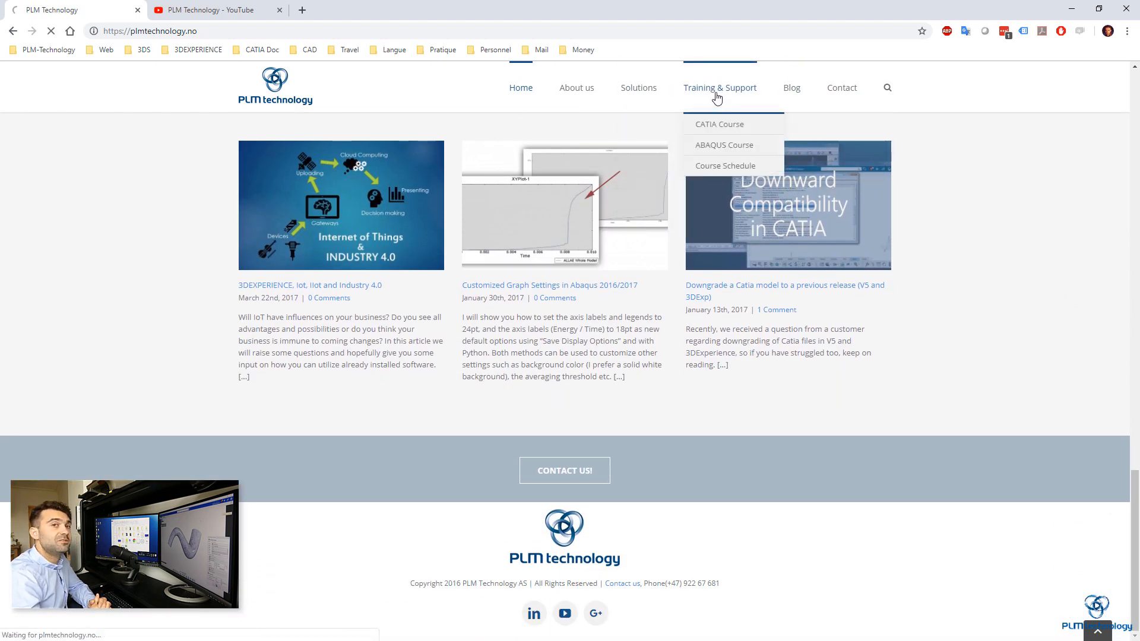
pyautogui.click(719, 87)
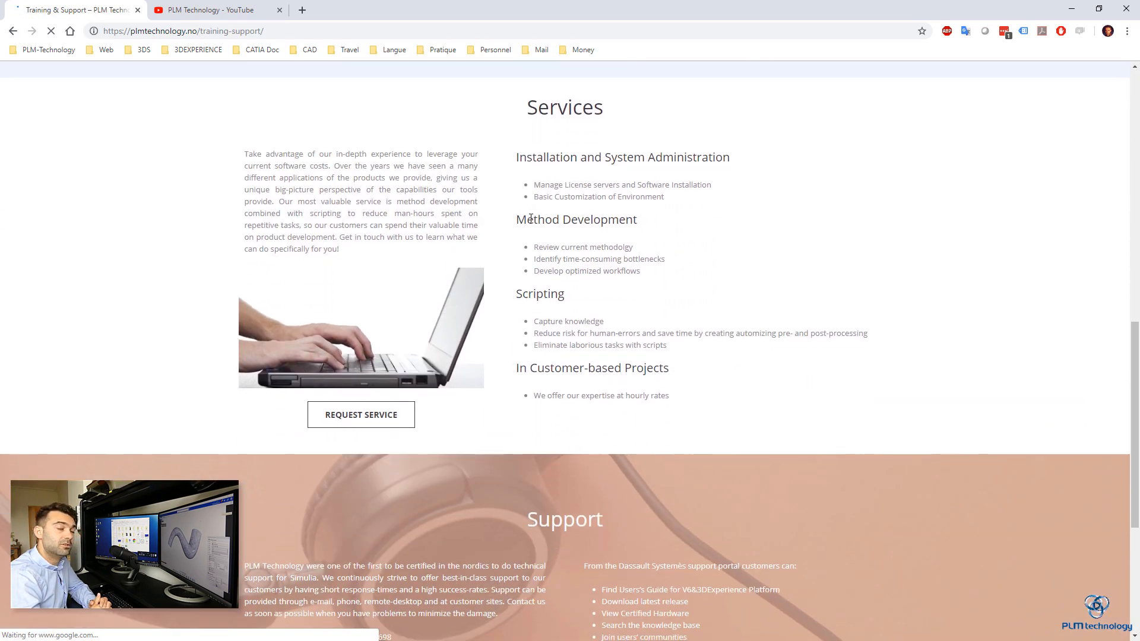
pyautogui.click(792, 87)
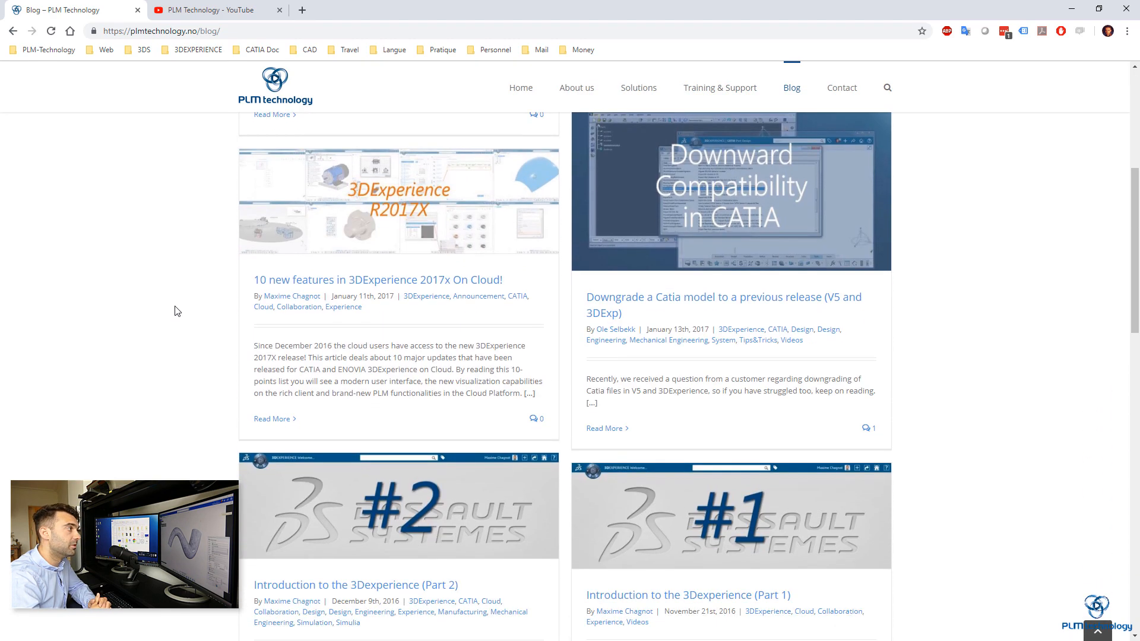
pyautogui.scroll(-3)
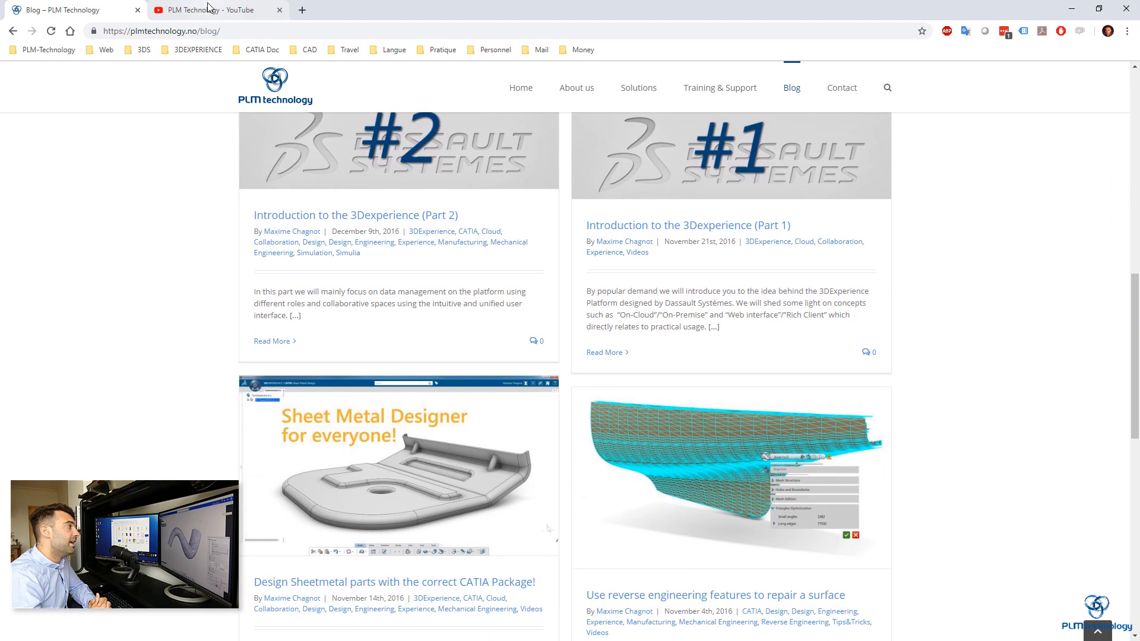
pyautogui.click(208, 10)
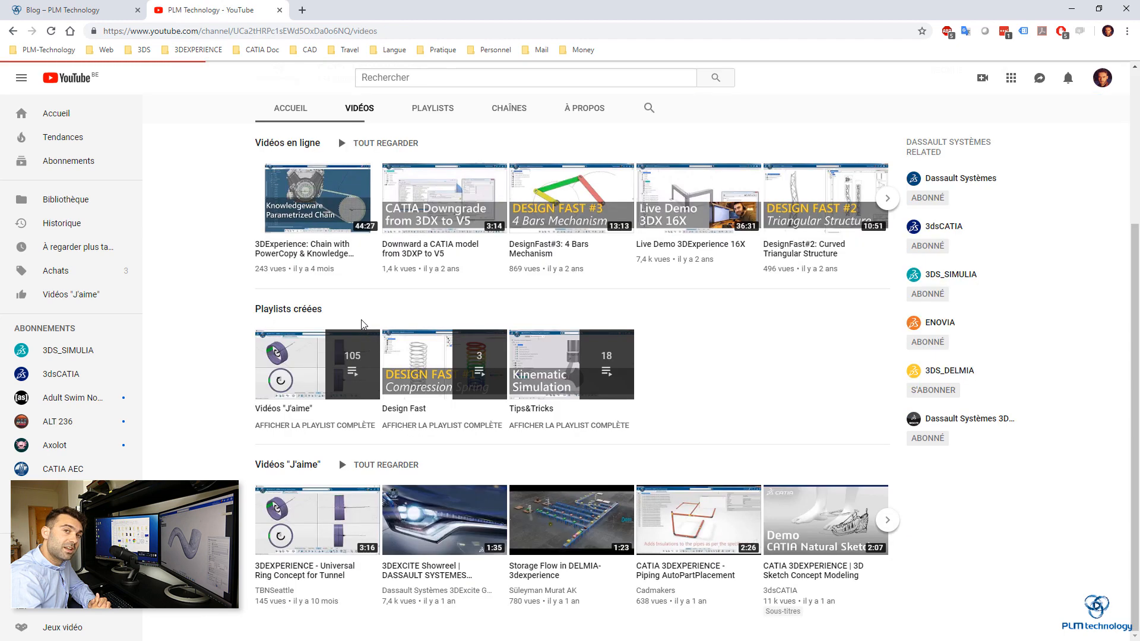
pyautogui.scroll(-3)
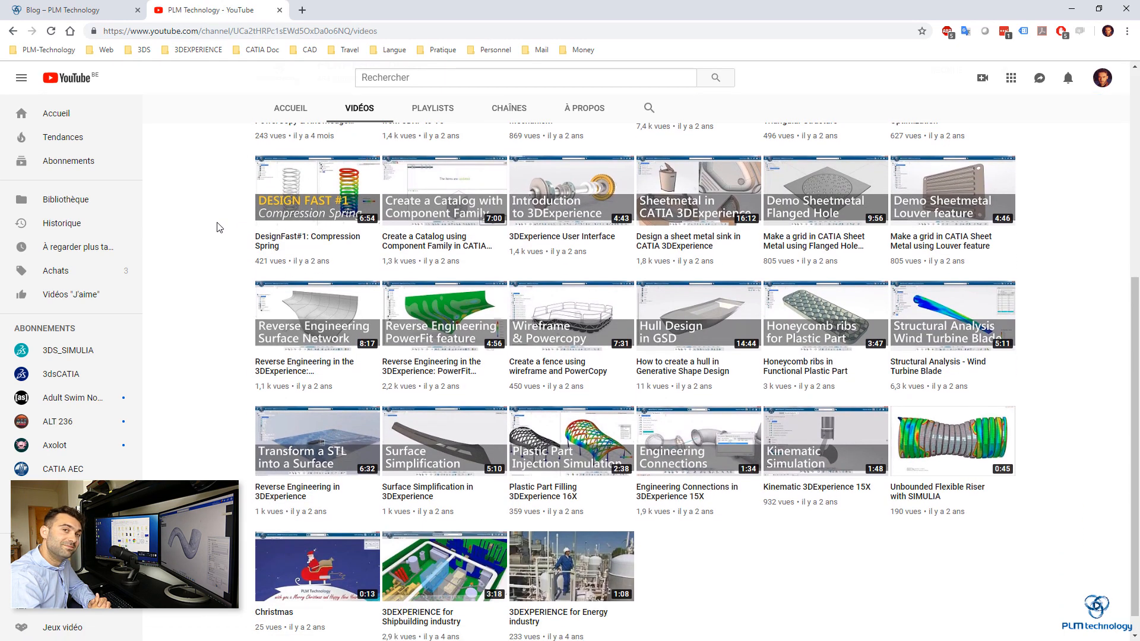